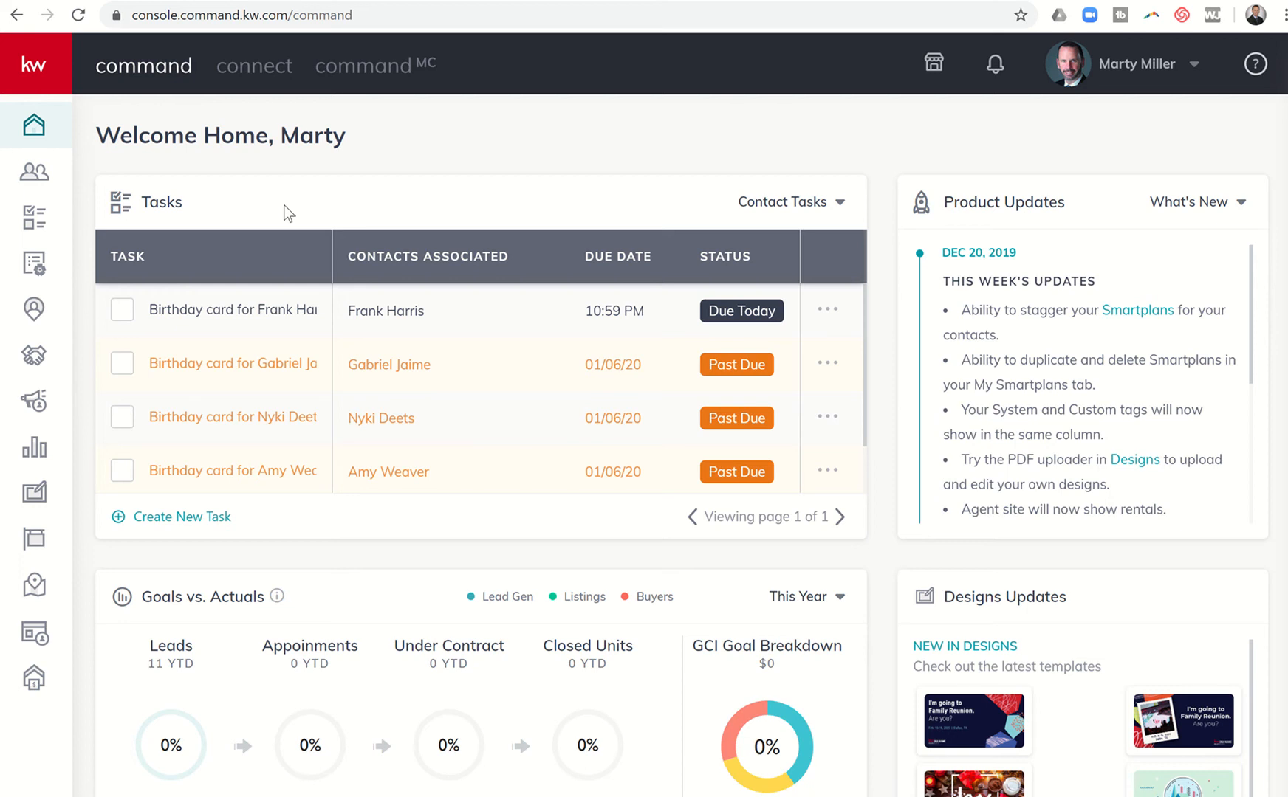
mouse_move(36, 214)
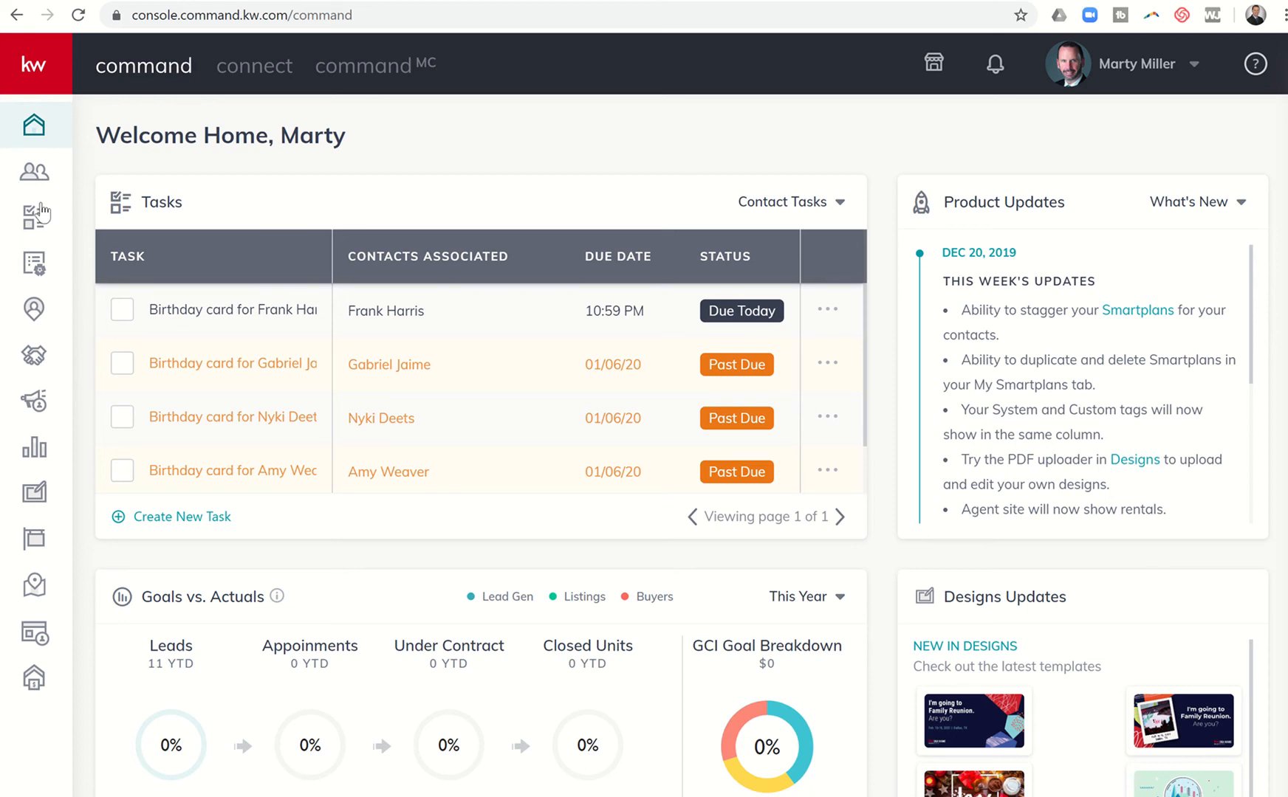
mouse_move(33, 217)
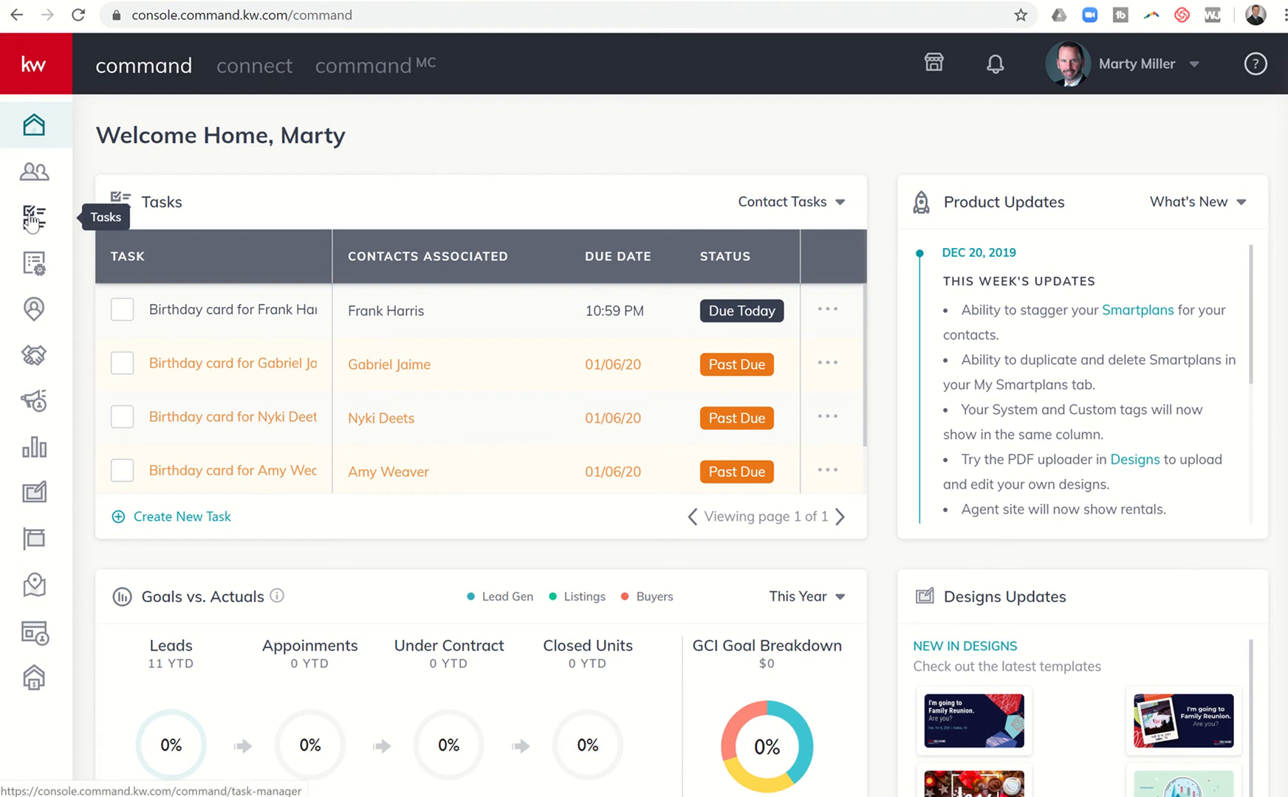
mouse_move(359, 206)
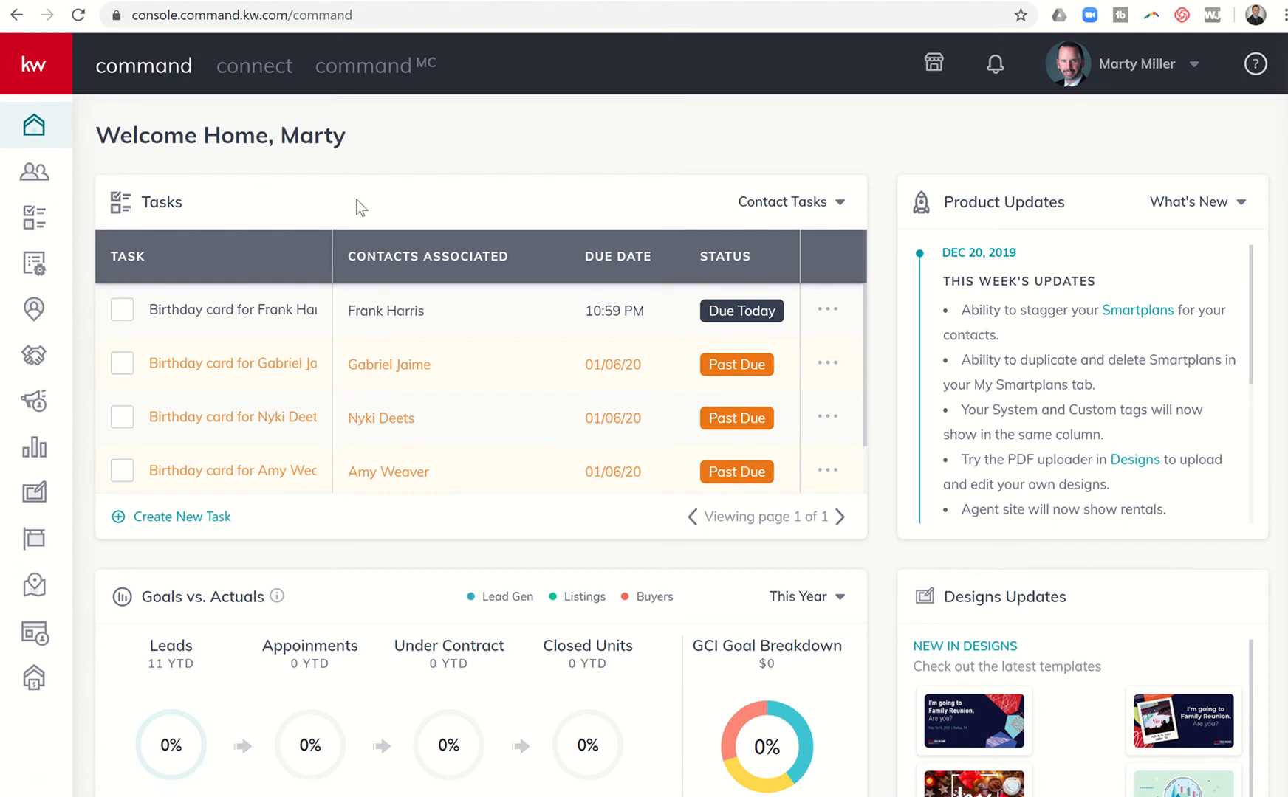
mouse_move(565, 213)
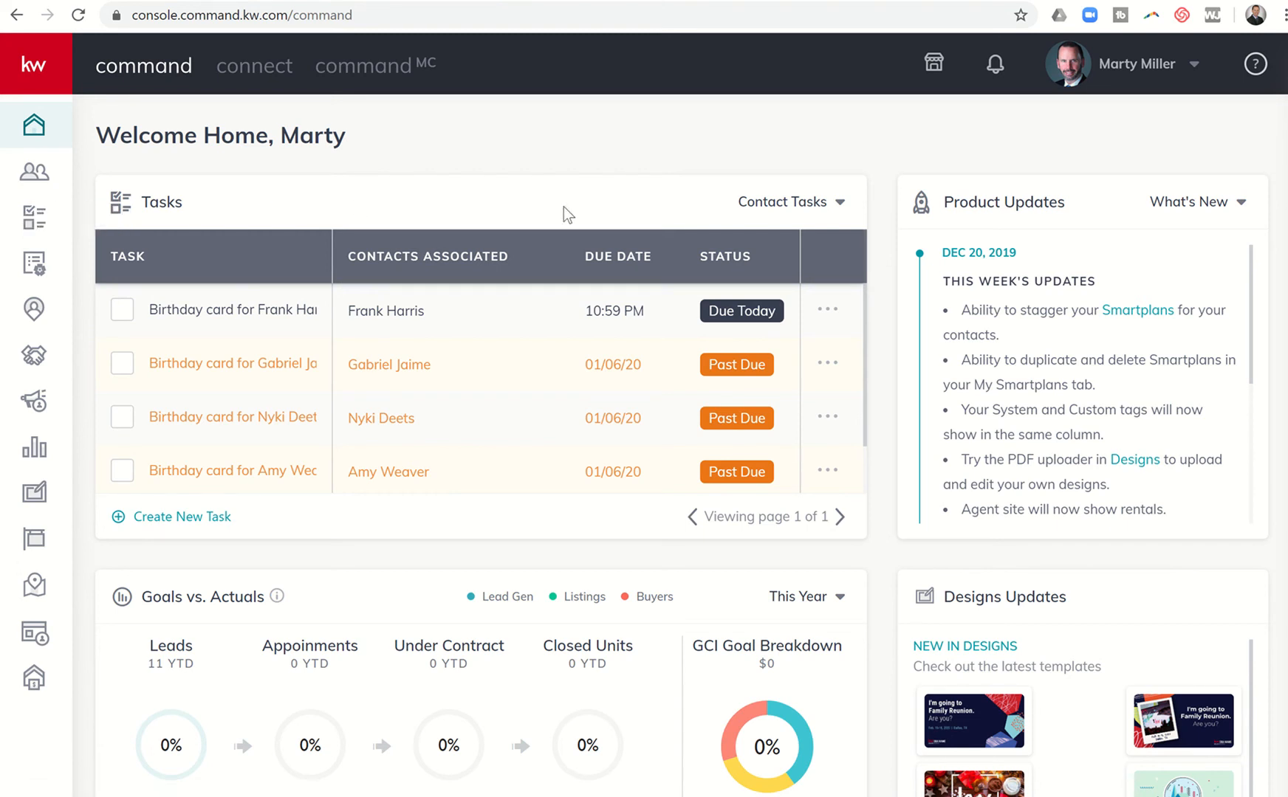
Browse the dashboard tasks widget, switching between opportunity tasks and contact tasks.
click(127, 256)
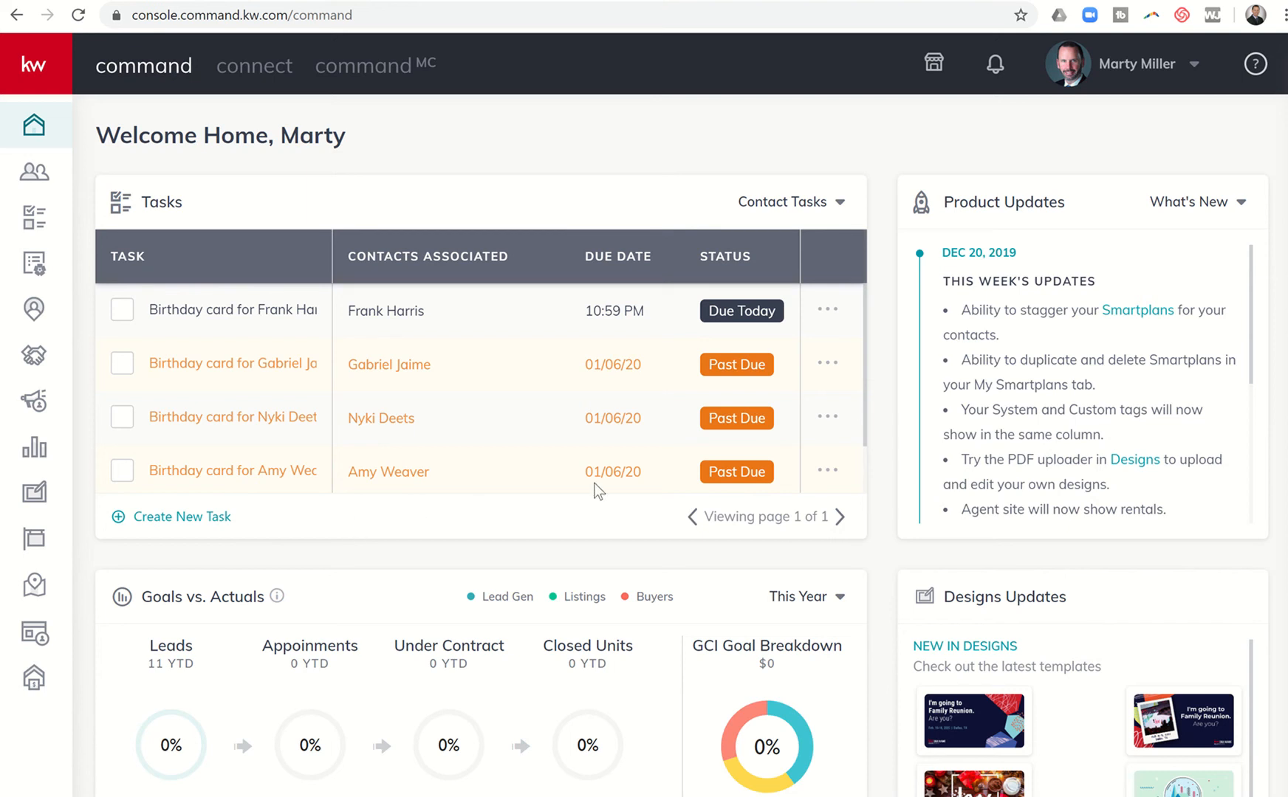
mouse_move(776, 220)
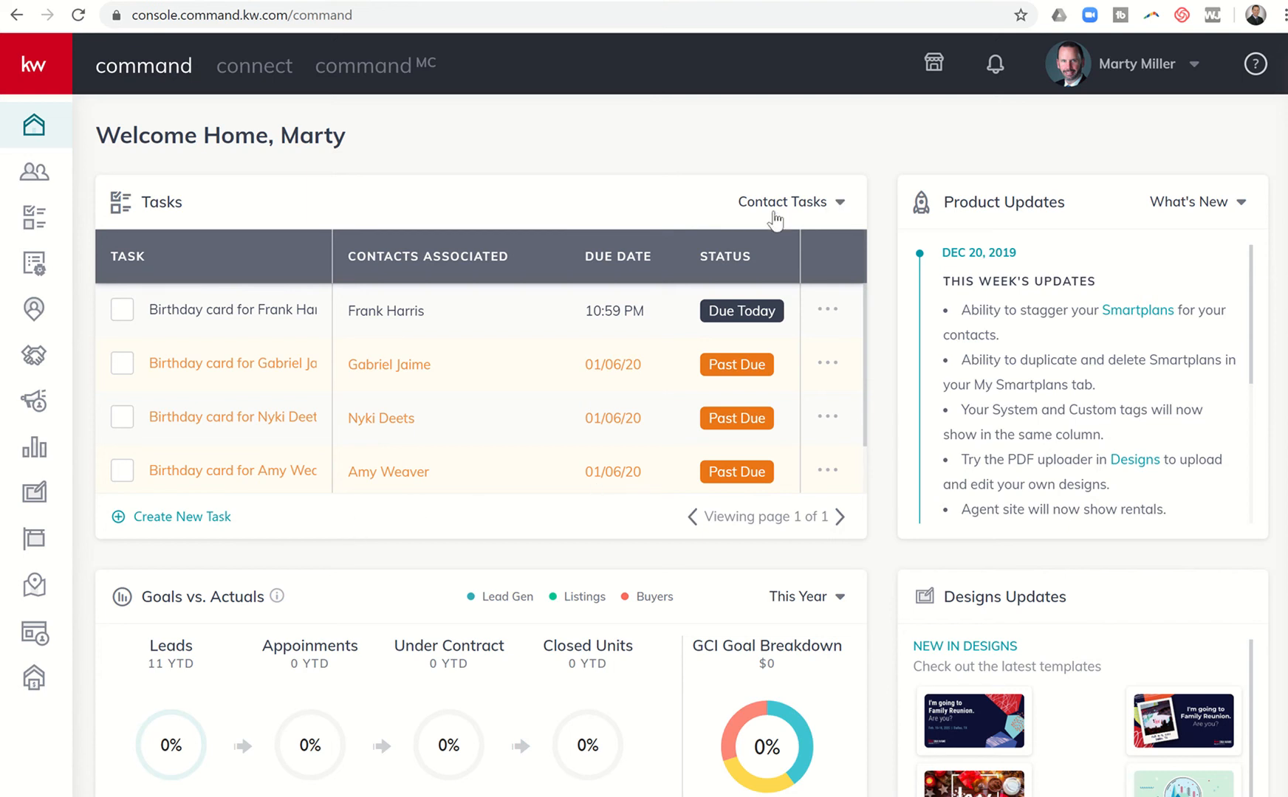
mouse_move(840, 209)
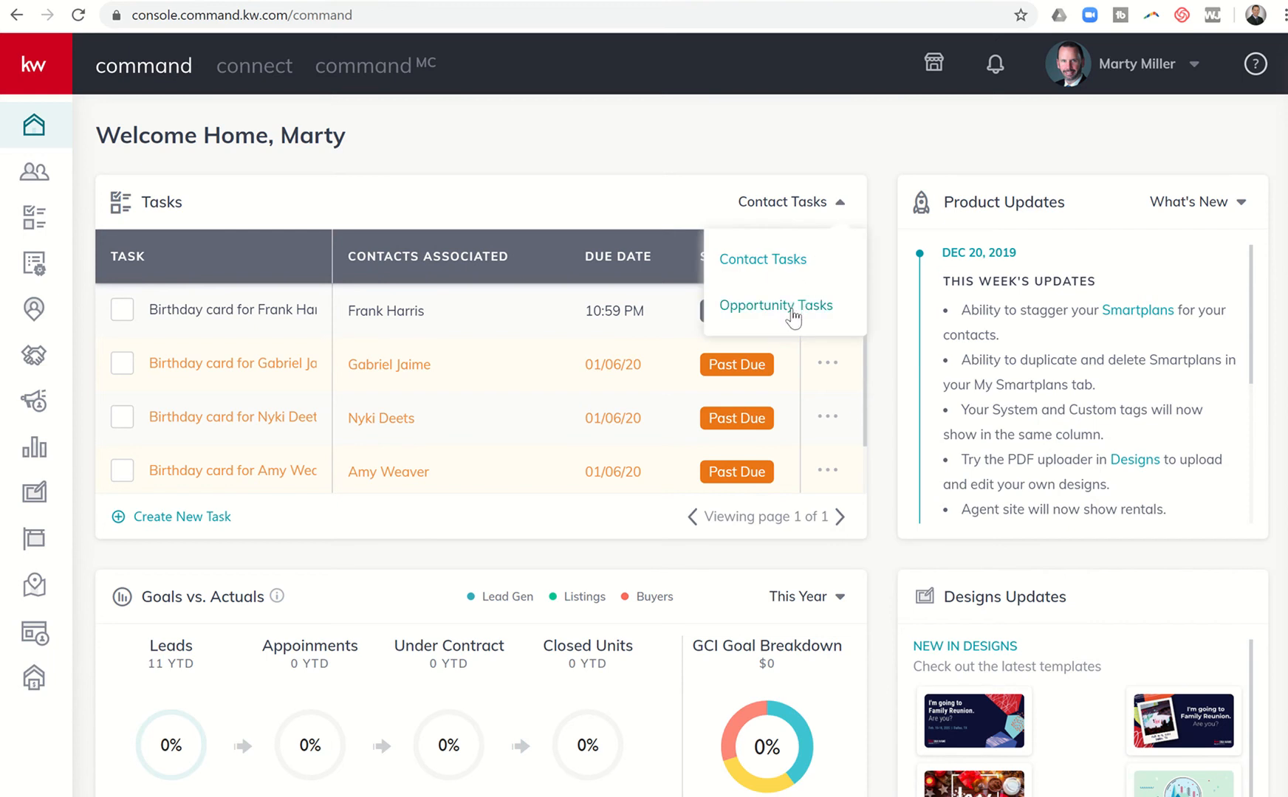
click(776, 305)
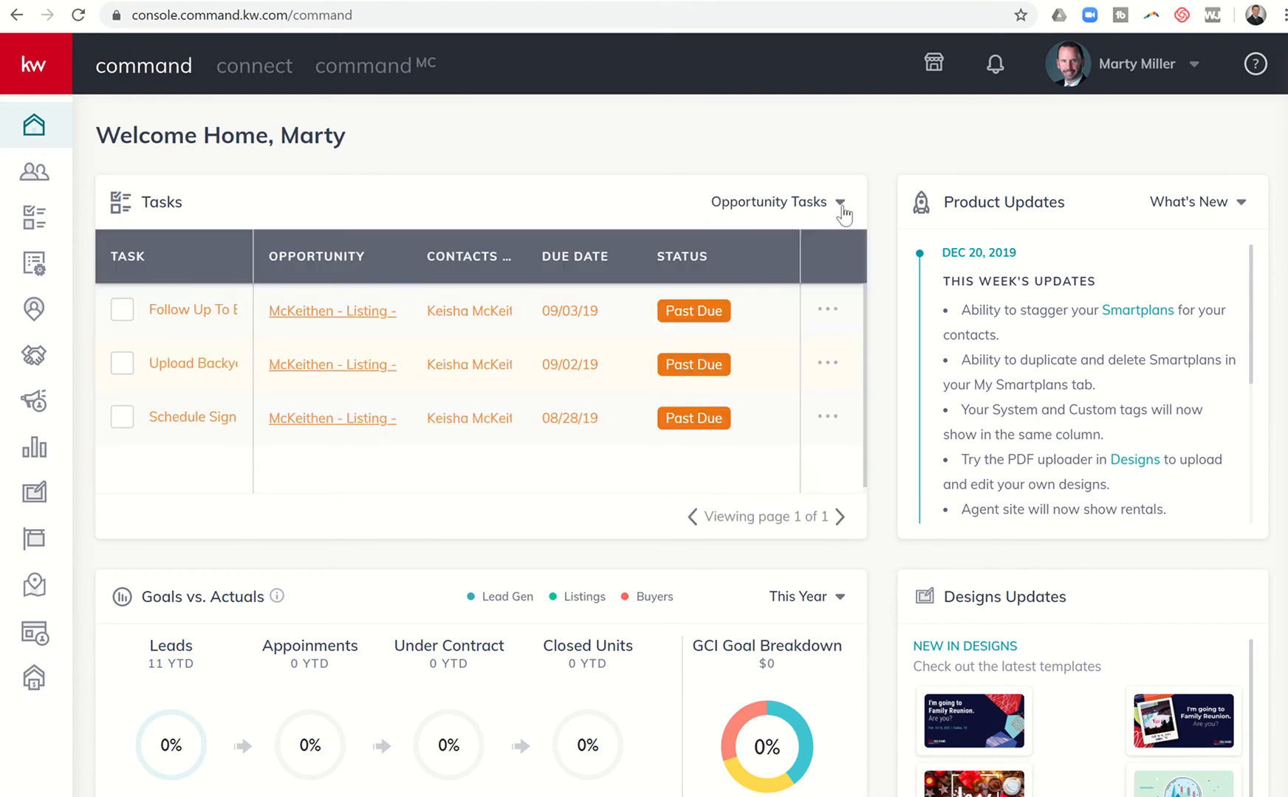
click(840, 208)
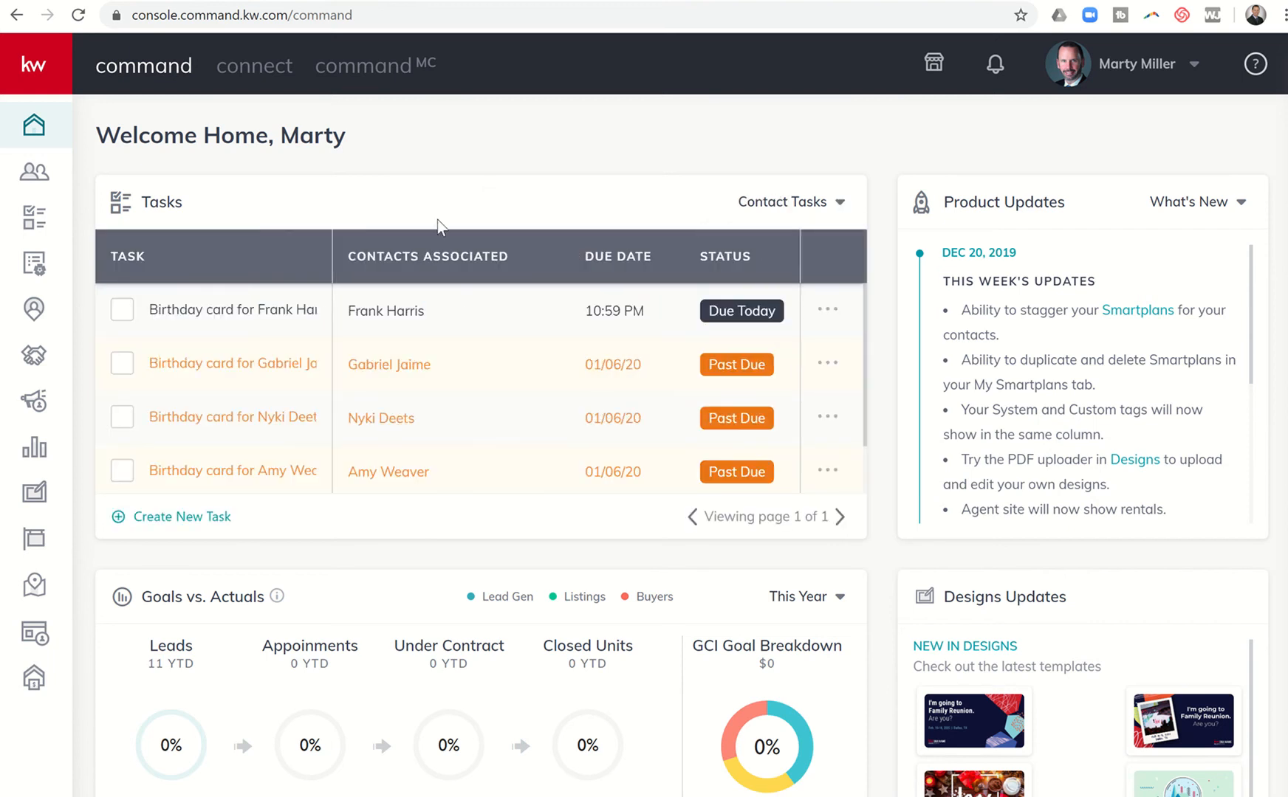
mouse_move(182, 531)
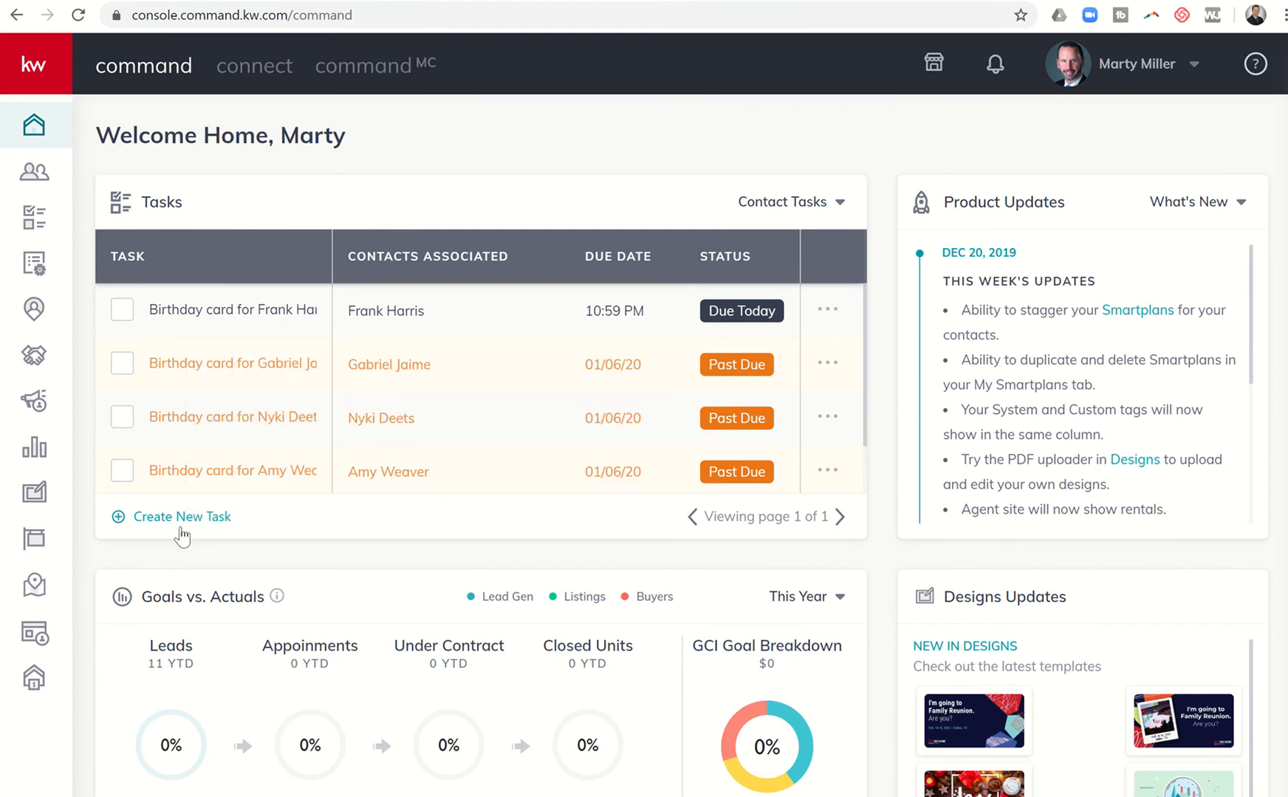
Start and discard a new task from the widget, then go to the full Task Manager.
click(181, 516)
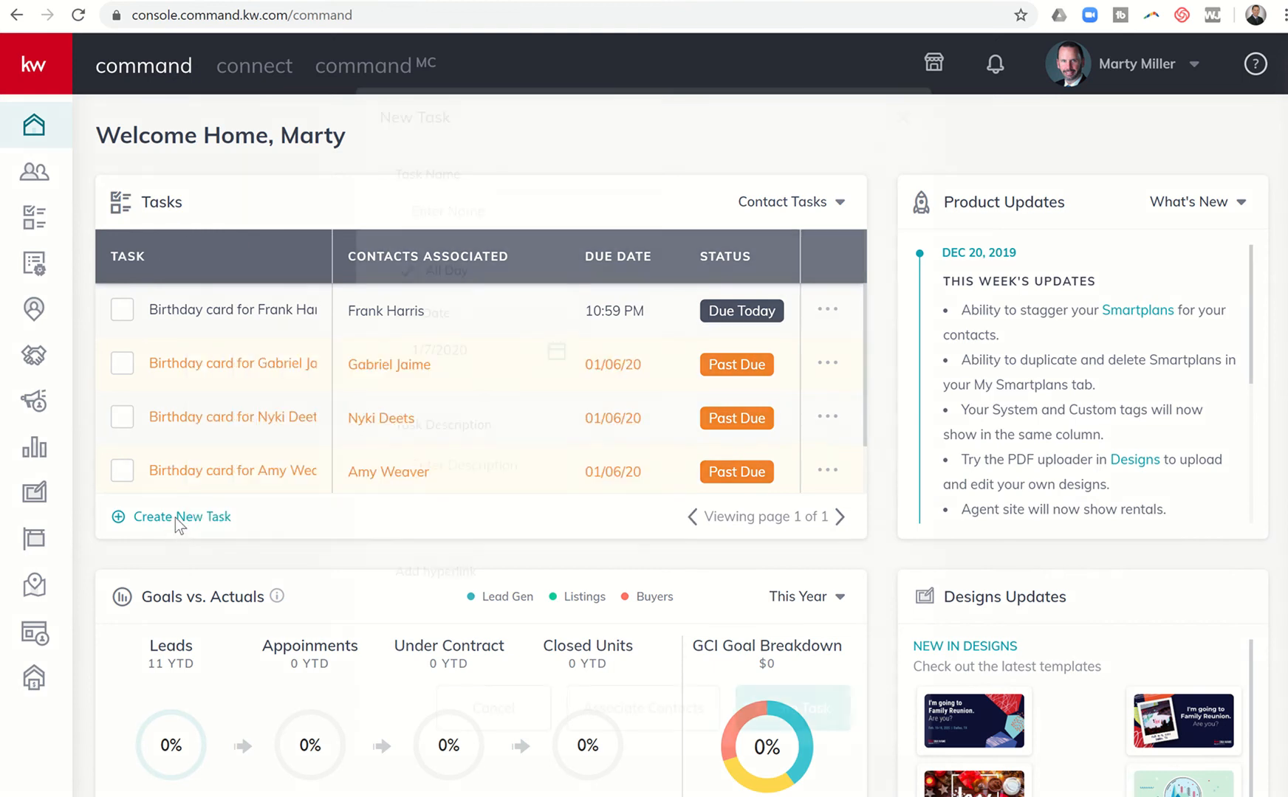
click(182, 517)
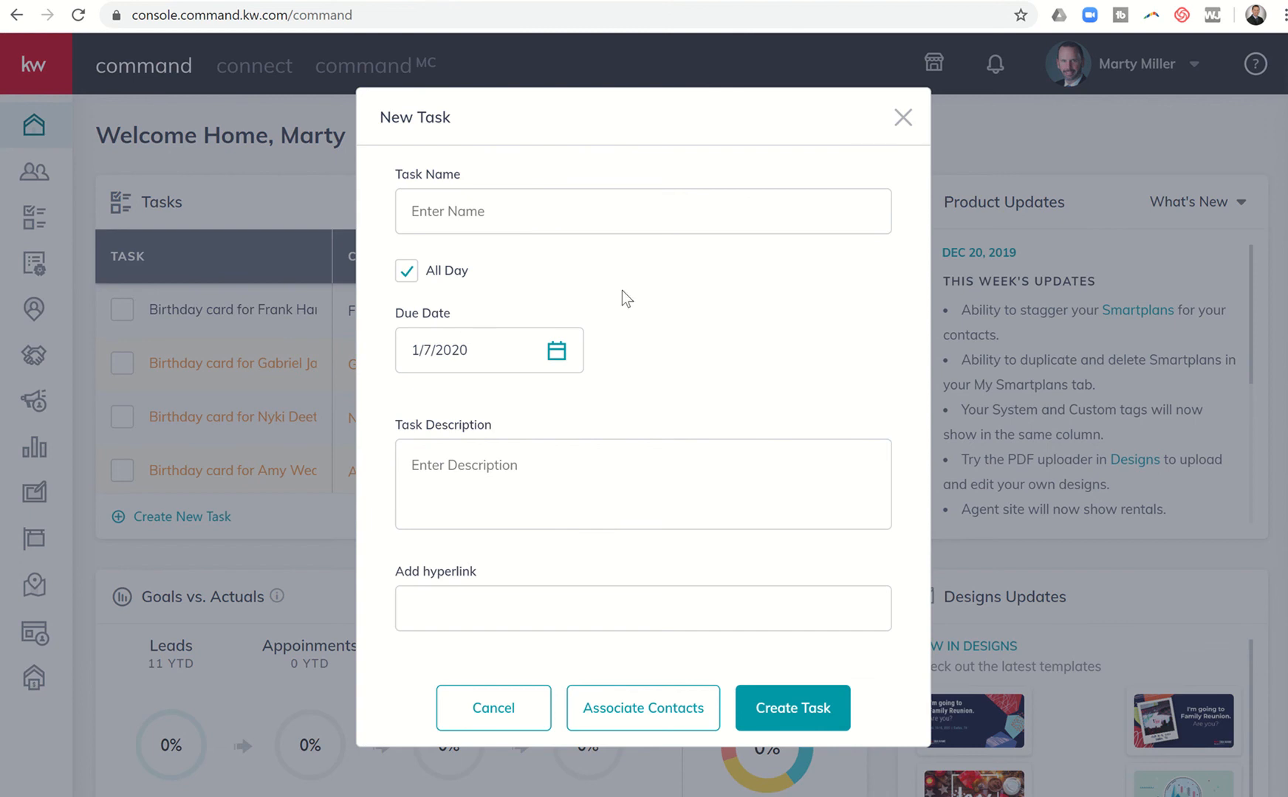
mouse_move(901, 119)
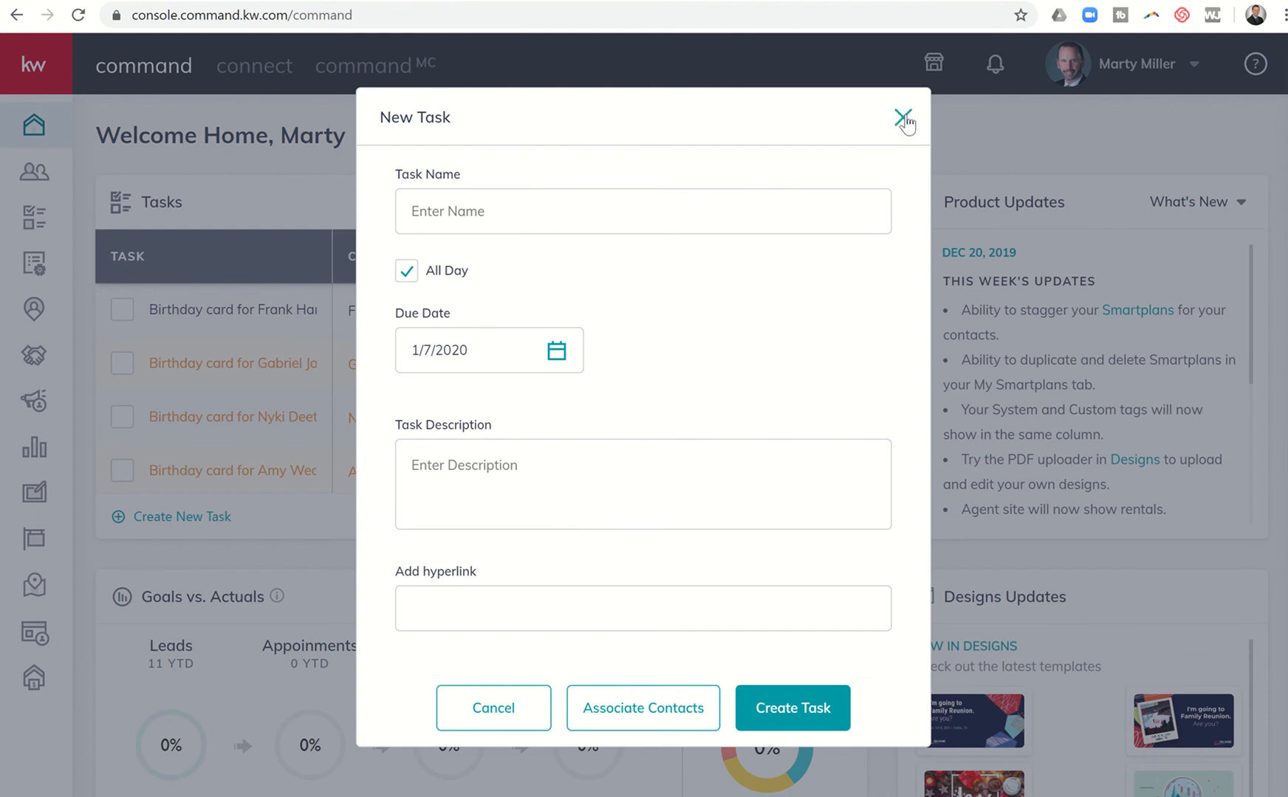
click(897, 116)
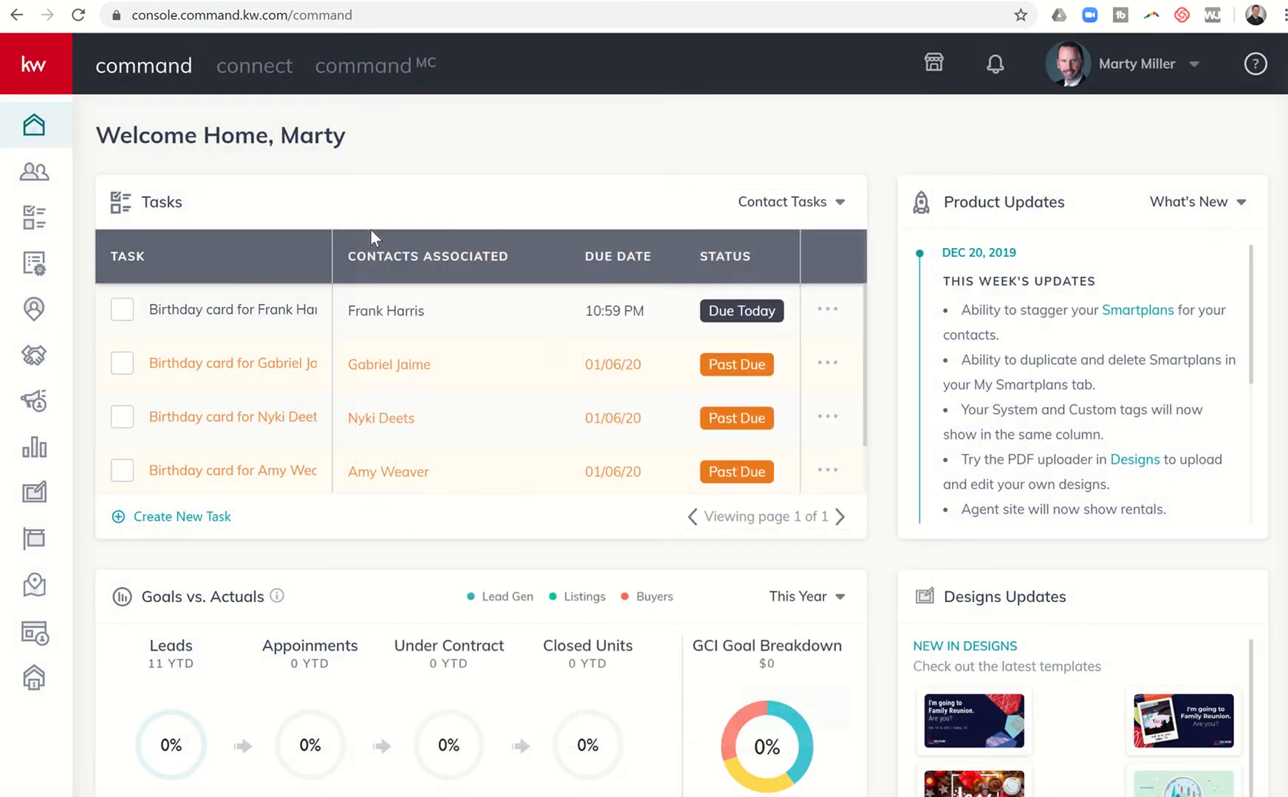
mouse_move(34, 222)
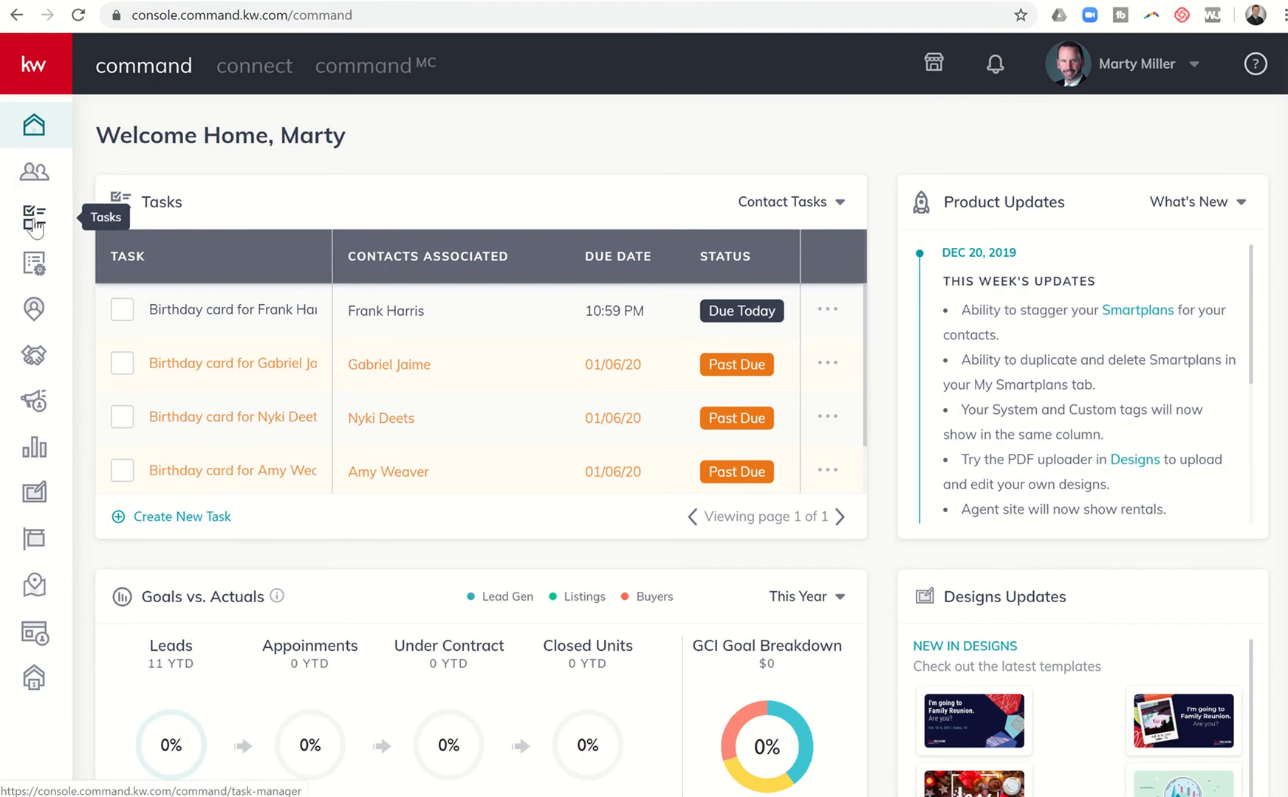
click(35, 214)
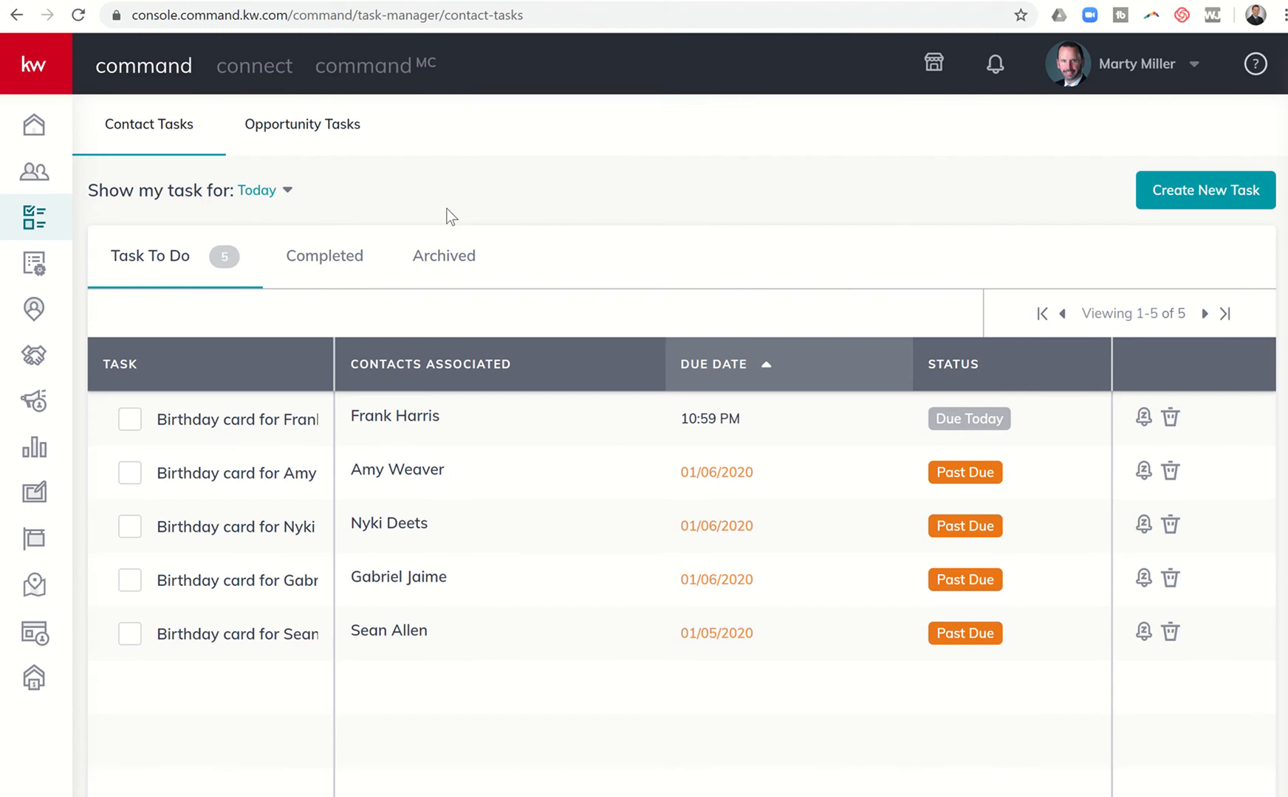
mouse_move(605, 305)
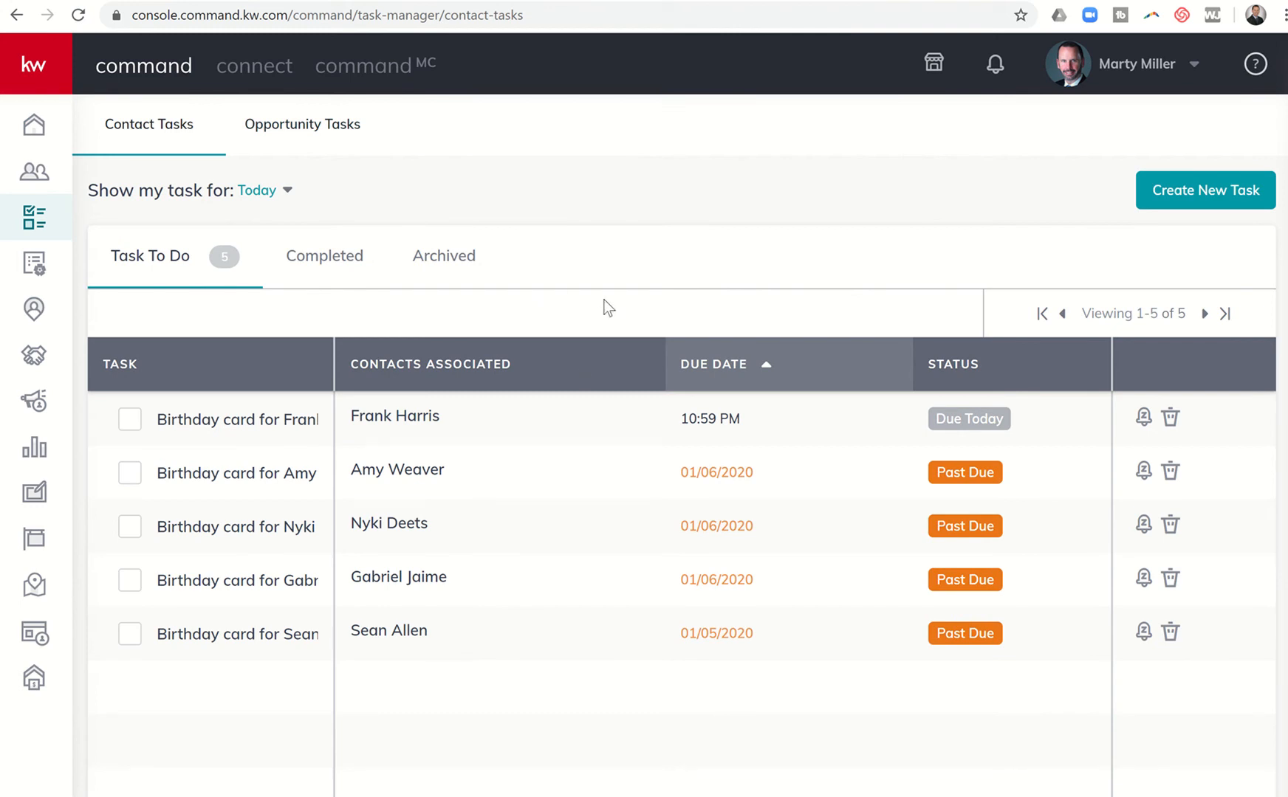
mouse_move(285, 315)
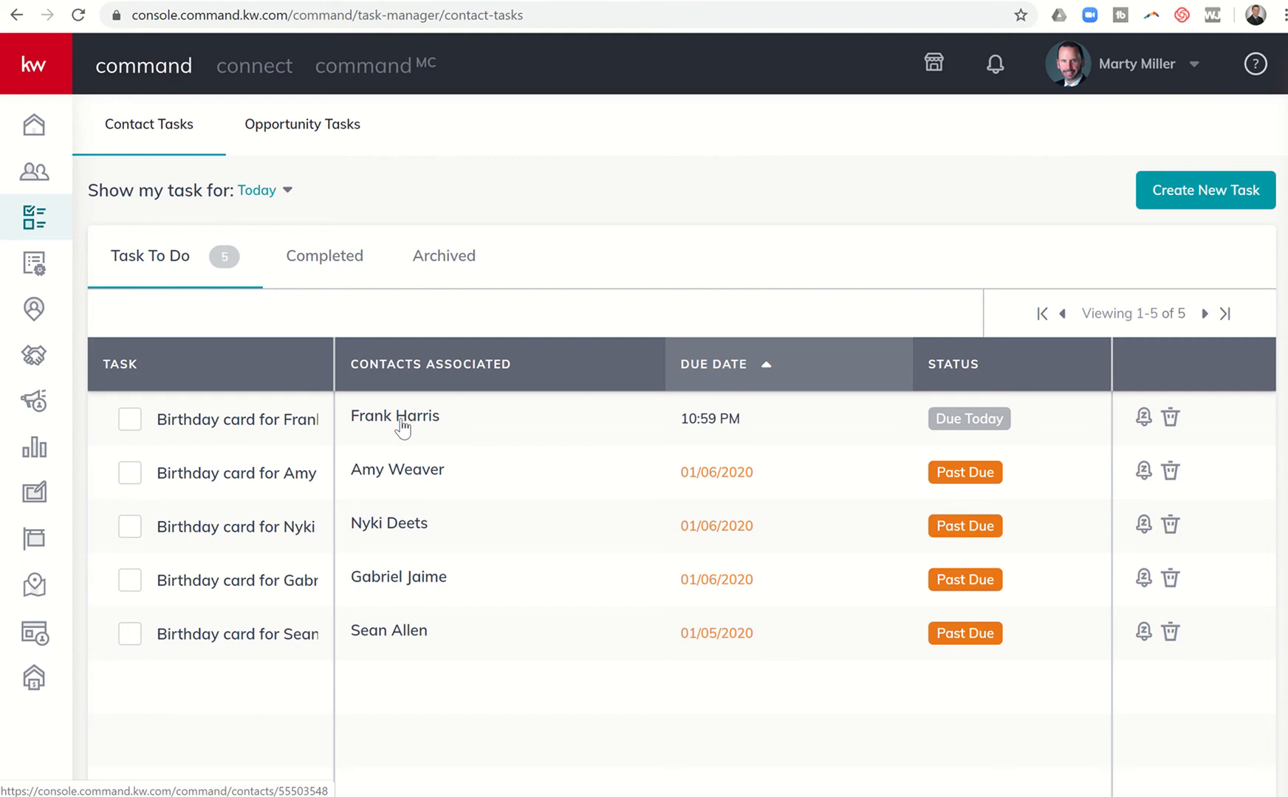
mouse_move(338, 375)
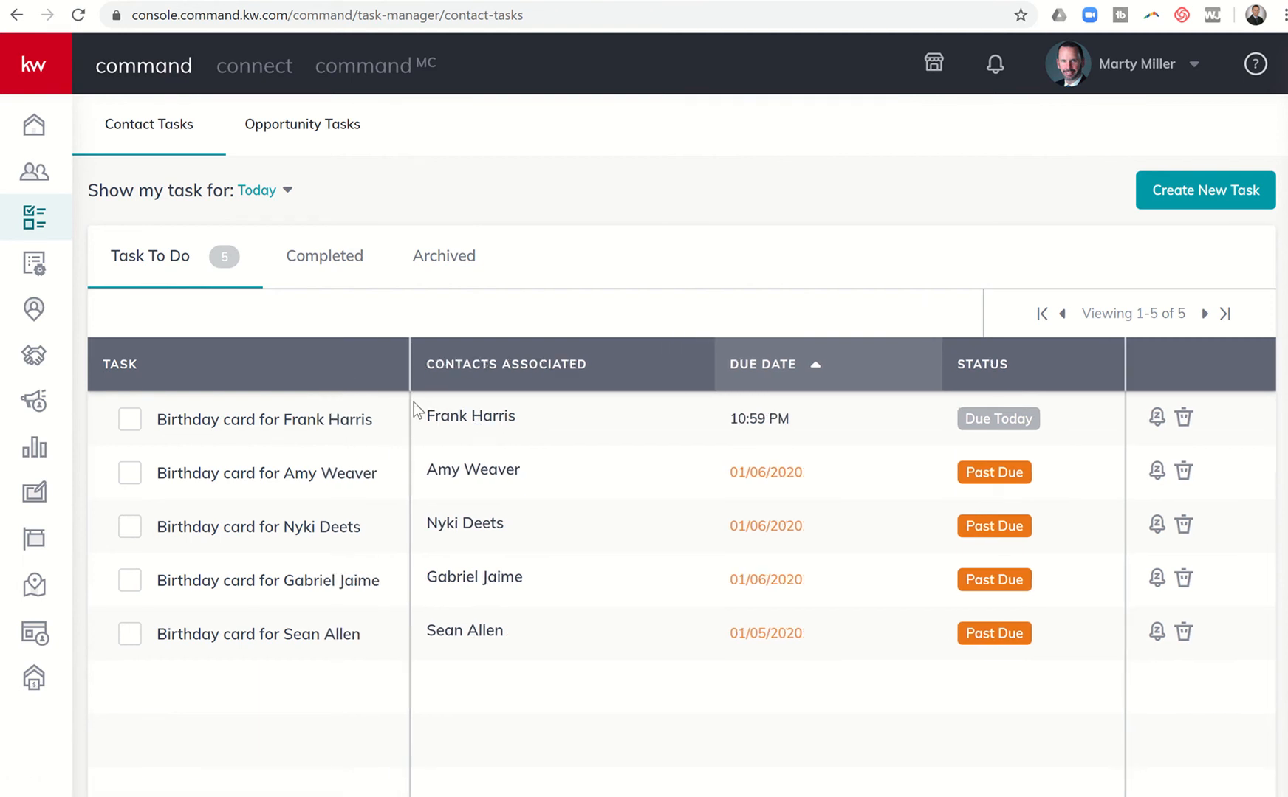
mouse_move(450, 634)
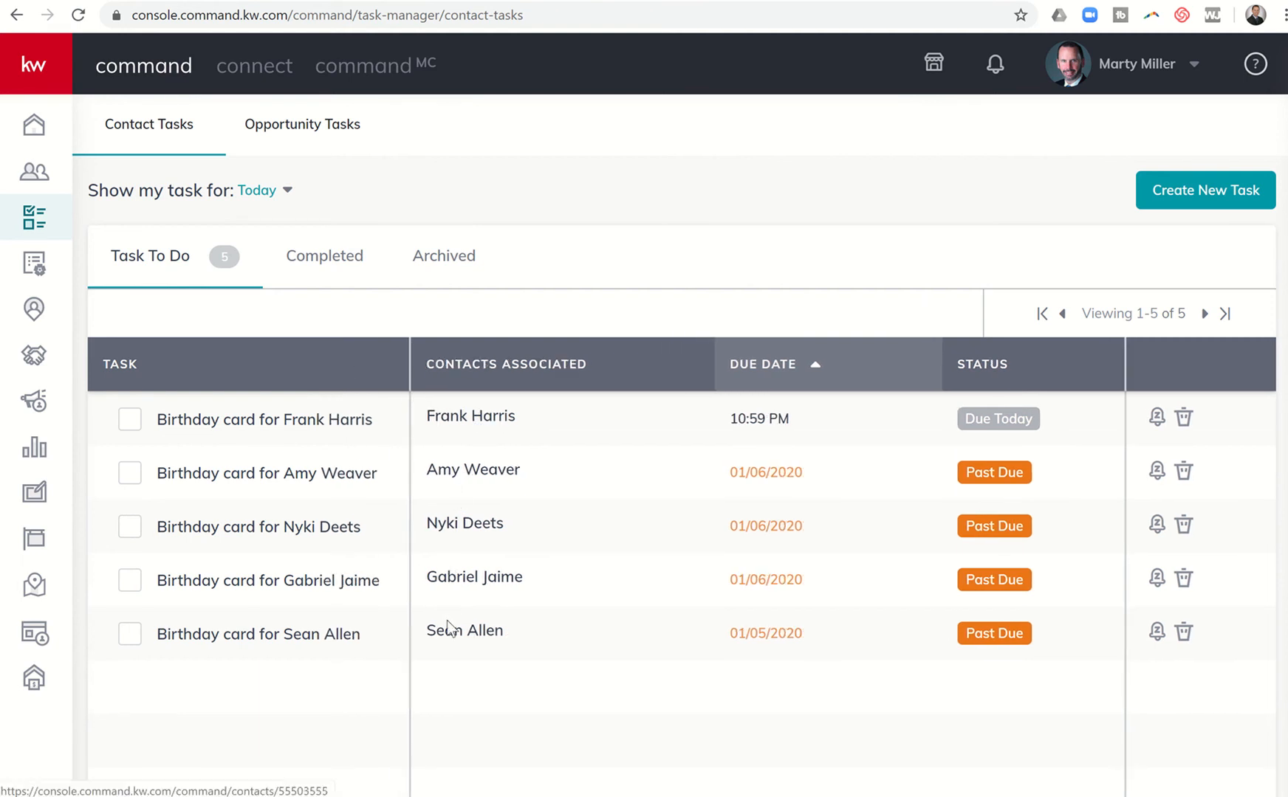
mouse_move(442, 523)
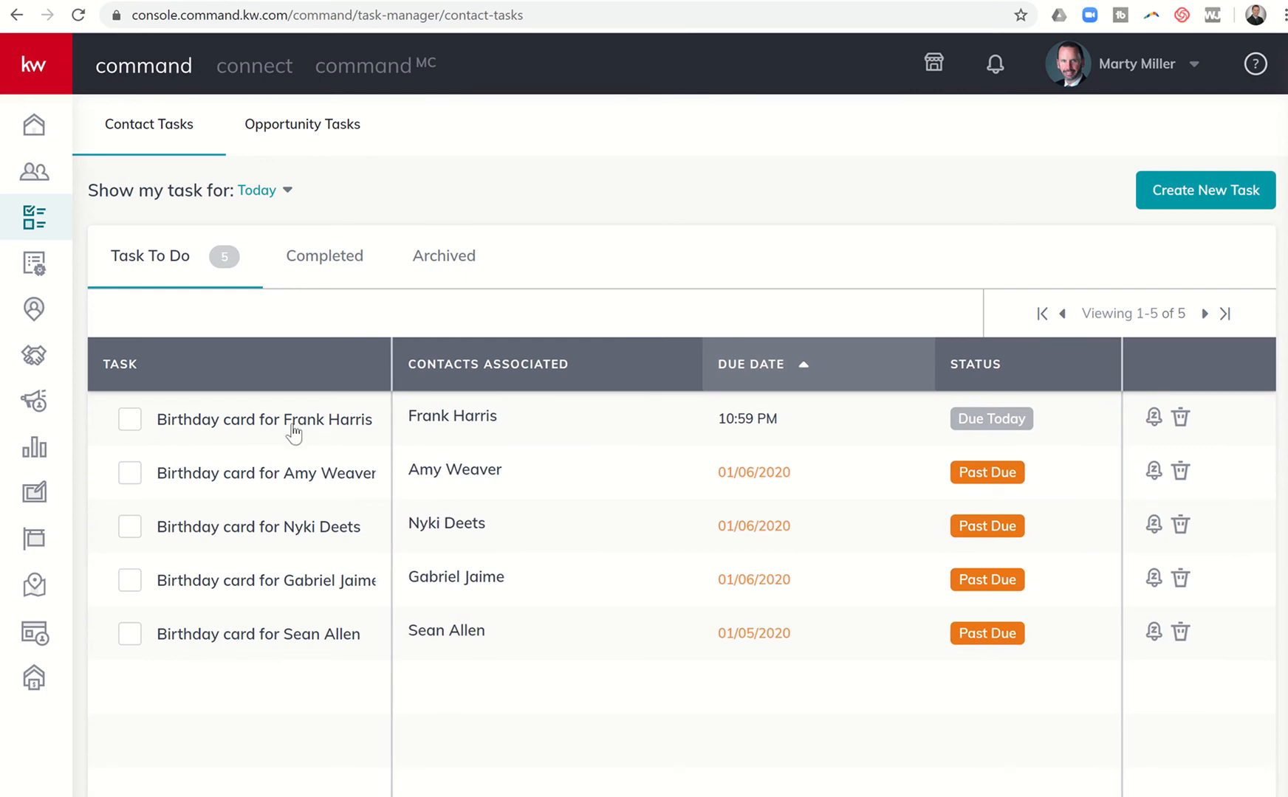
mouse_move(265, 486)
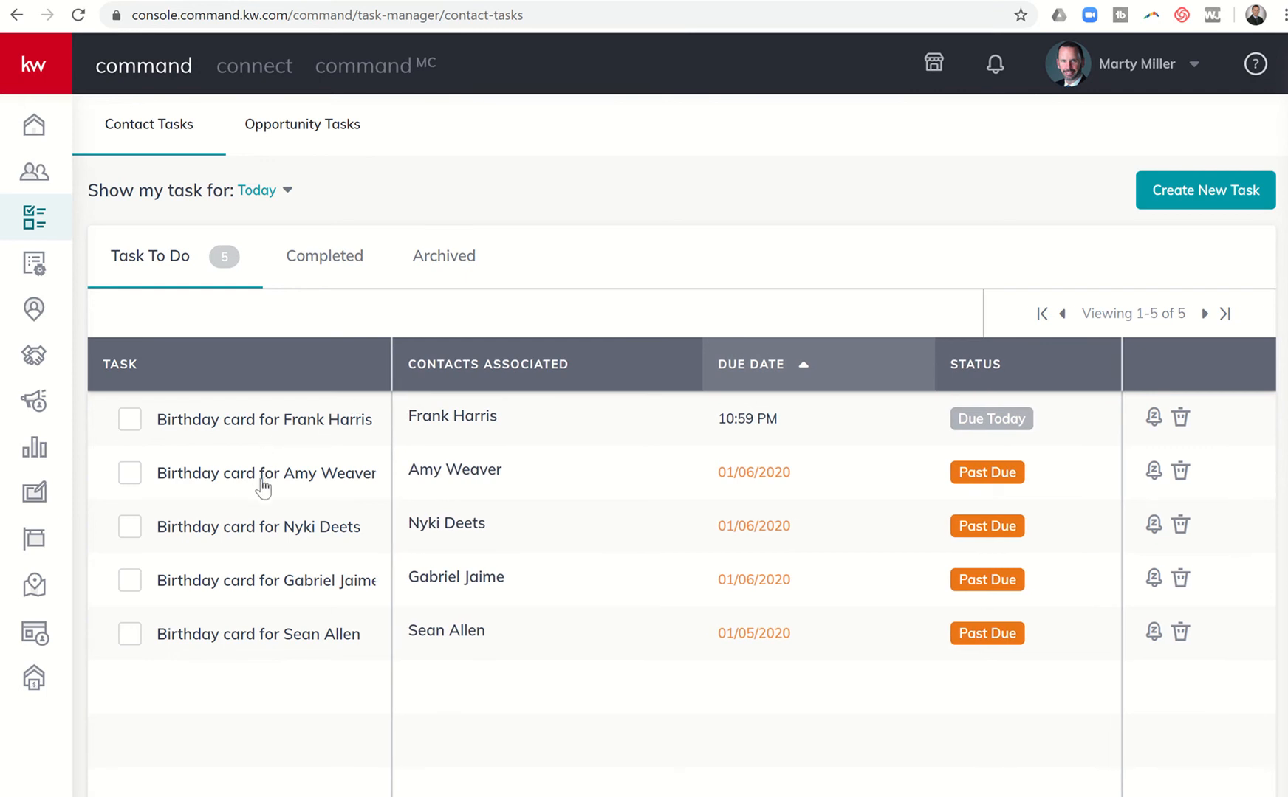
mouse_move(246, 642)
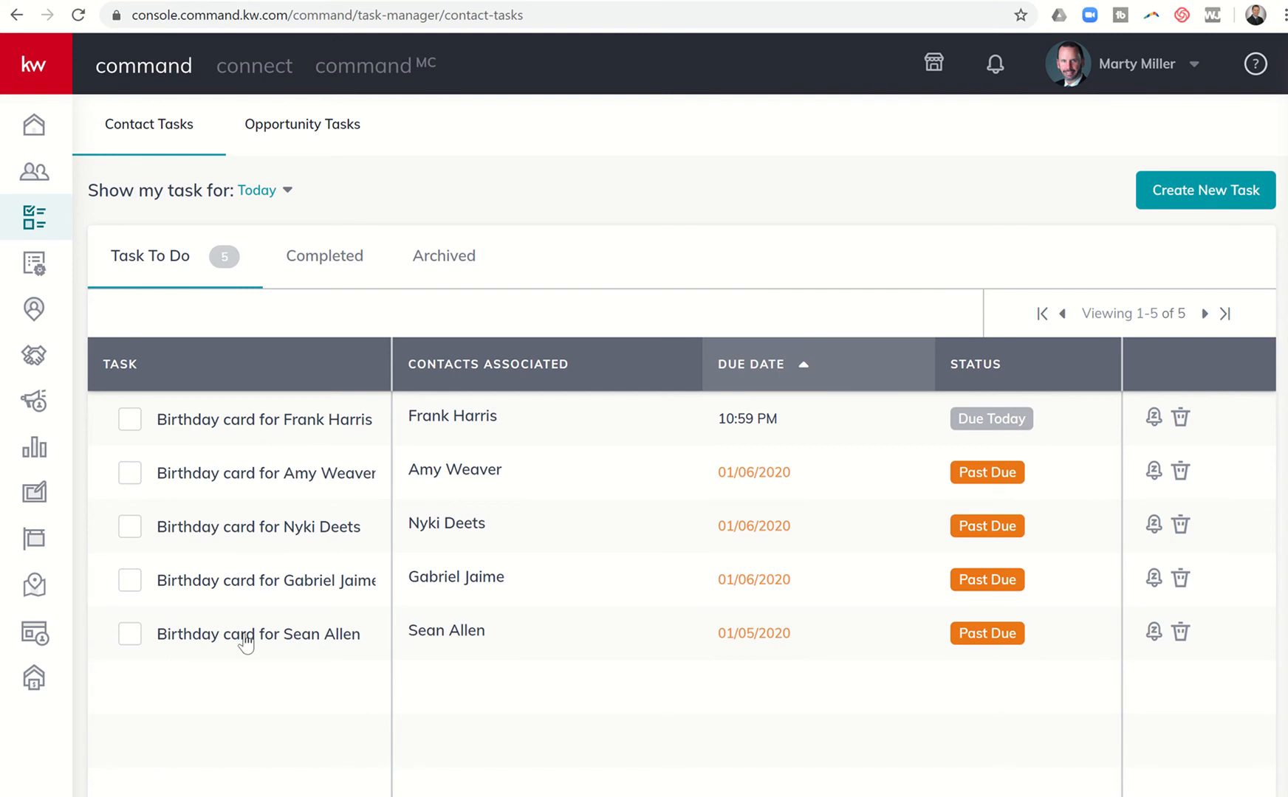
mouse_move(287, 655)
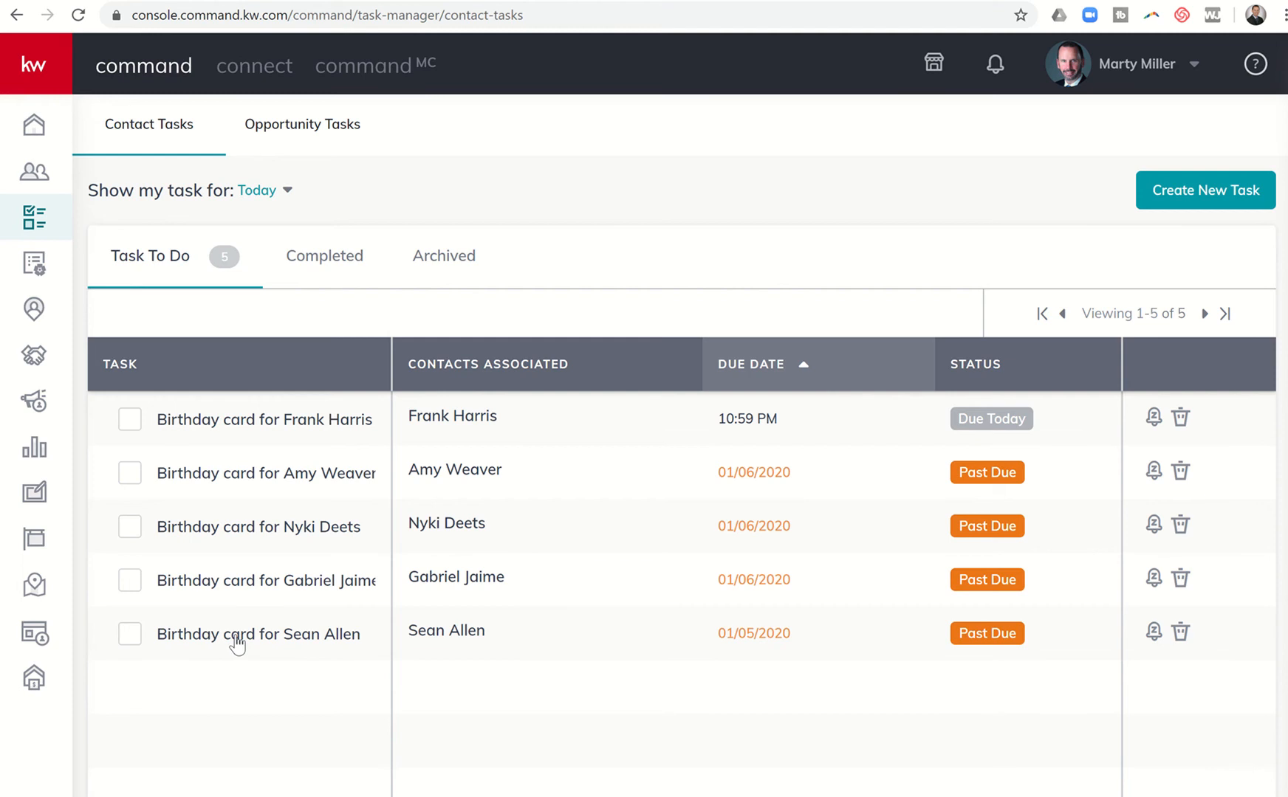
mouse_move(279, 438)
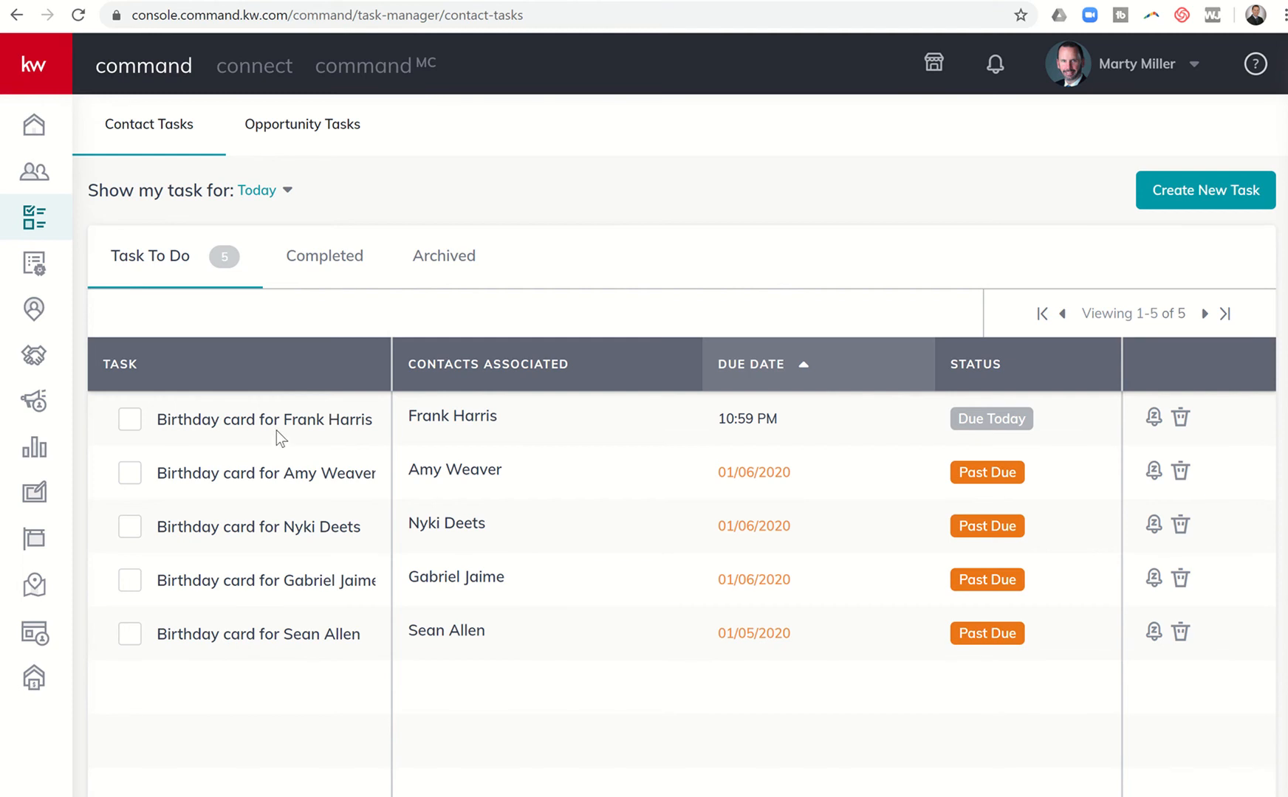
click(264, 420)
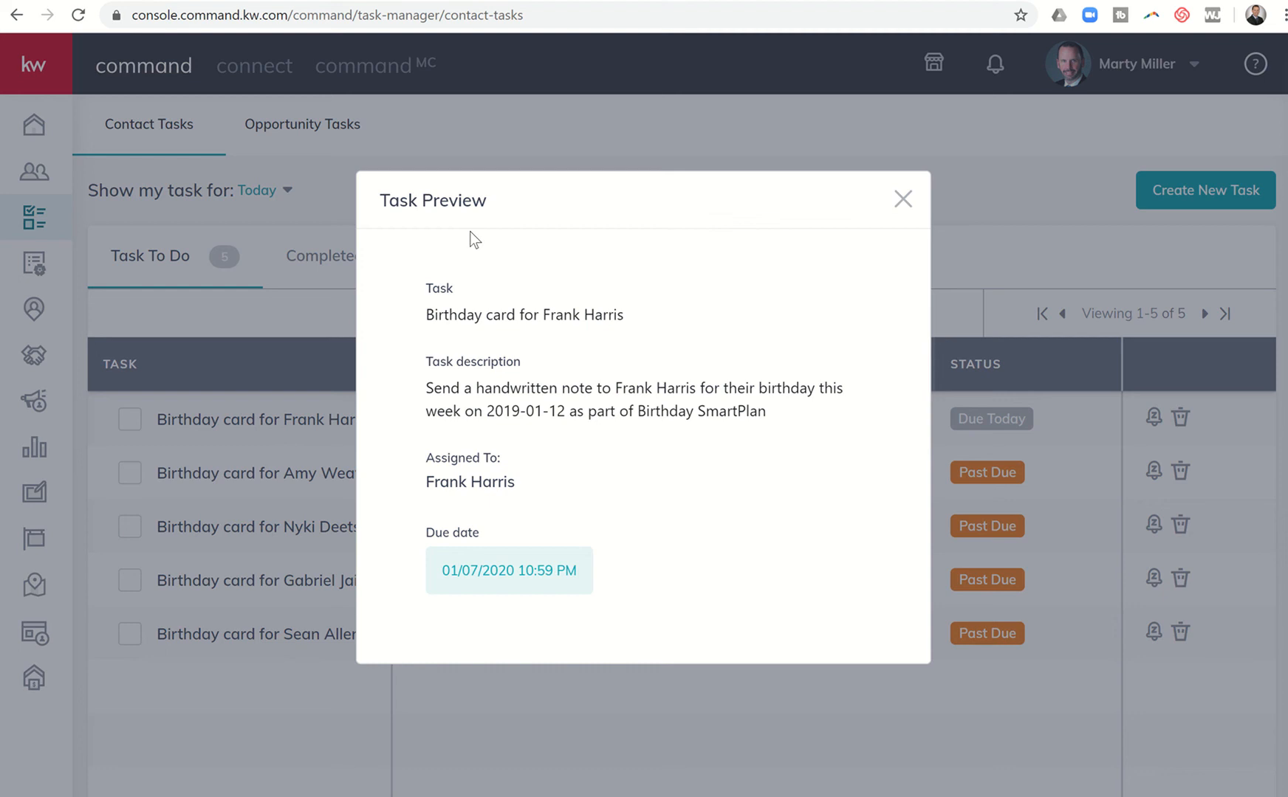
mouse_move(585, 334)
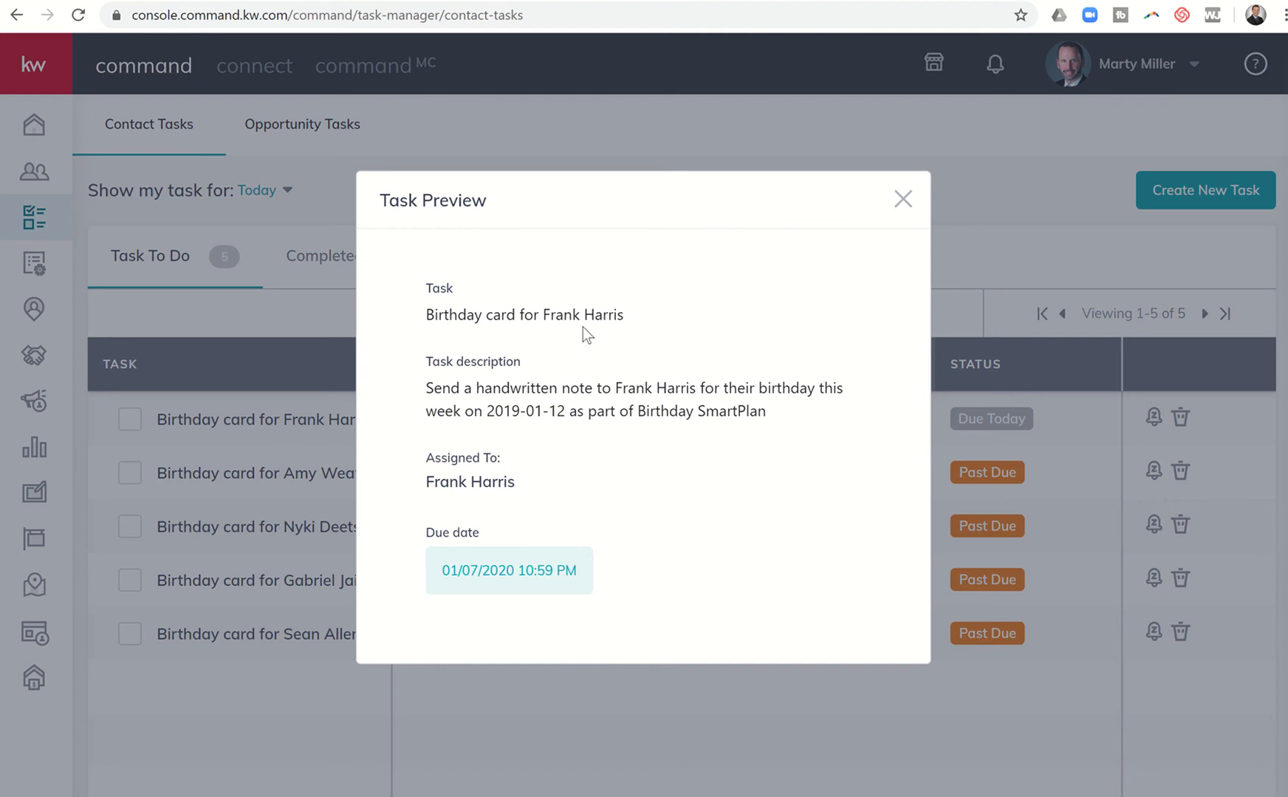
mouse_move(755, 369)
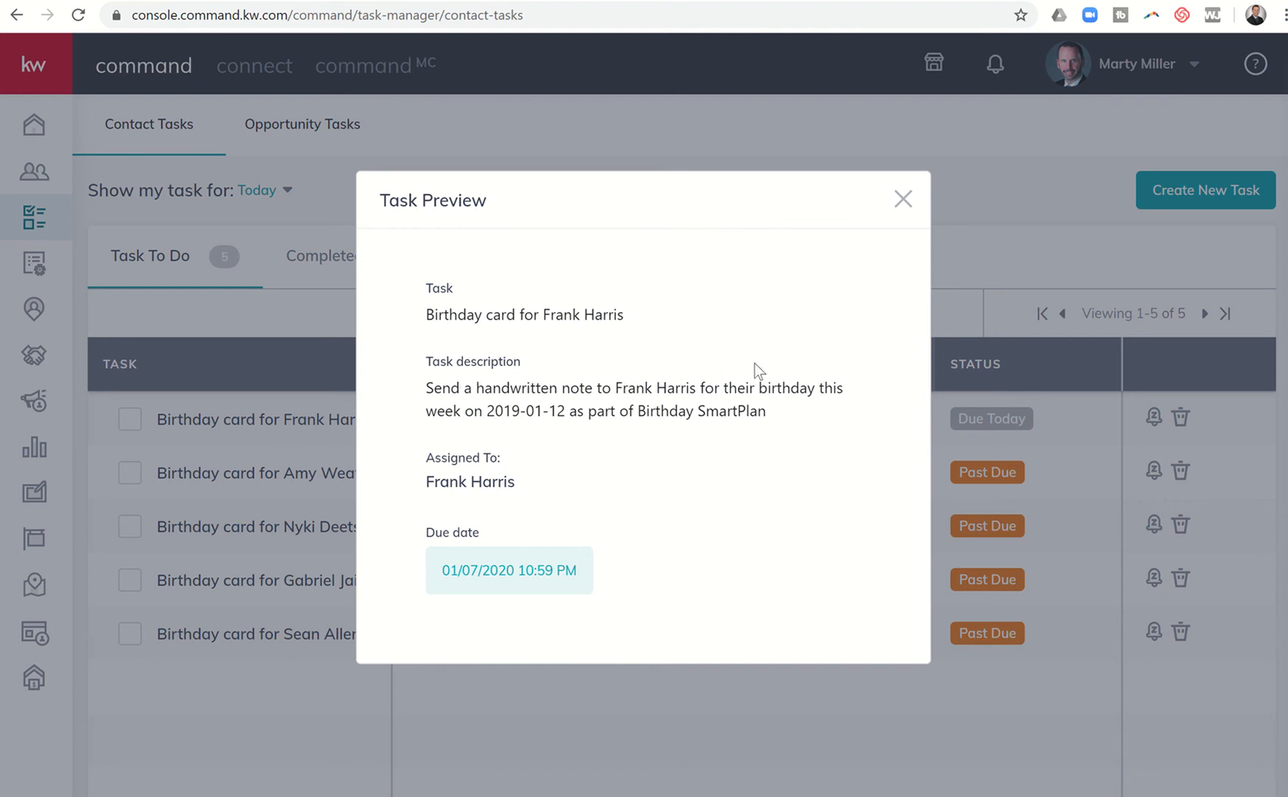
mouse_move(553, 411)
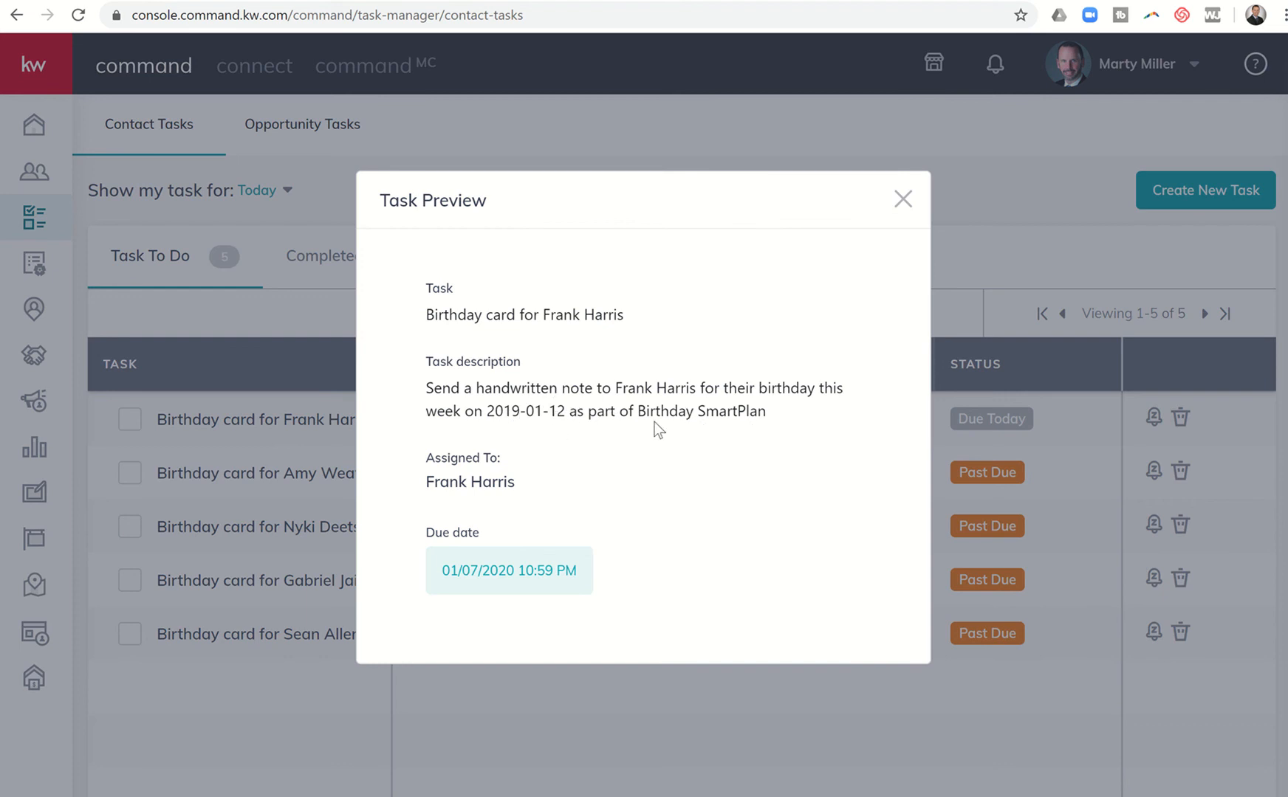
mouse_move(666, 416)
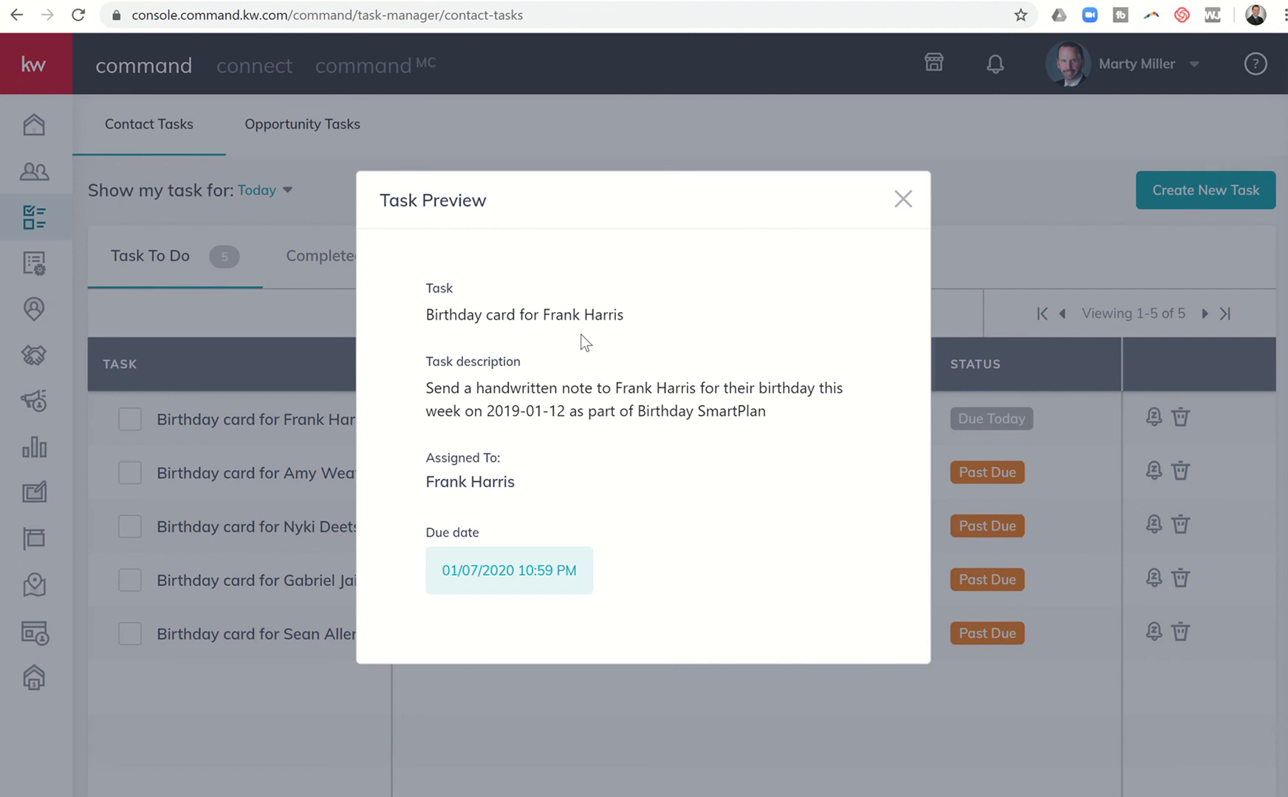
mouse_move(745, 510)
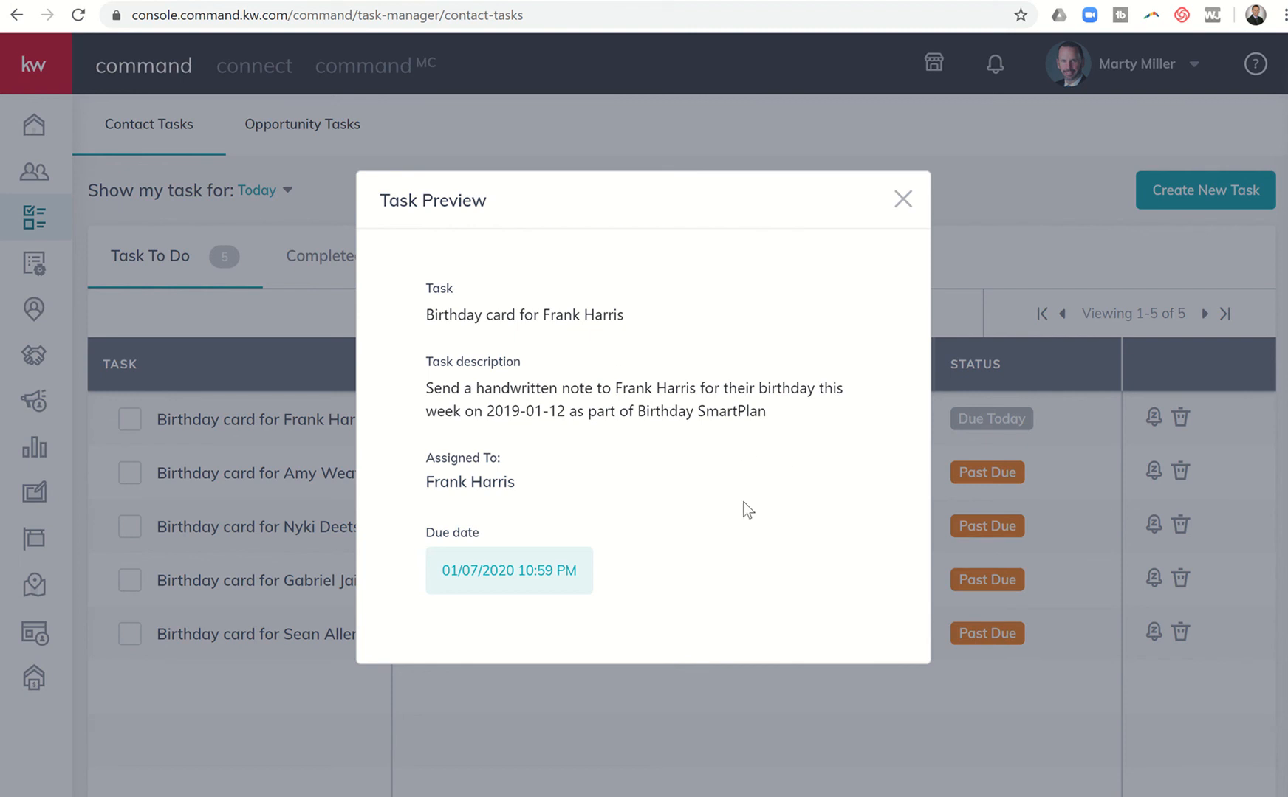
mouse_move(772, 429)
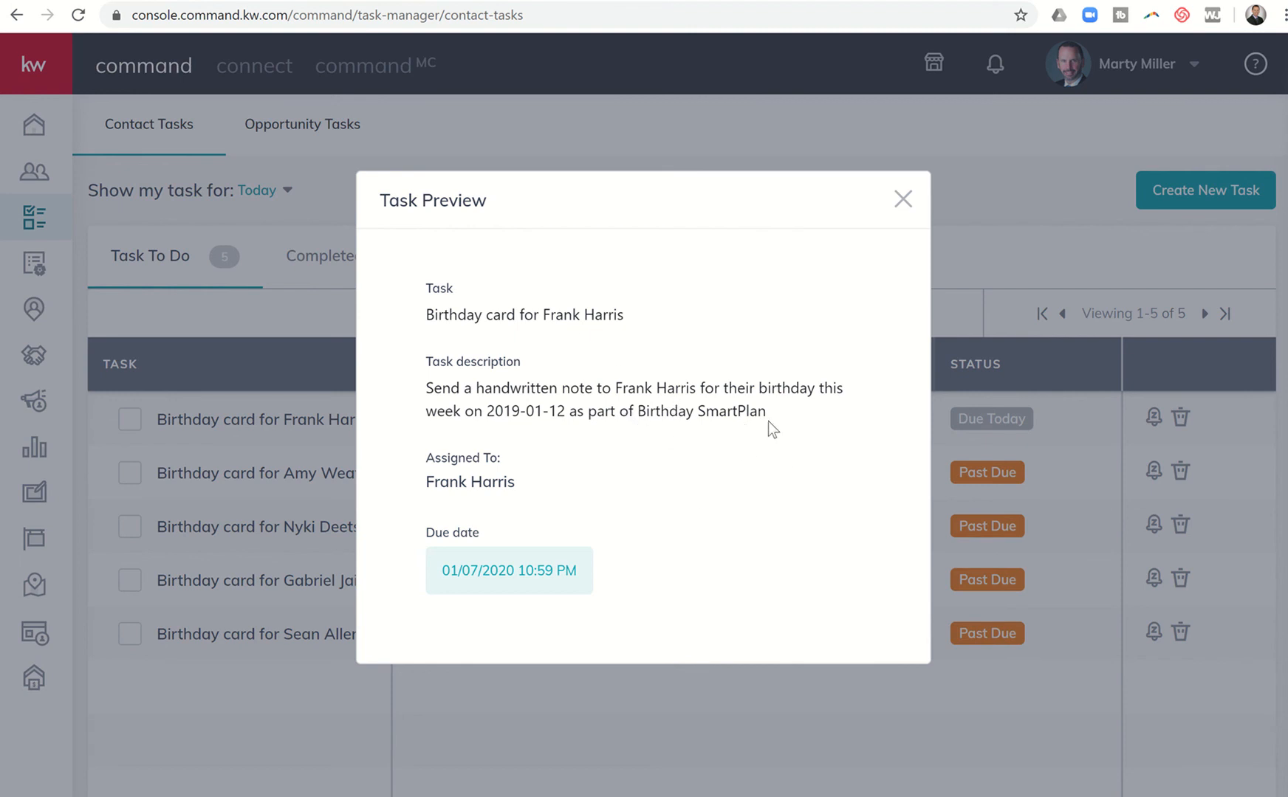
click(901, 198)
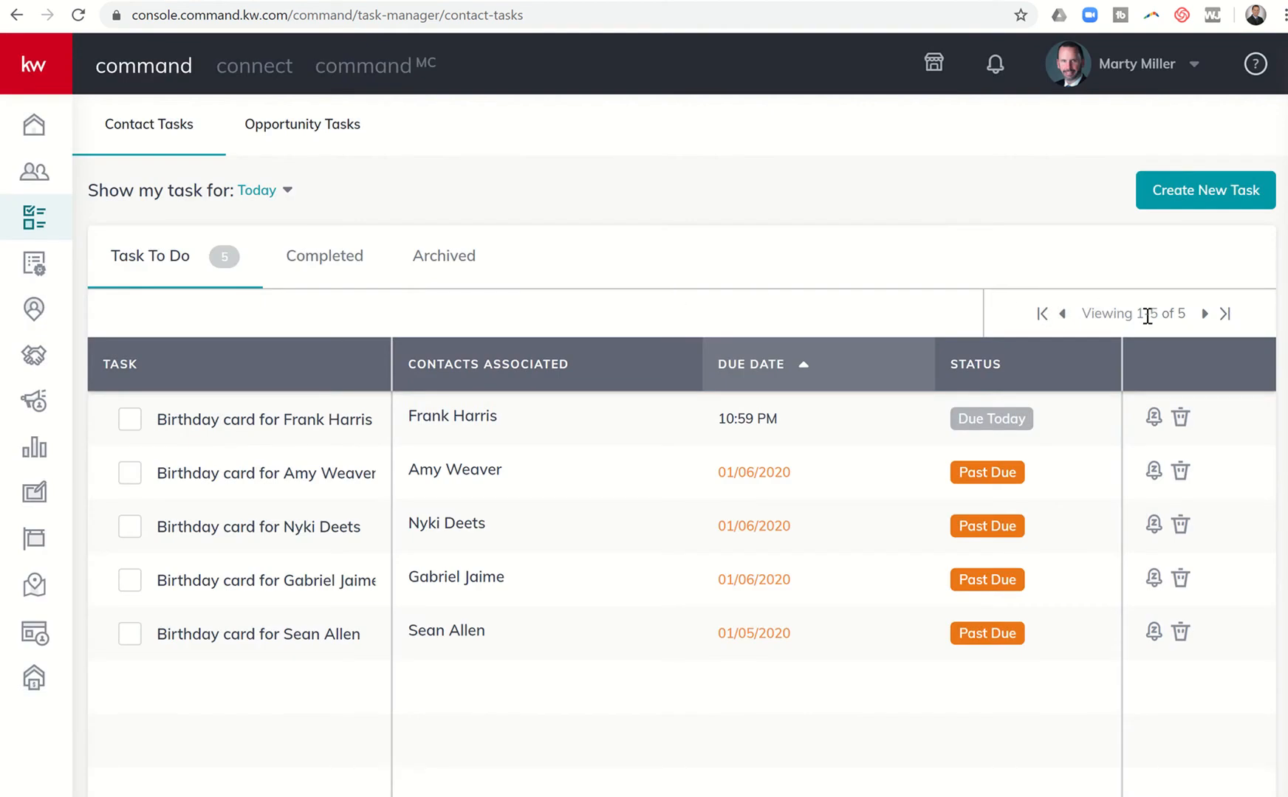
mouse_move(1138, 315)
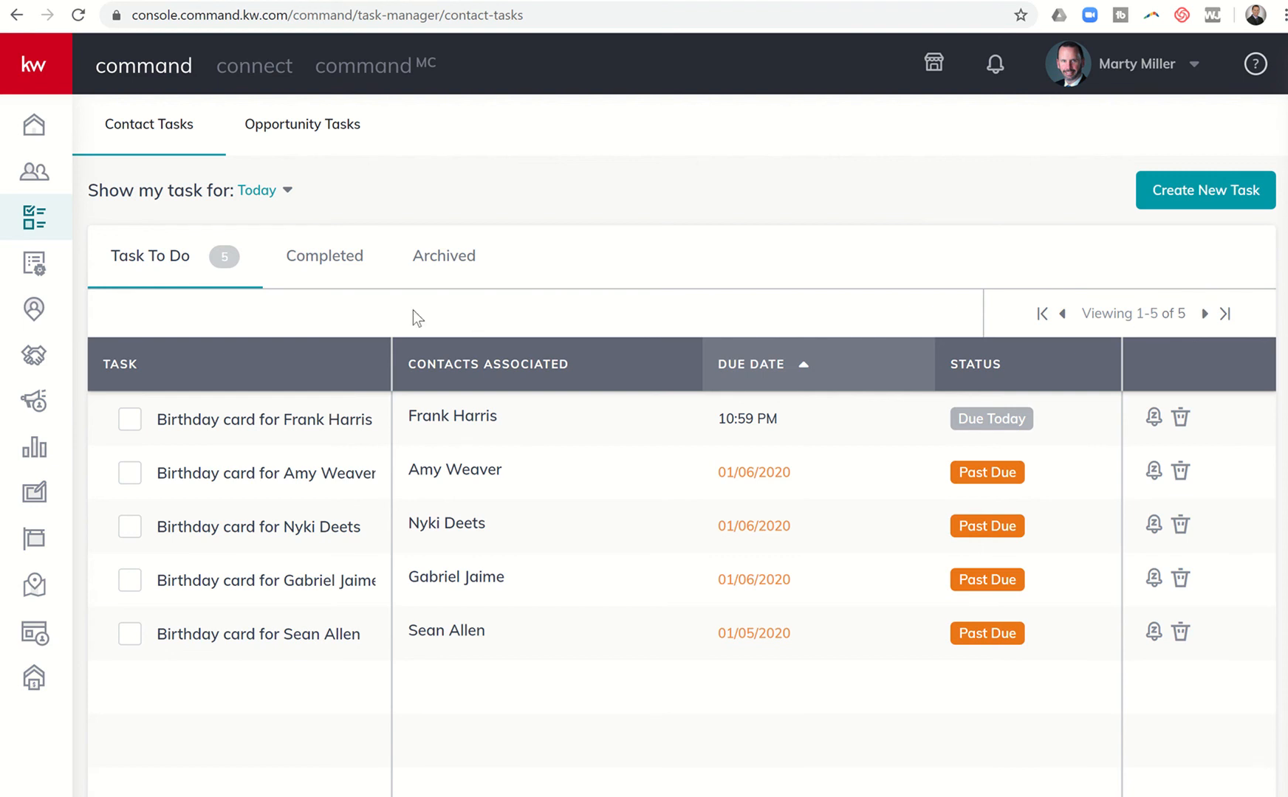
mouse_move(288, 210)
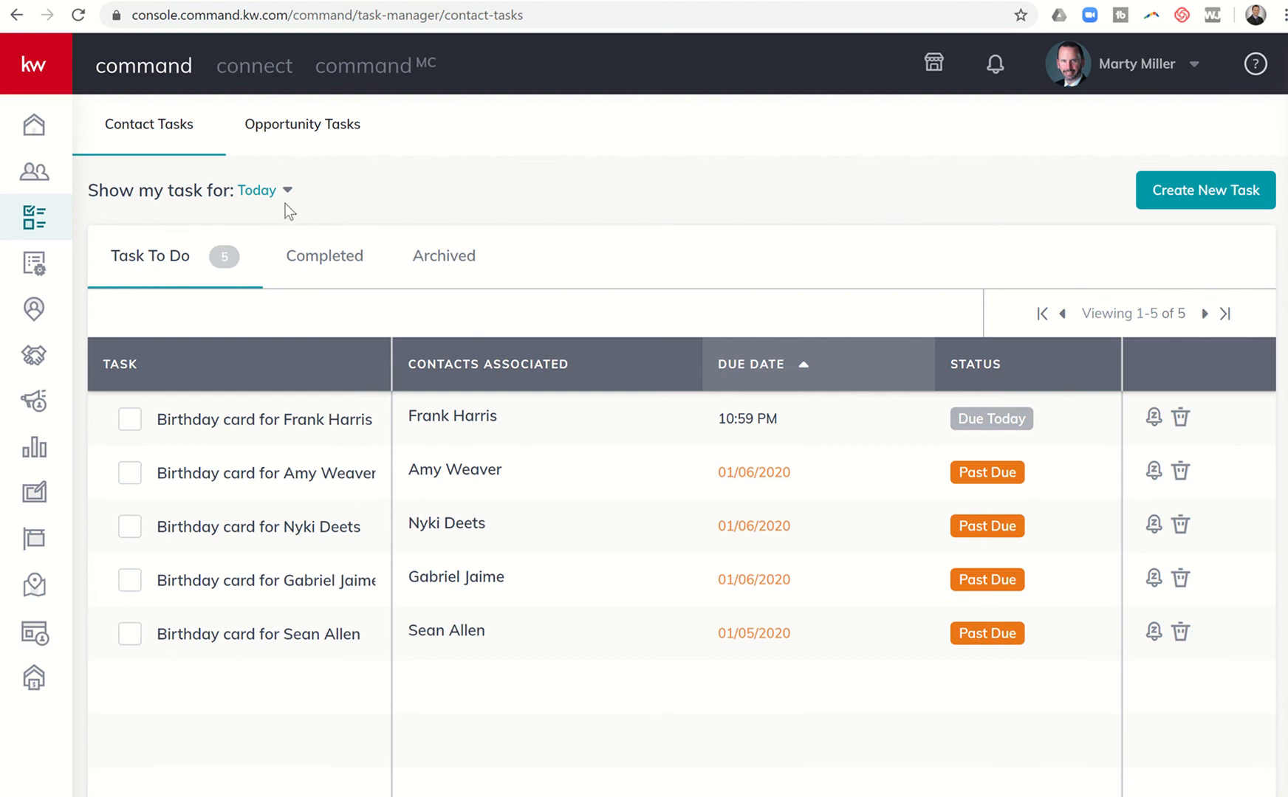
click(285, 191)
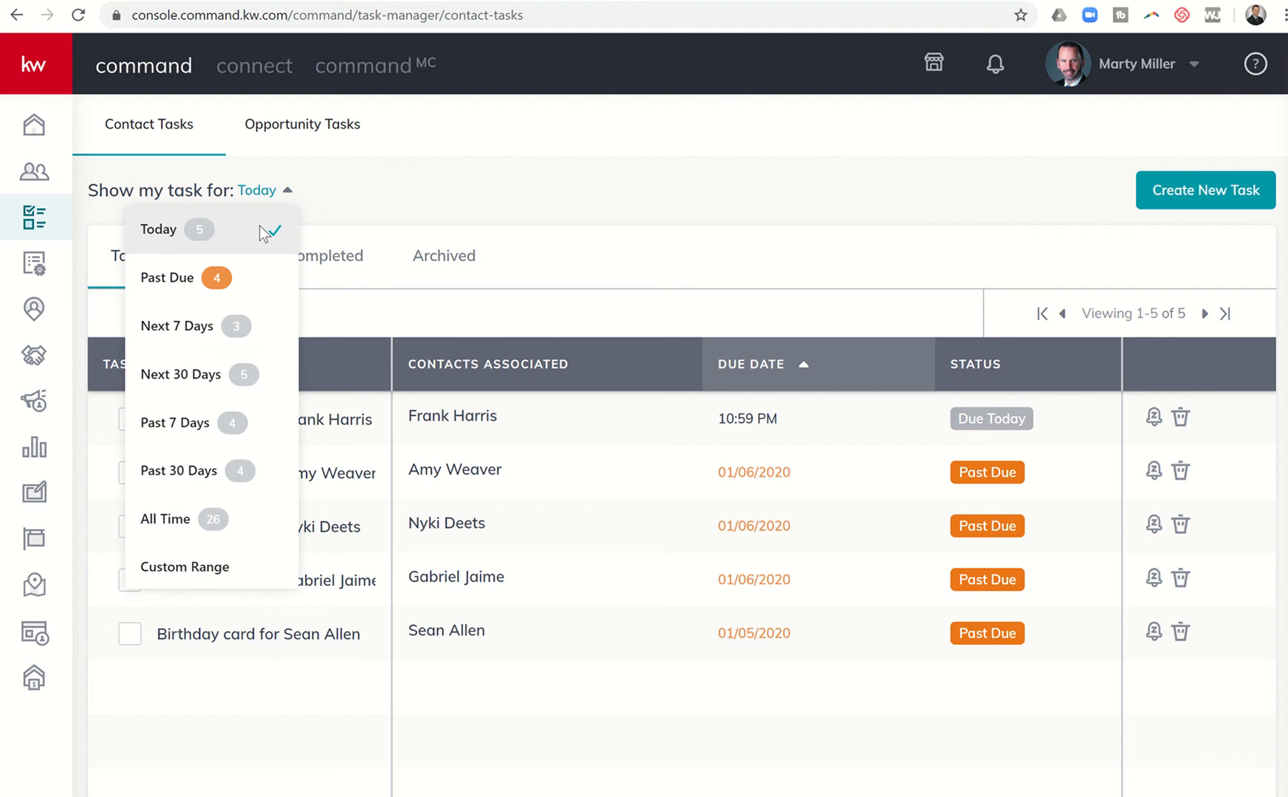
mouse_move(252, 261)
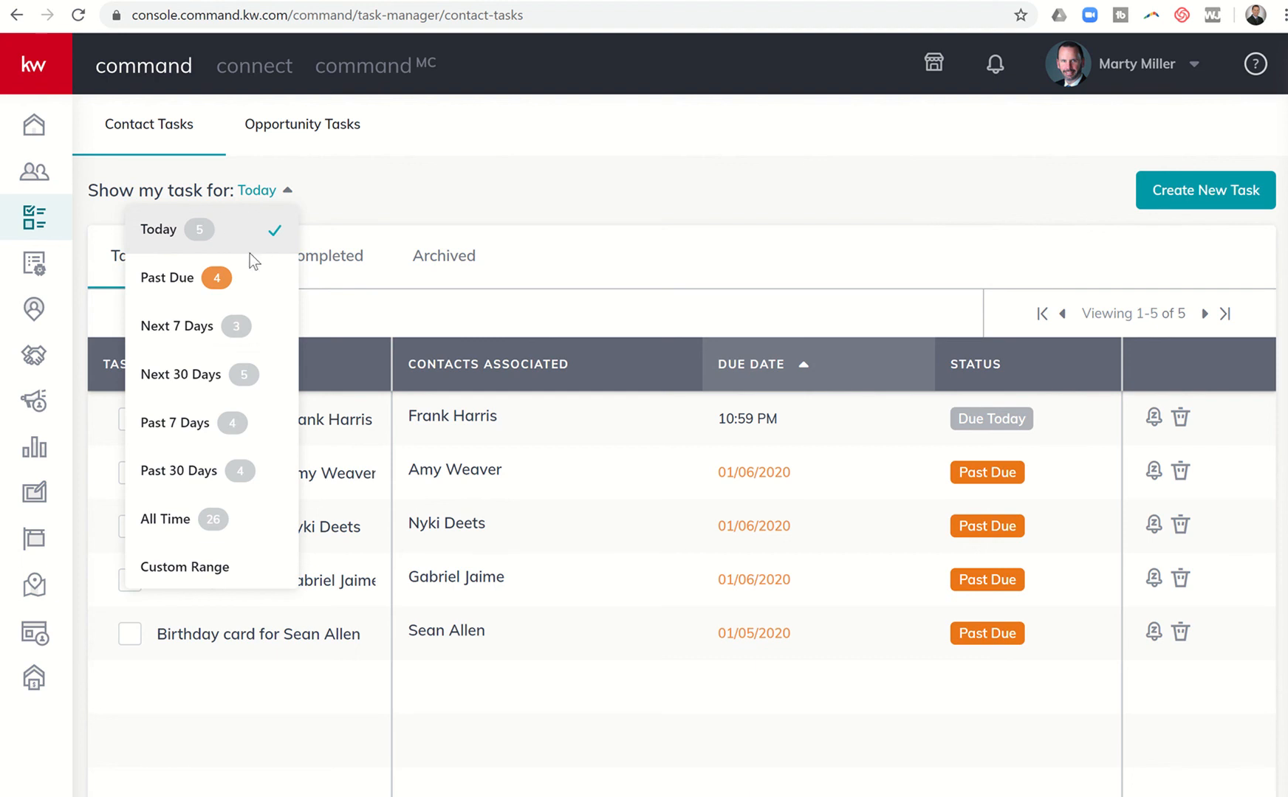
mouse_move(225, 293)
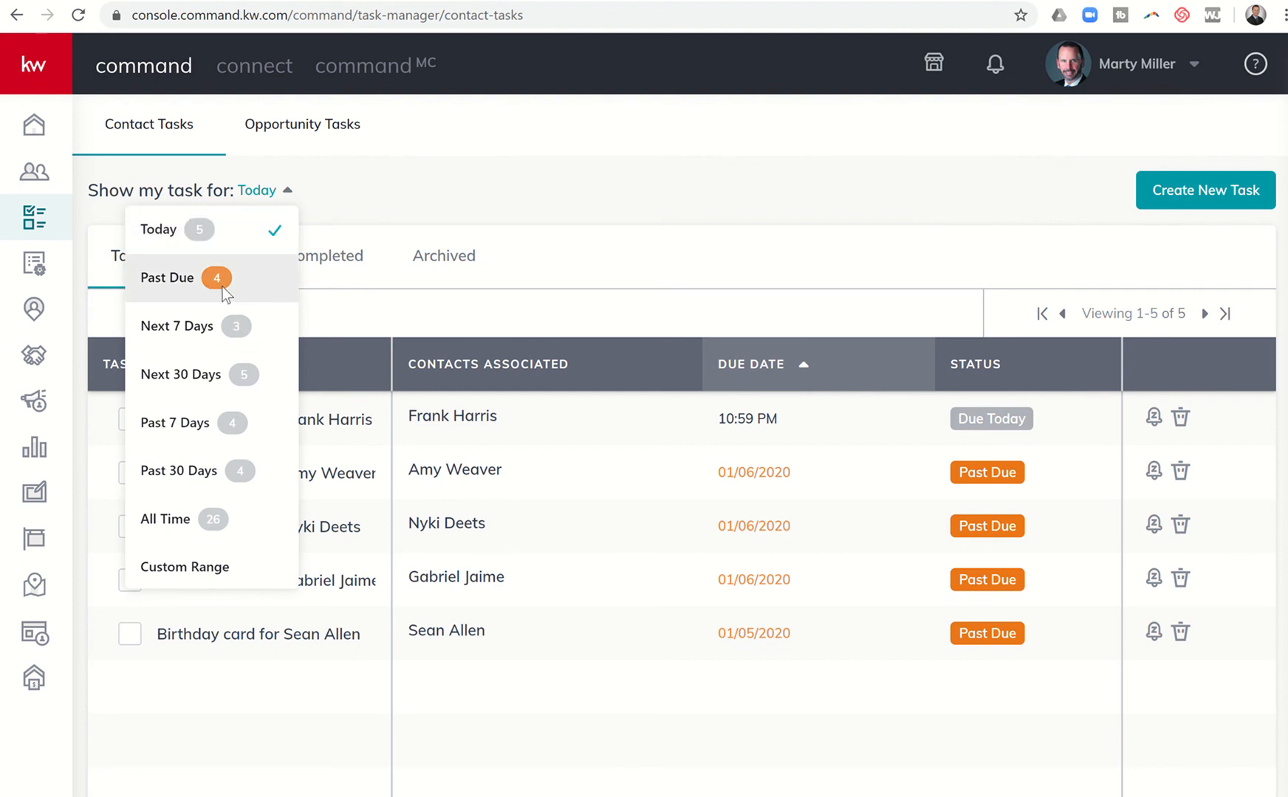
mouse_move(224, 341)
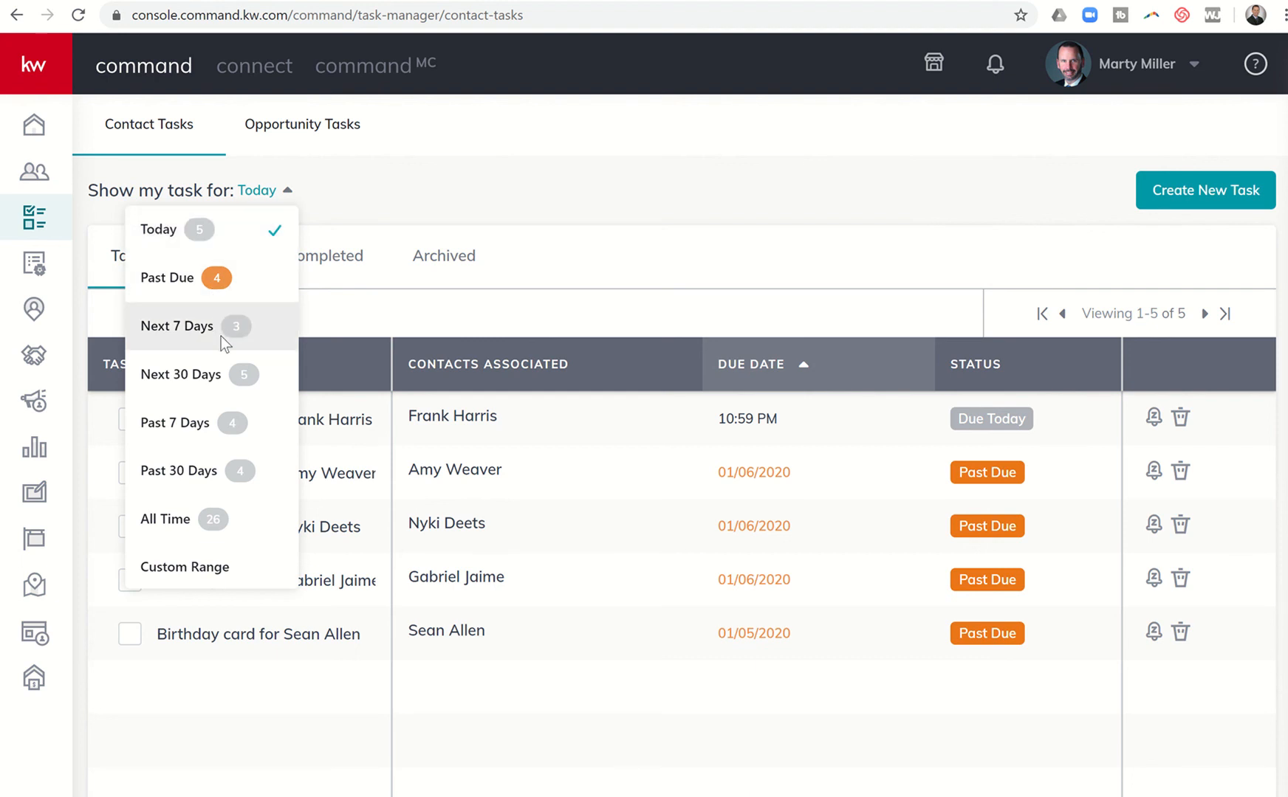
mouse_move(196, 393)
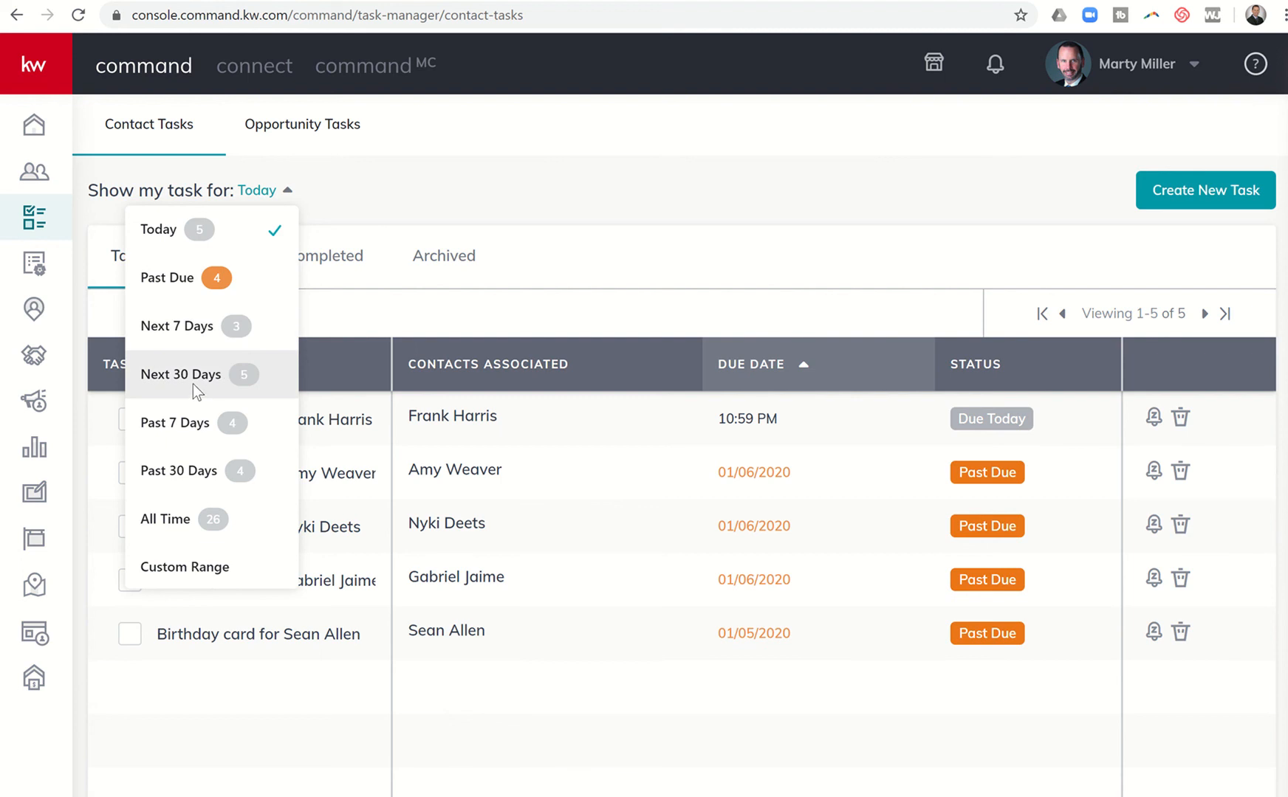
mouse_move(211, 440)
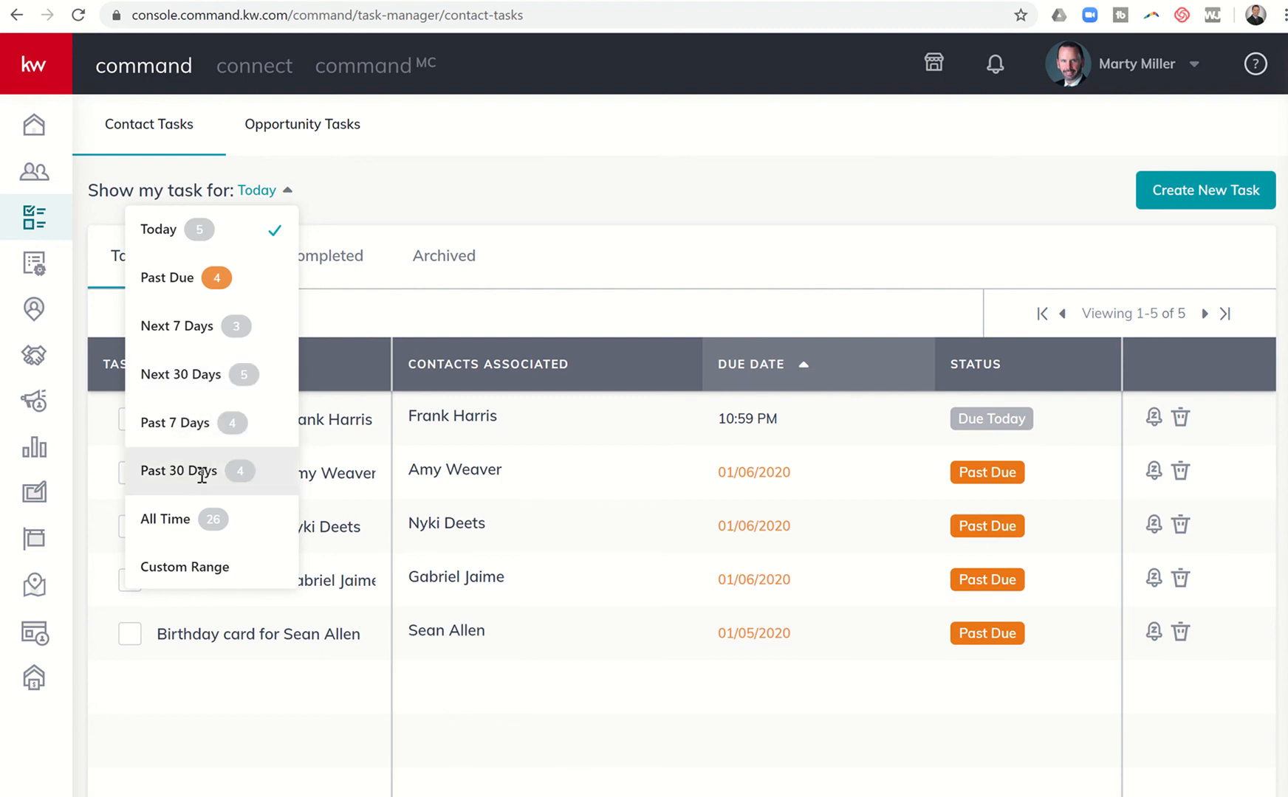
mouse_move(191, 477)
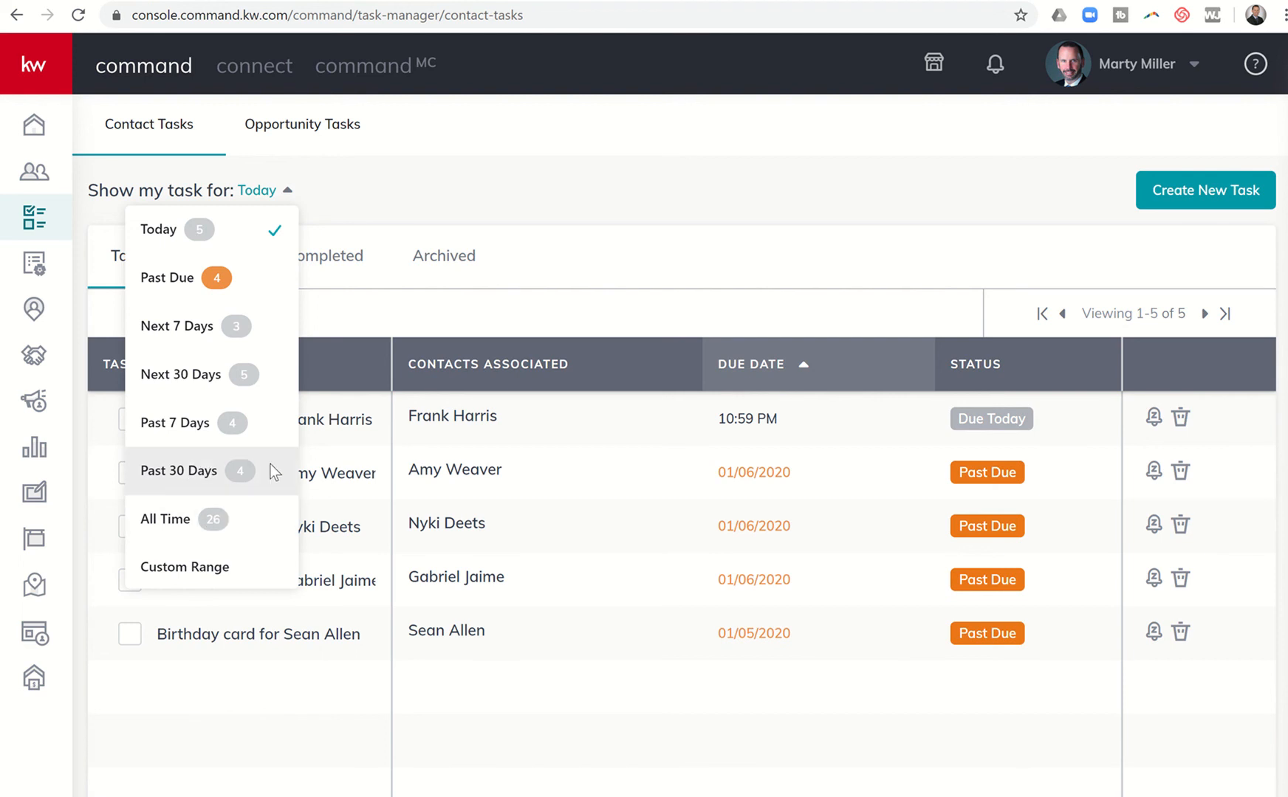
mouse_move(442, 321)
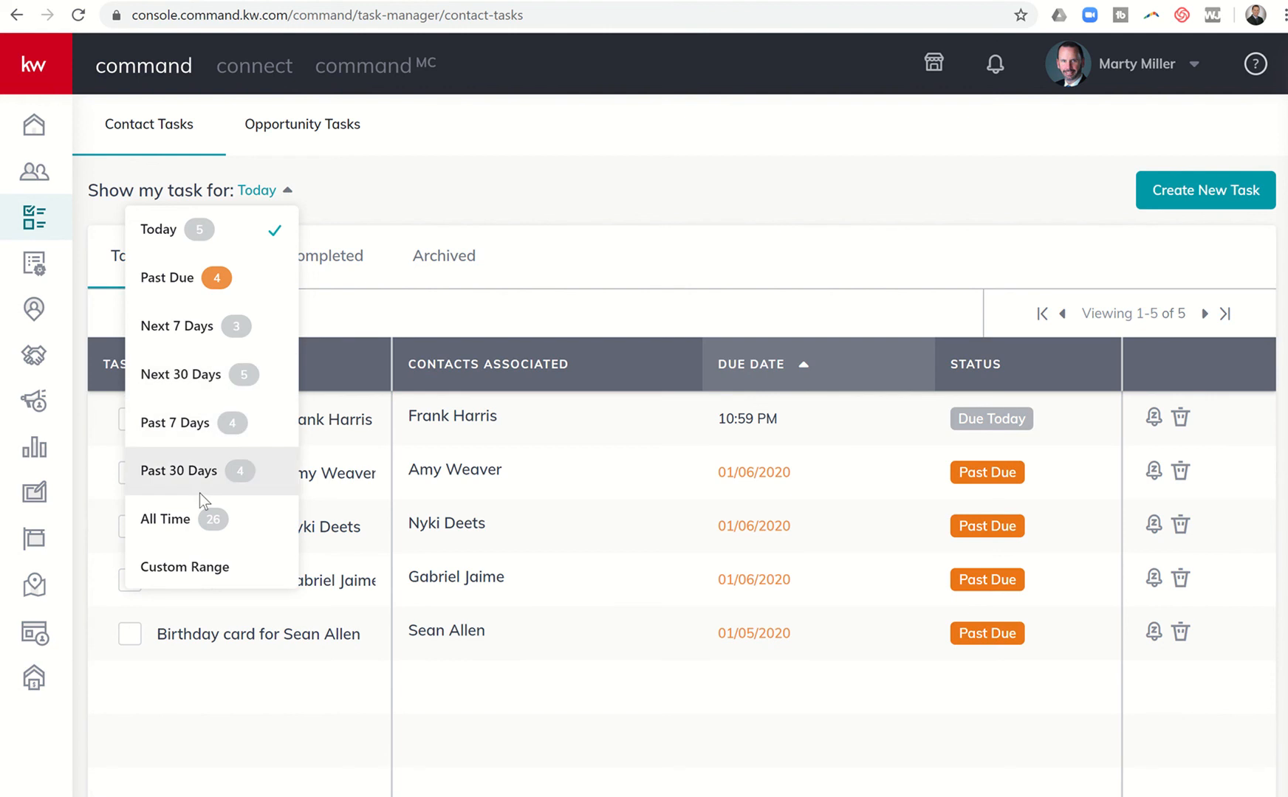
Show tasks for All Time and scroll through the 14 tasks to do.
click(165, 519)
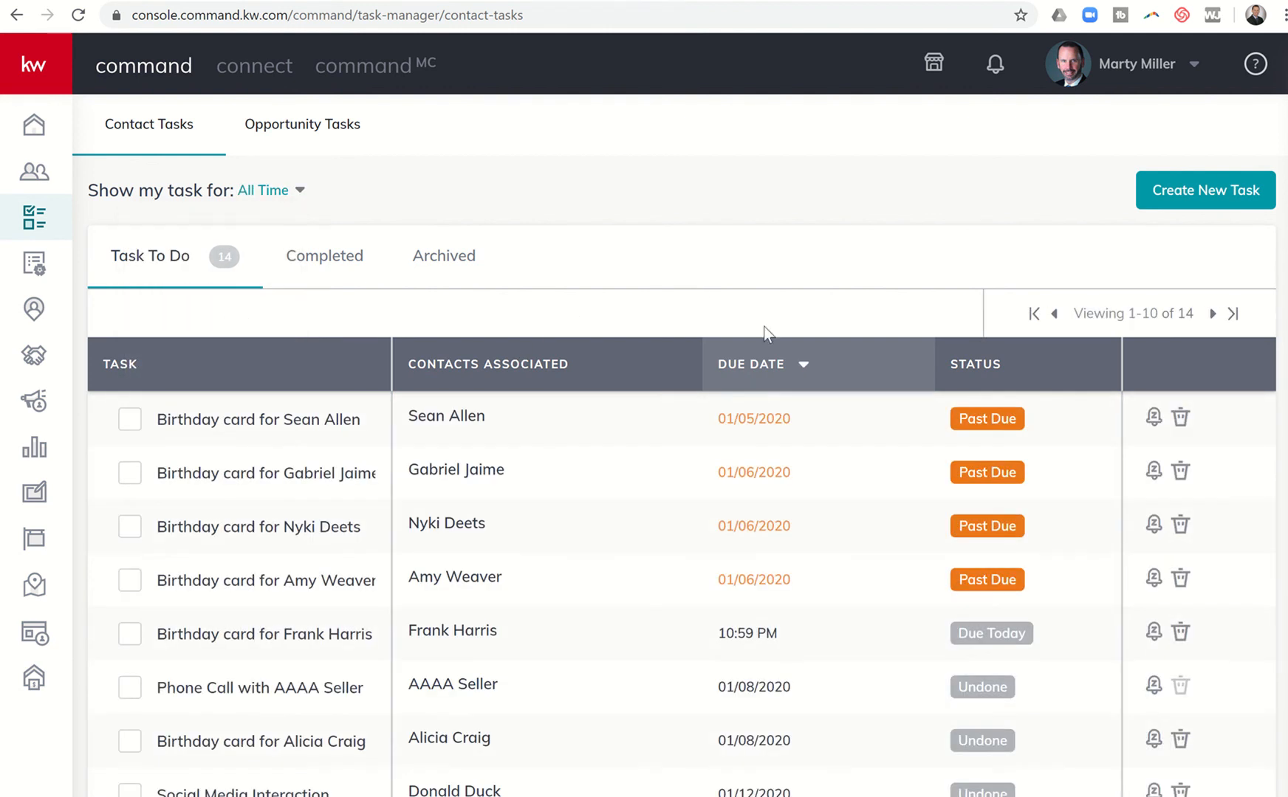
scroll(down, 3)
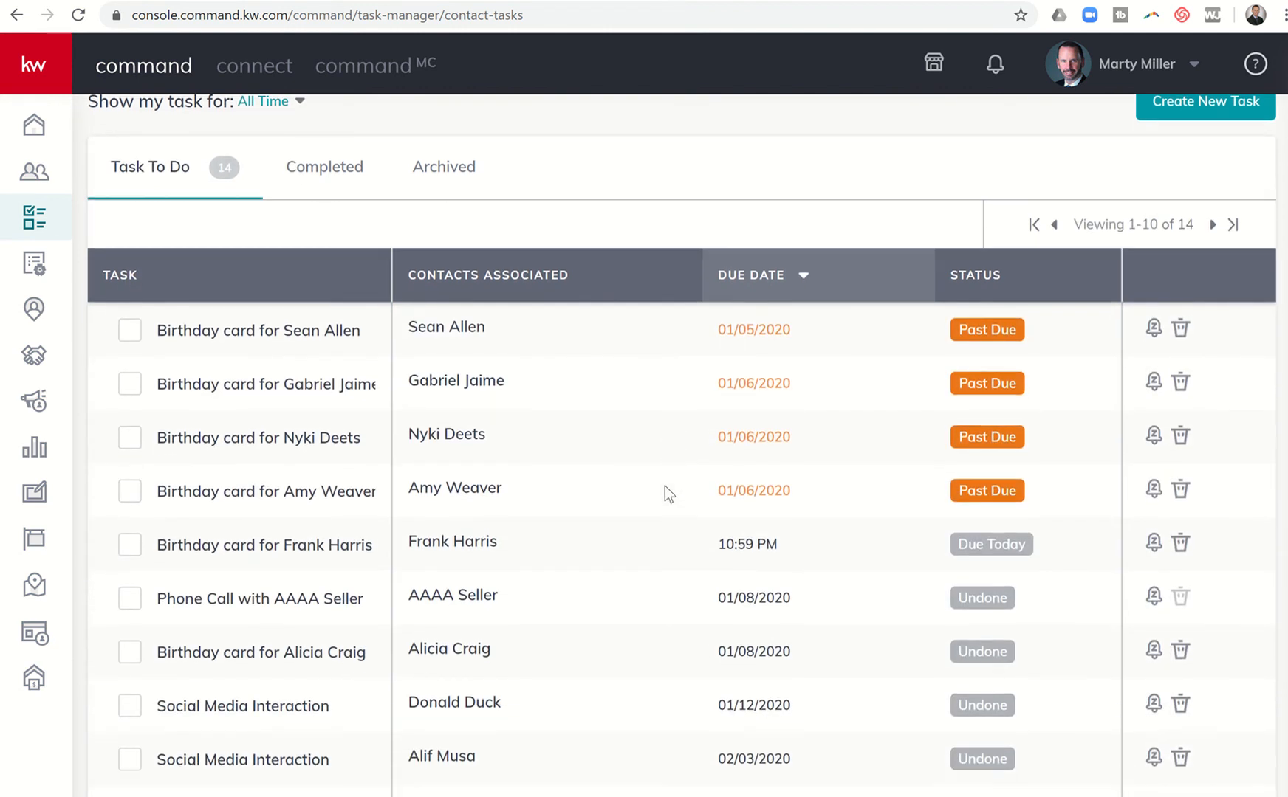
scroll(down, 3)
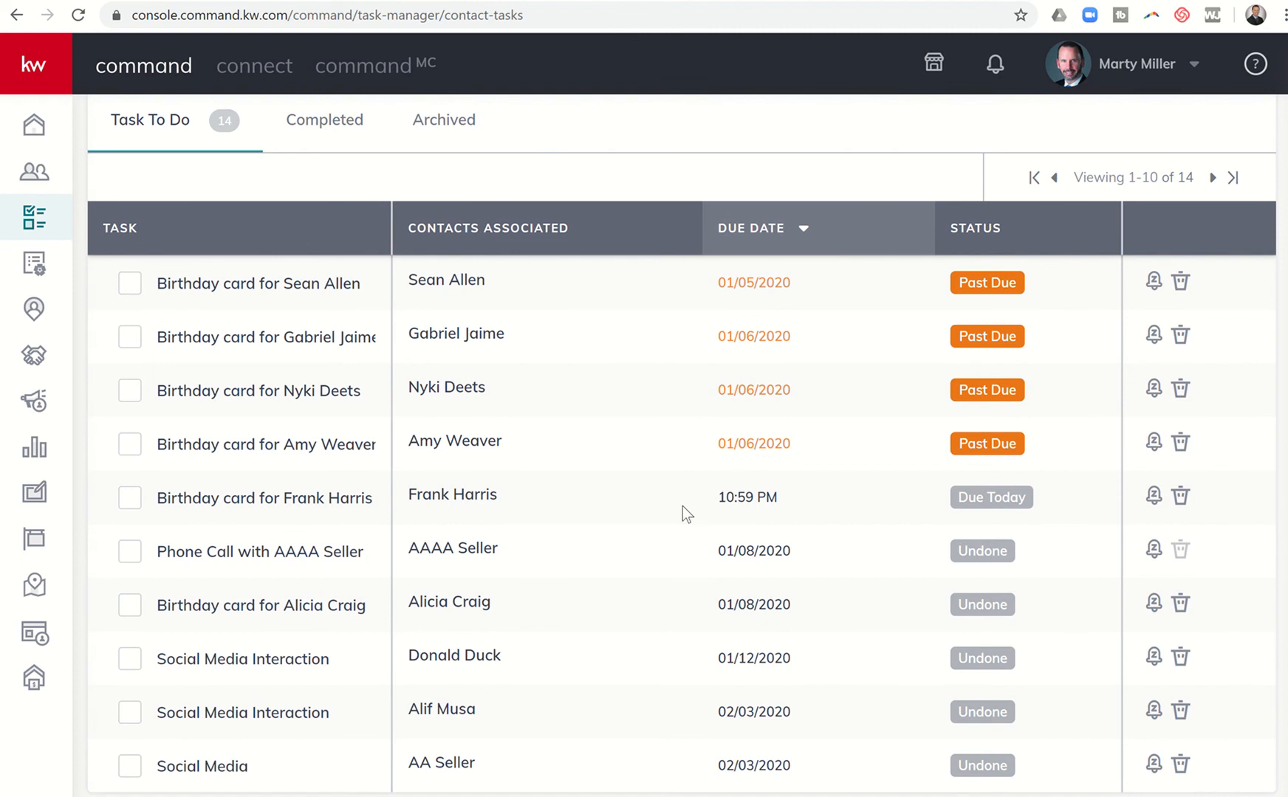
mouse_move(721, 500)
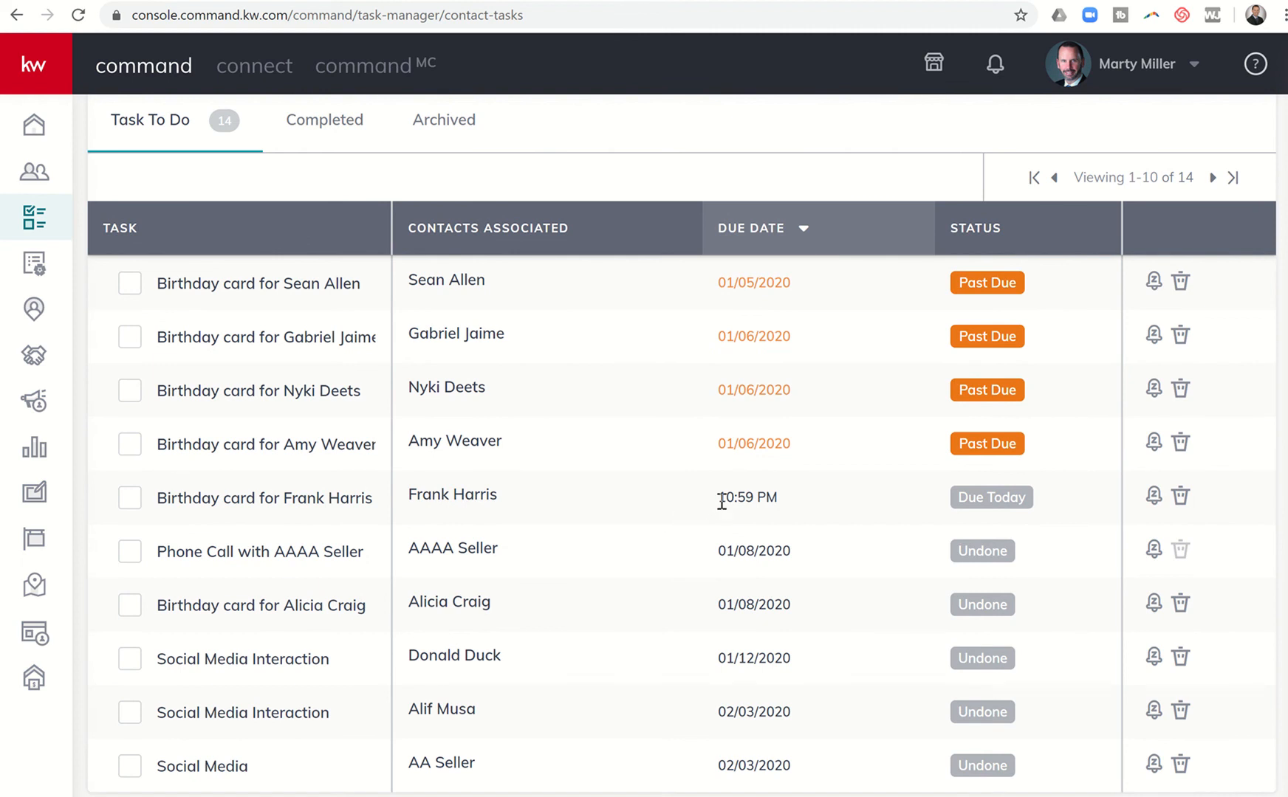
scroll(down, 3)
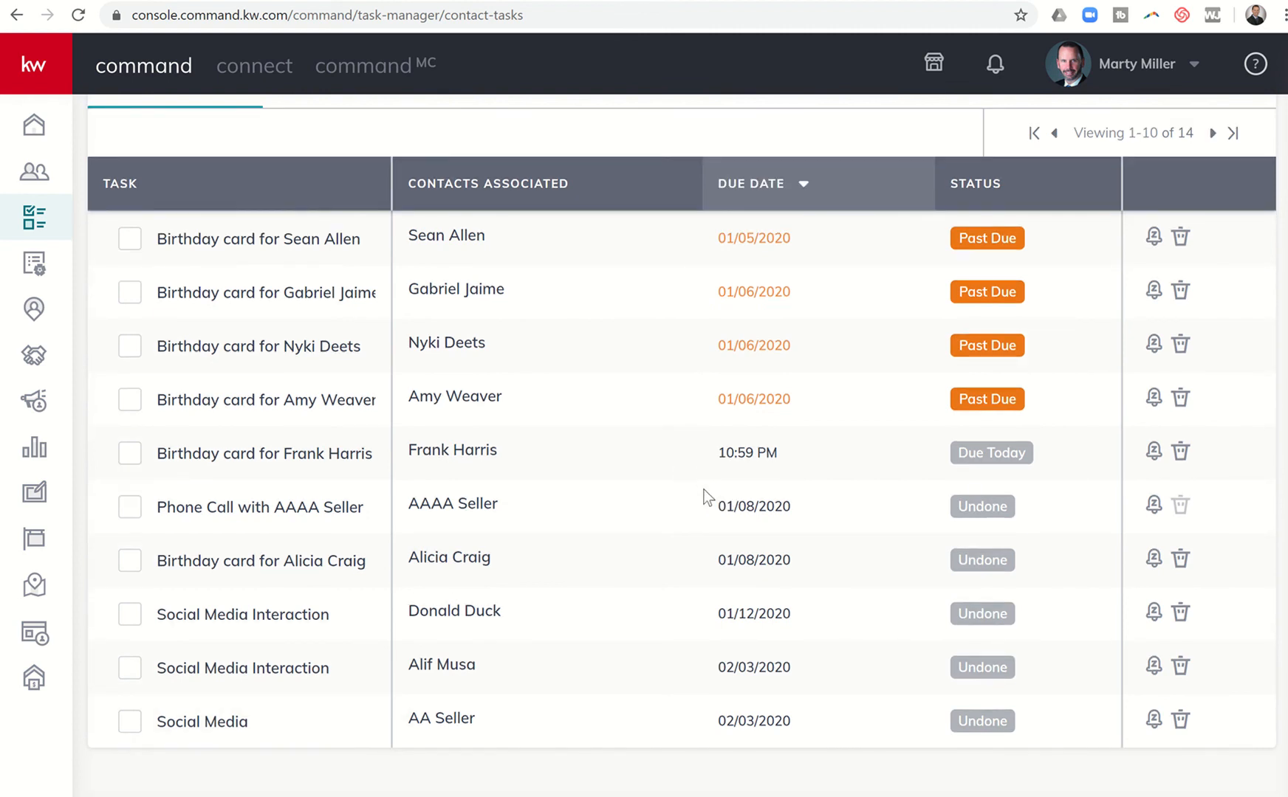
mouse_move(1004, 318)
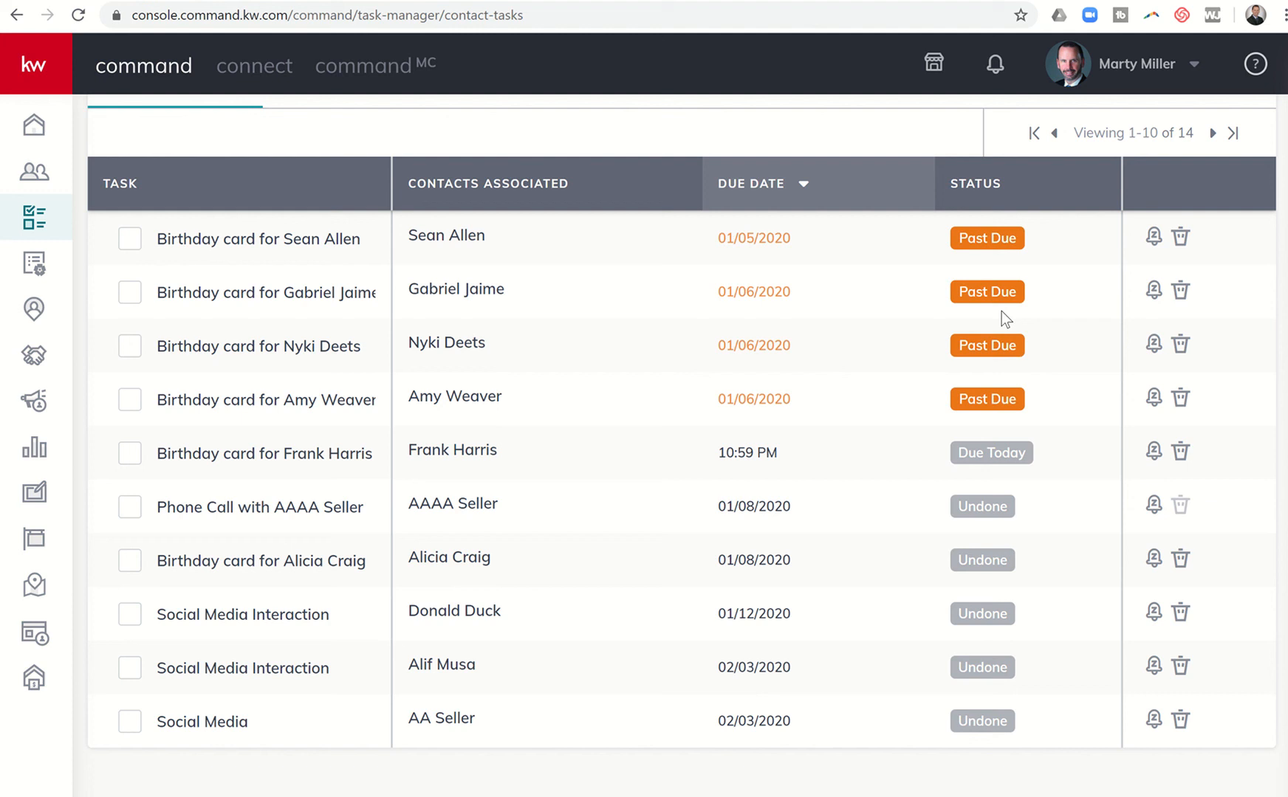
mouse_move(1159, 147)
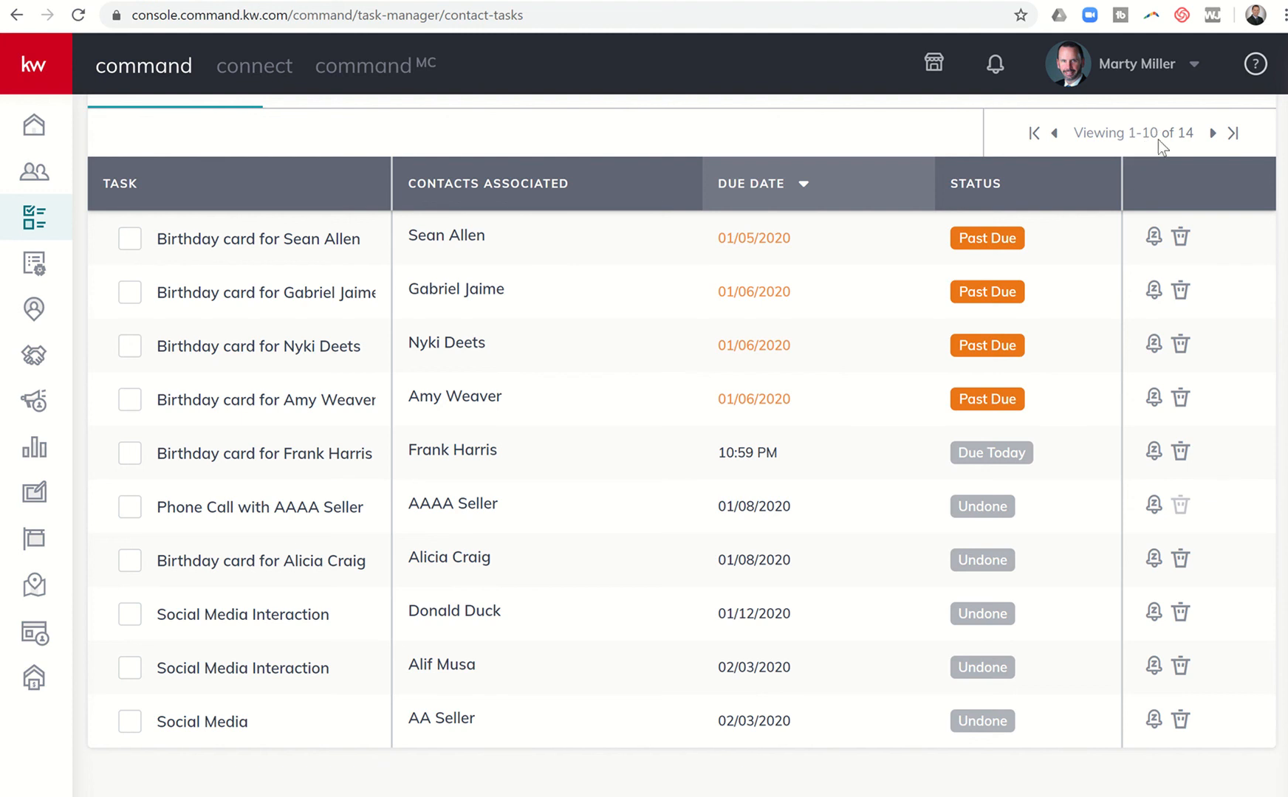
mouse_move(1214, 134)
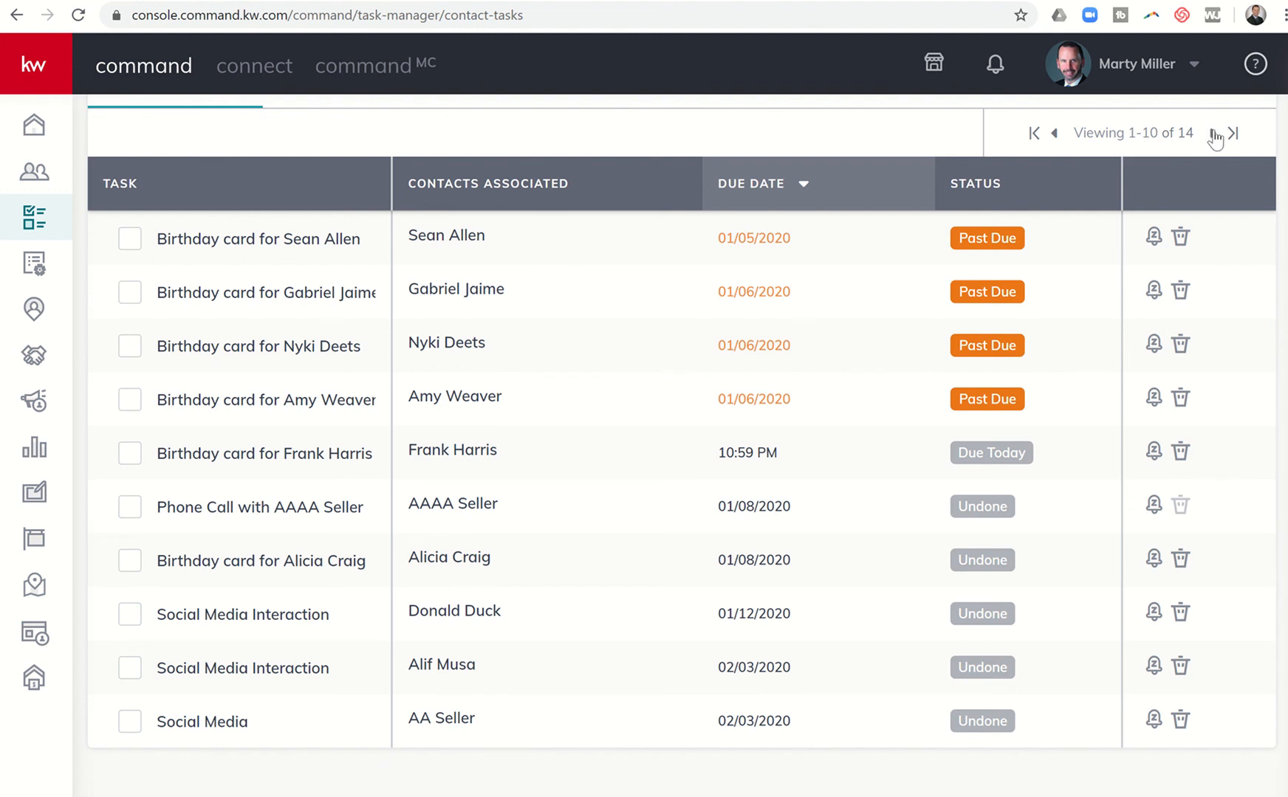
click(1217, 134)
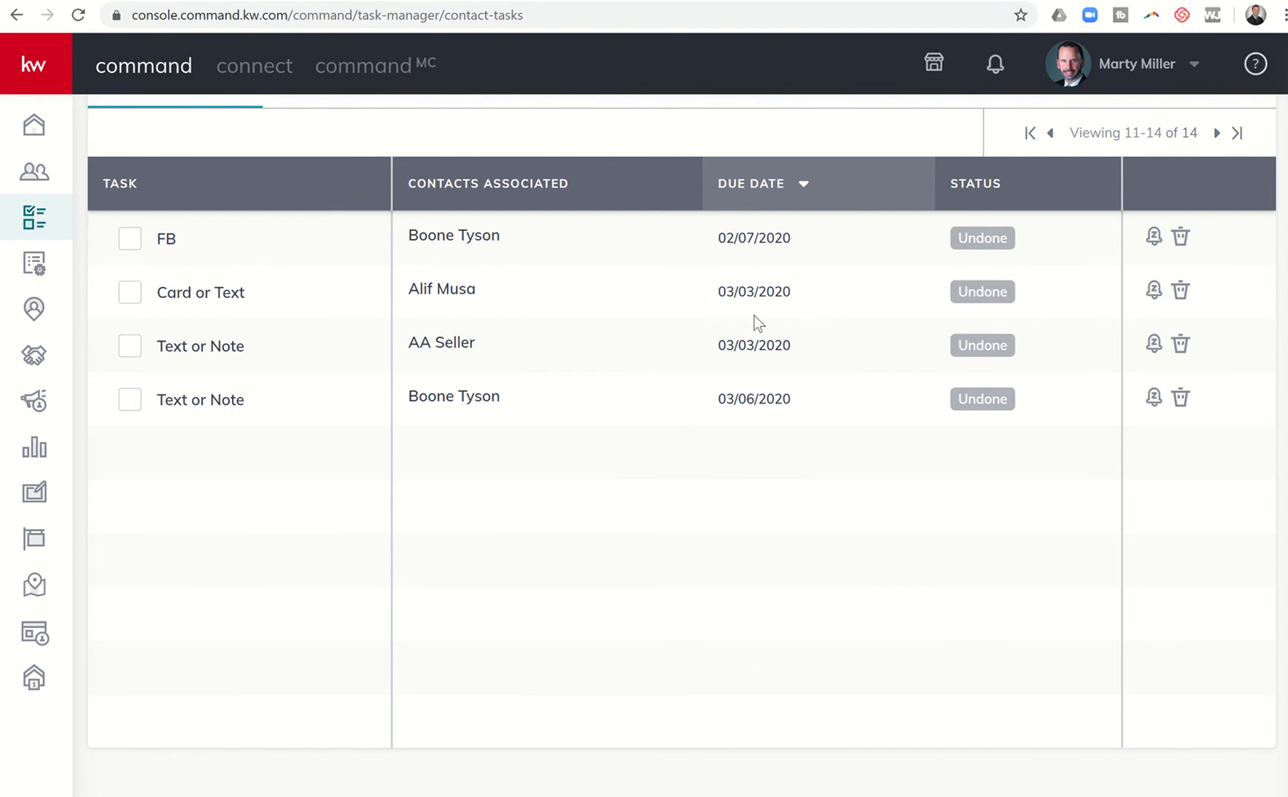
mouse_move(1049, 134)
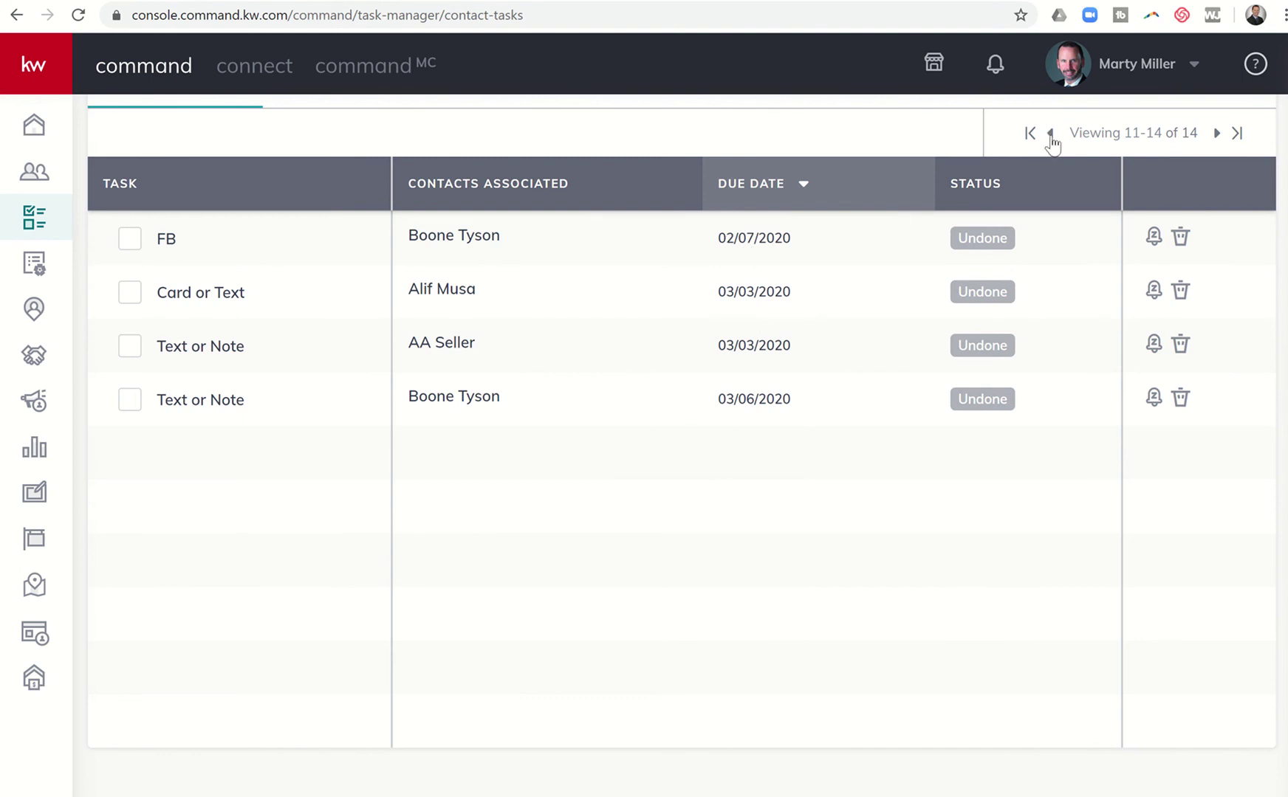
click(1049, 133)
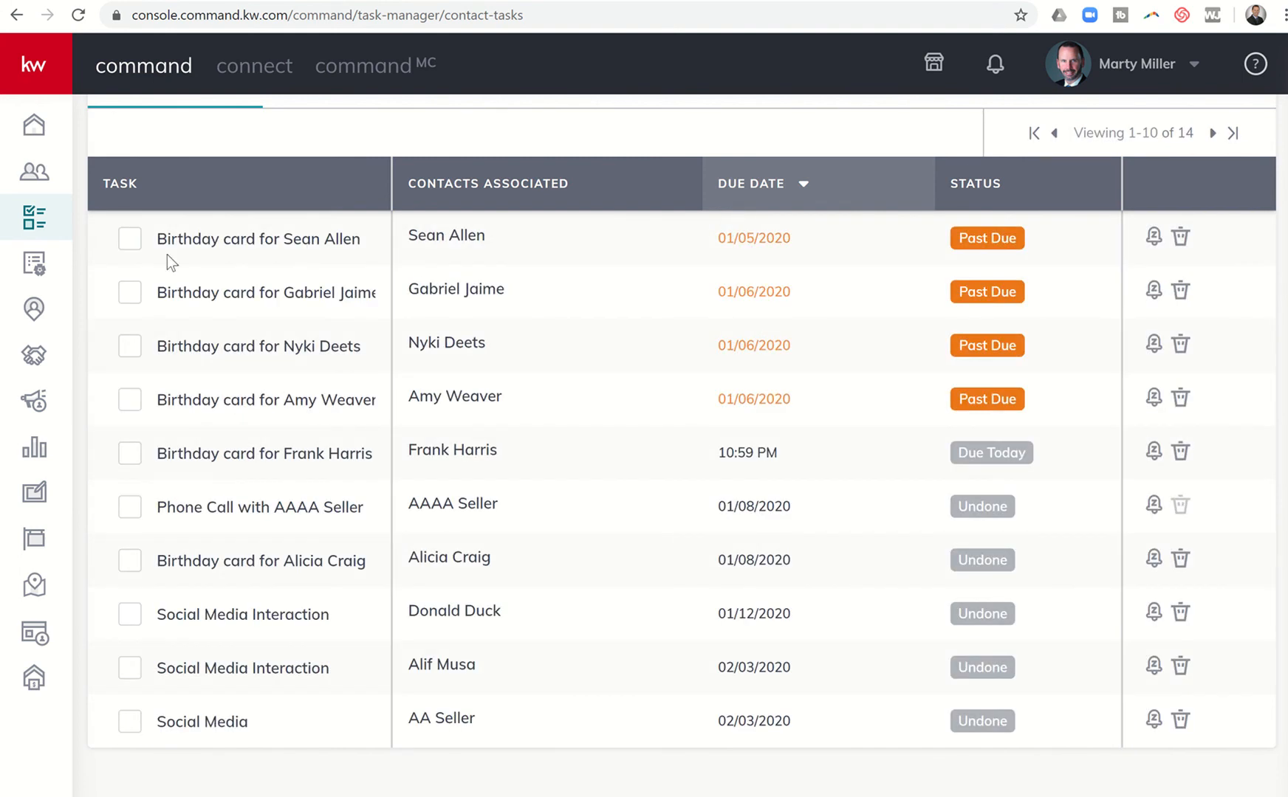
click(130, 240)
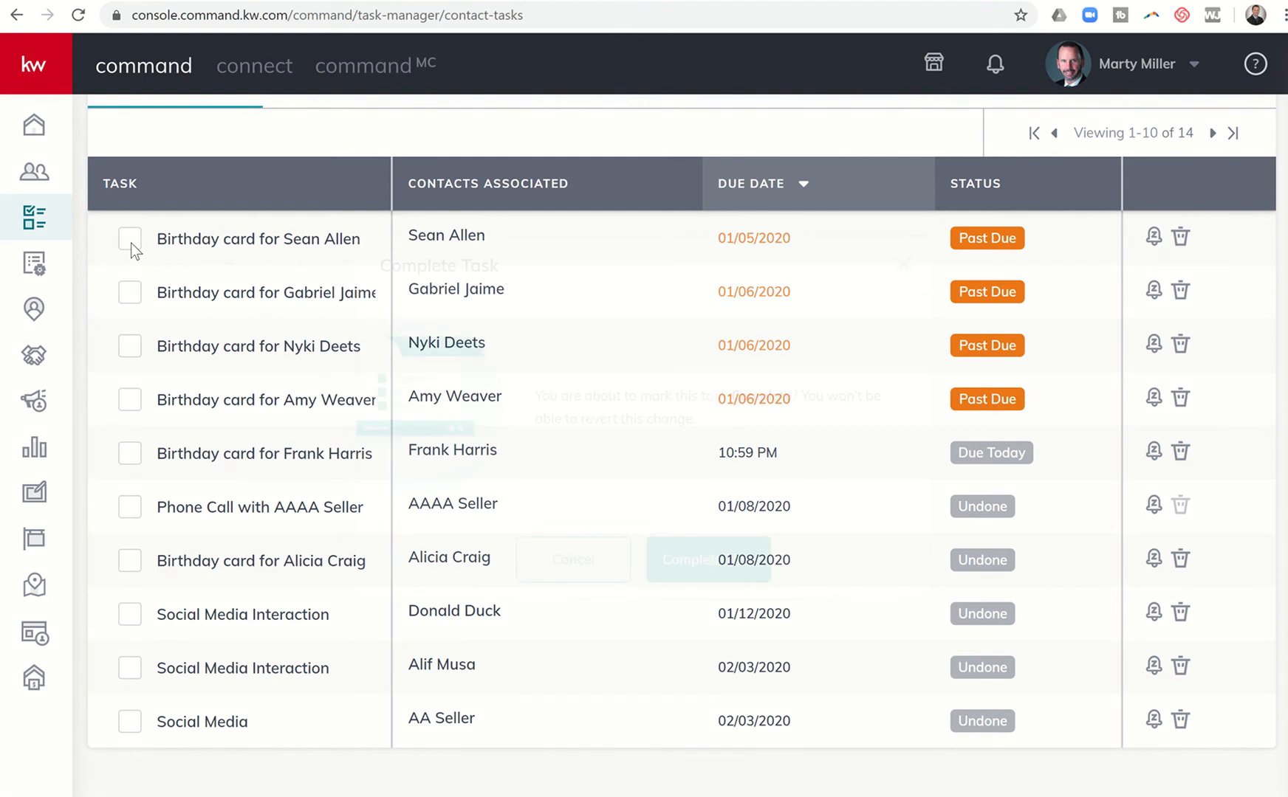
click(130, 239)
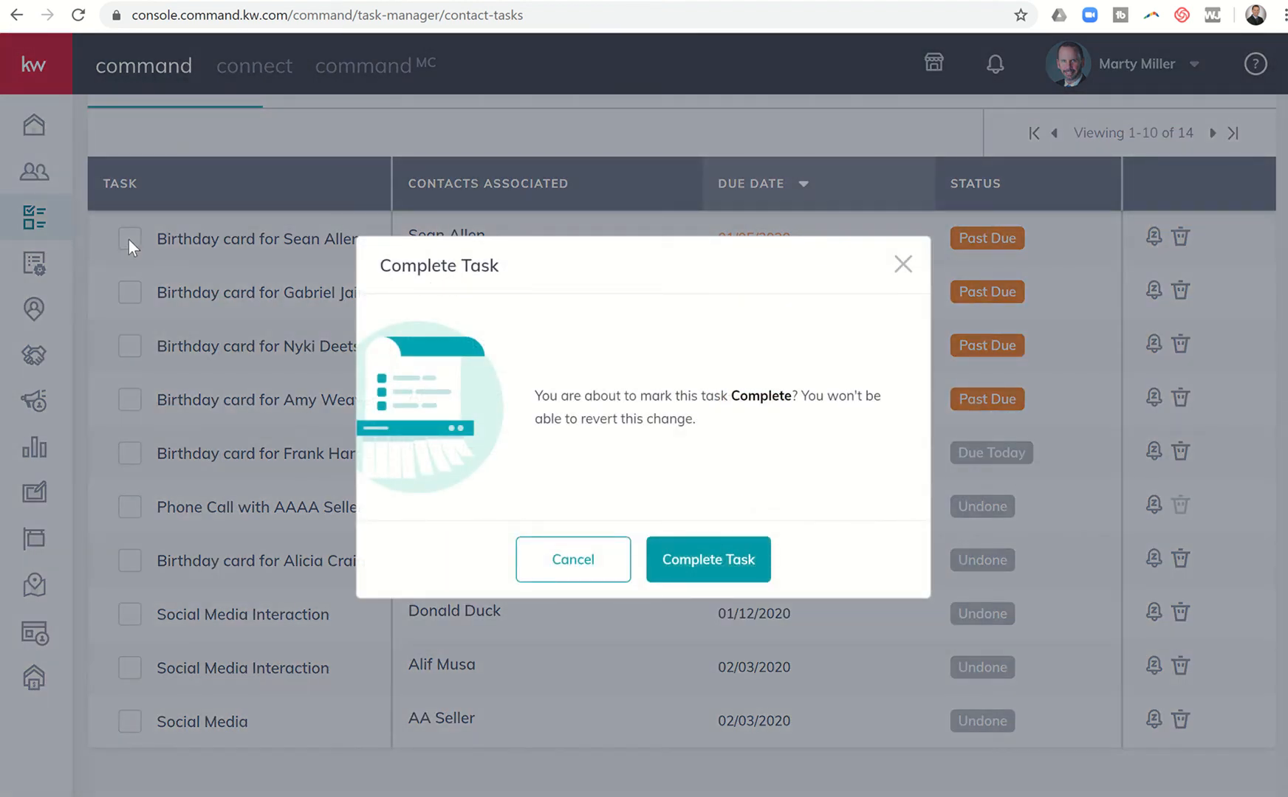
mouse_move(595, 373)
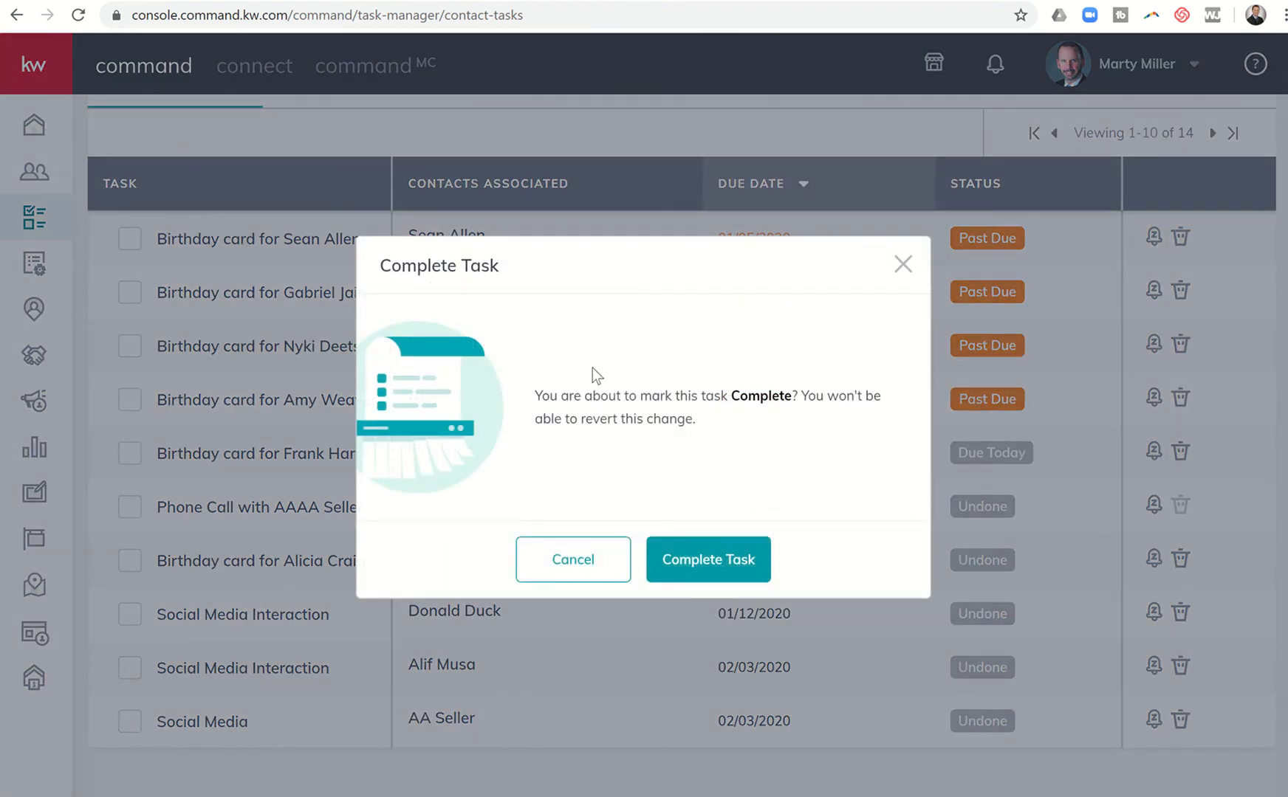
mouse_move(644, 401)
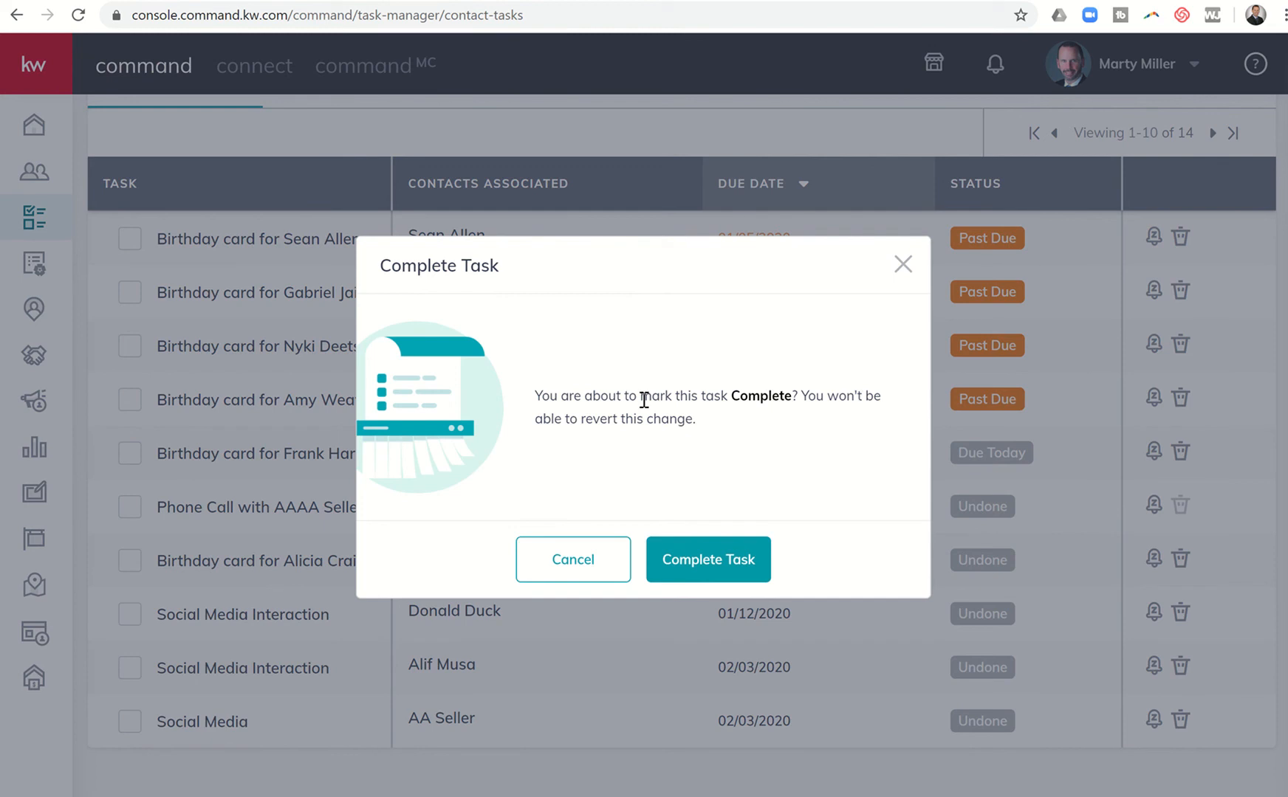
mouse_move(700, 532)
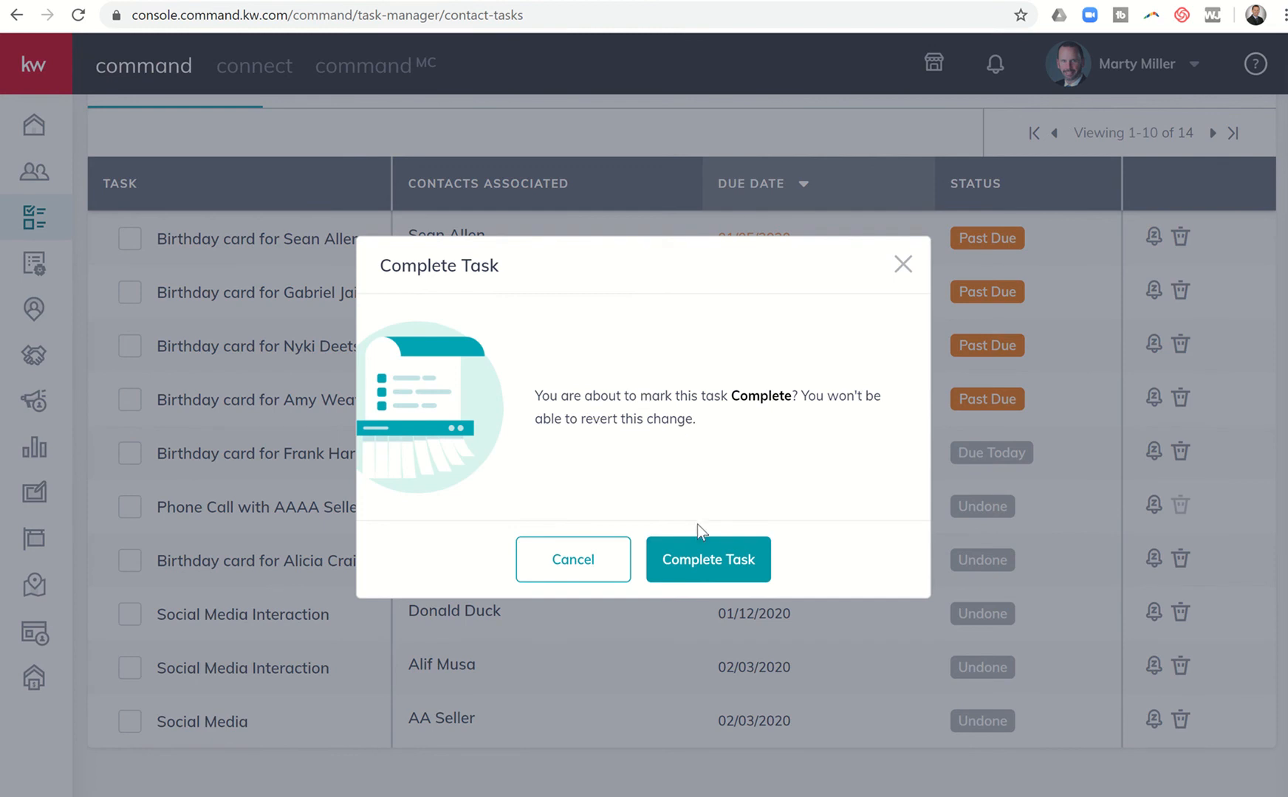
click(708, 560)
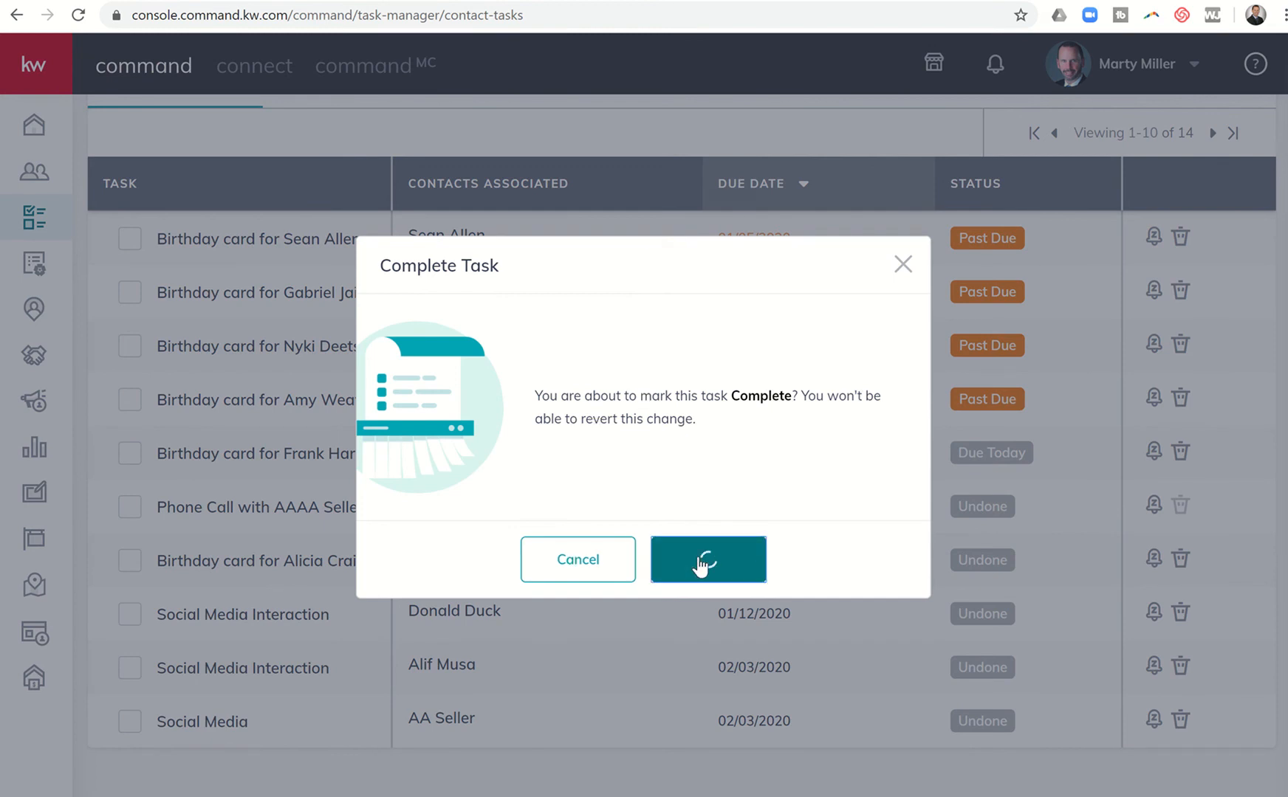
click(708, 559)
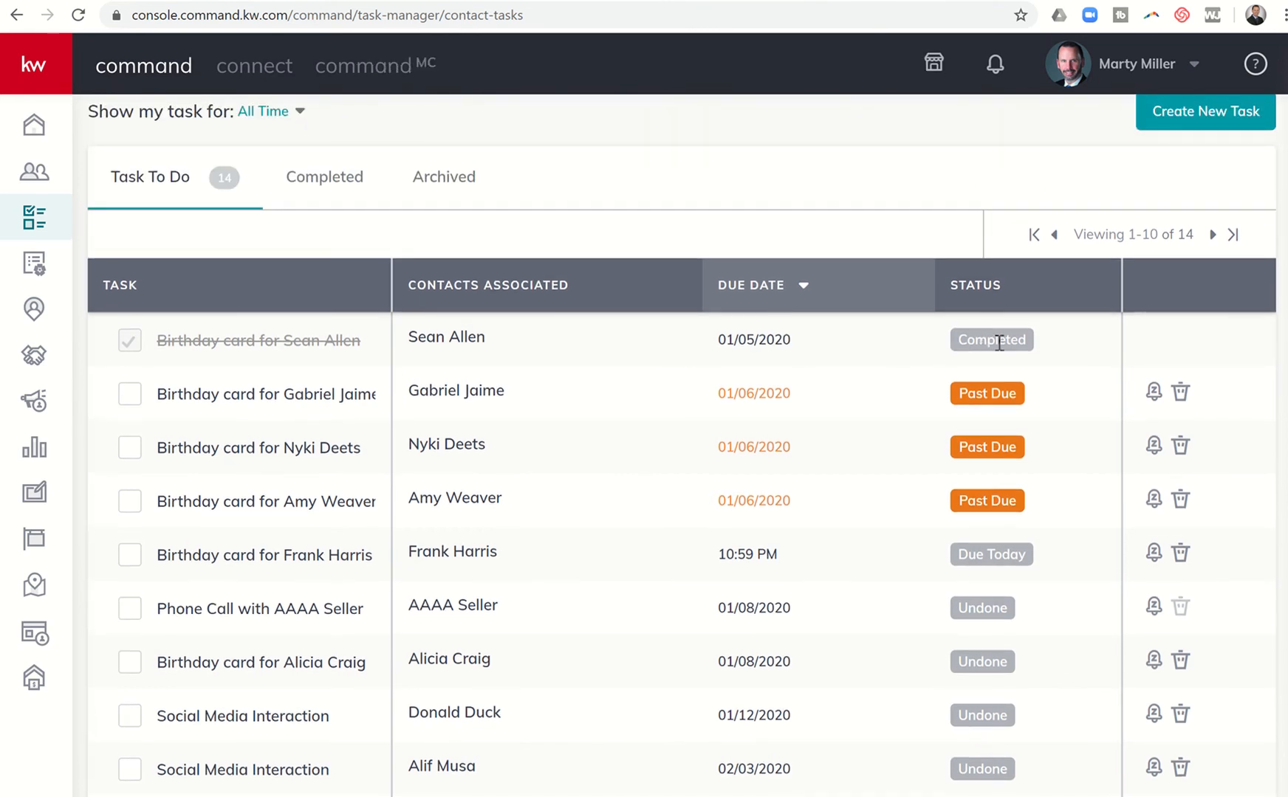
mouse_move(1054, 389)
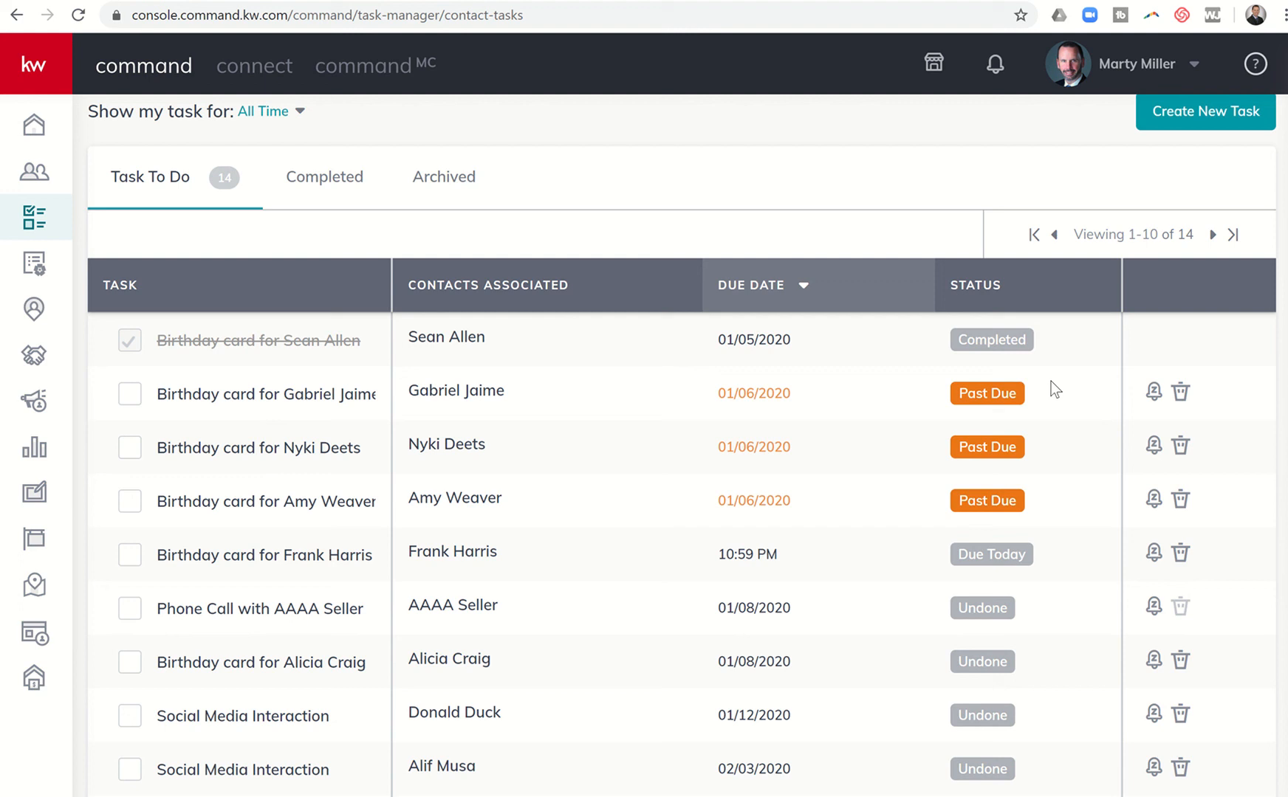
mouse_move(1080, 466)
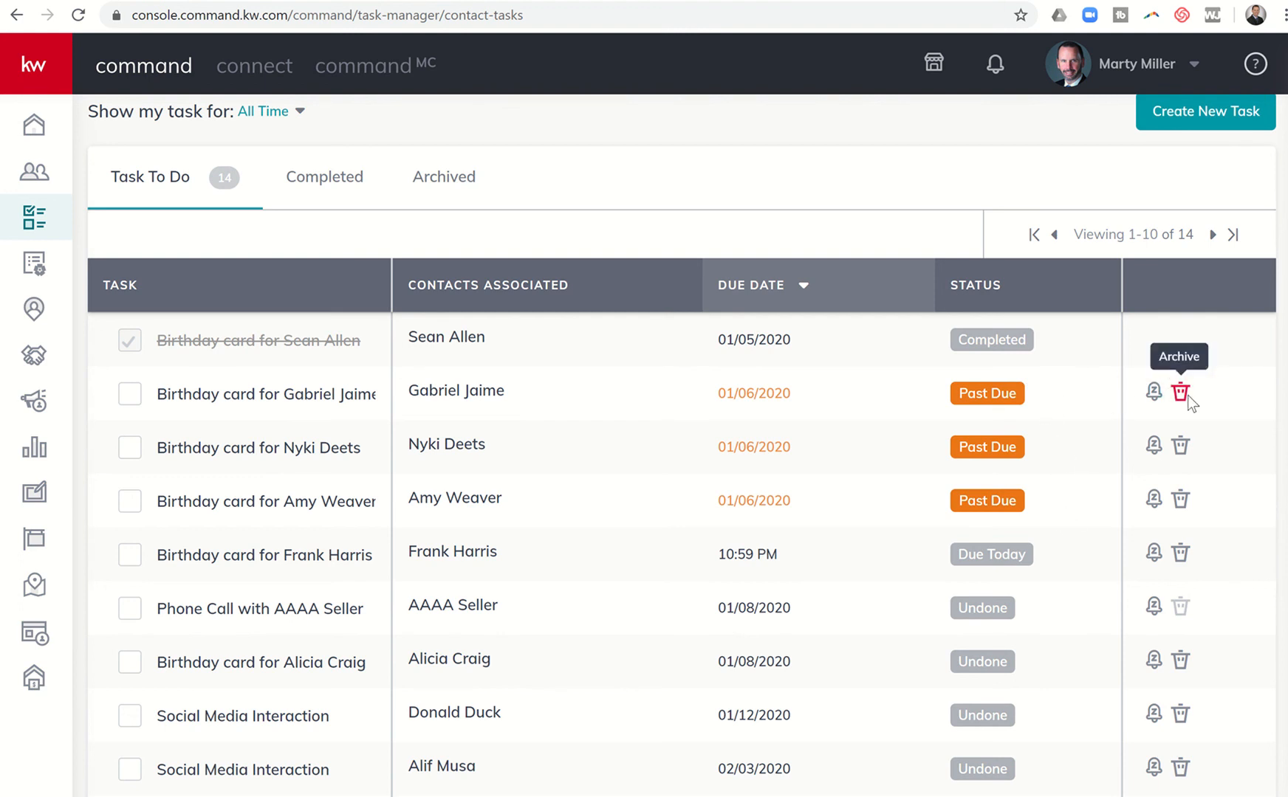
mouse_move(1156, 392)
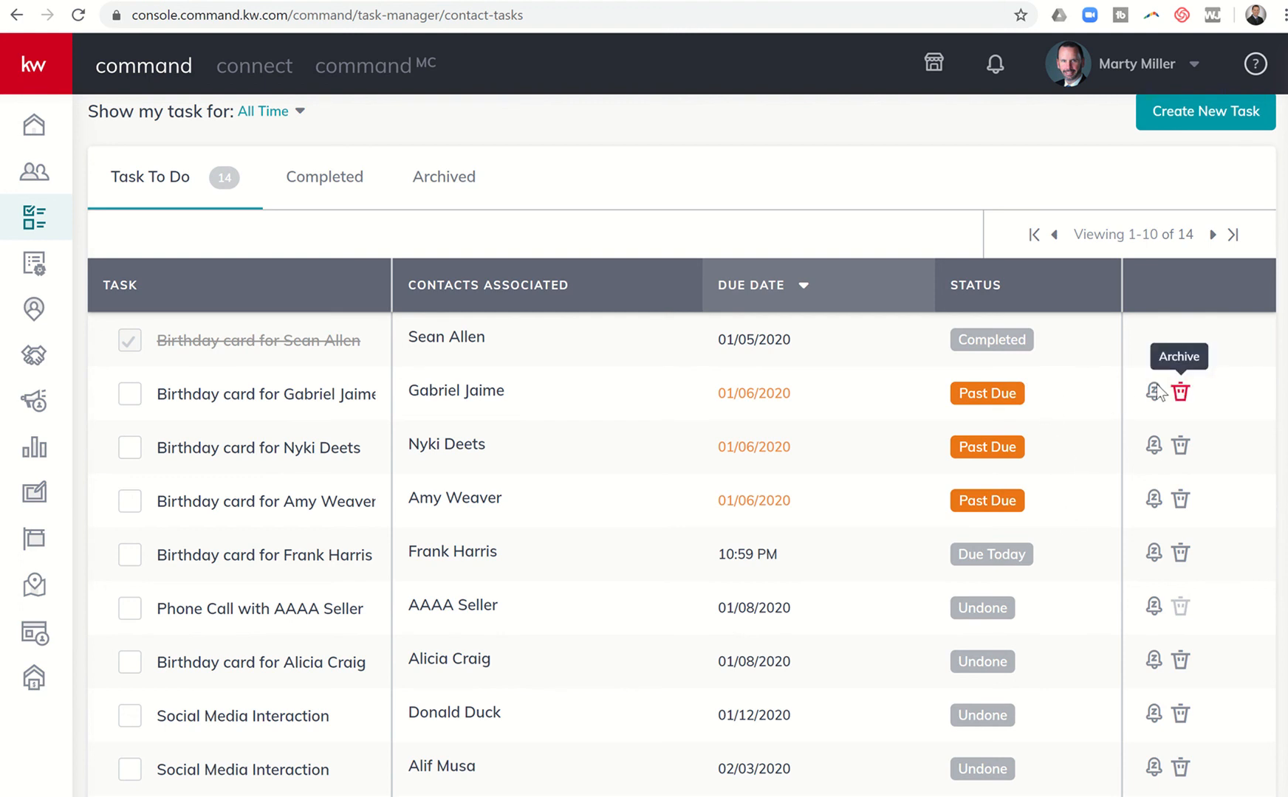
mouse_move(1154, 393)
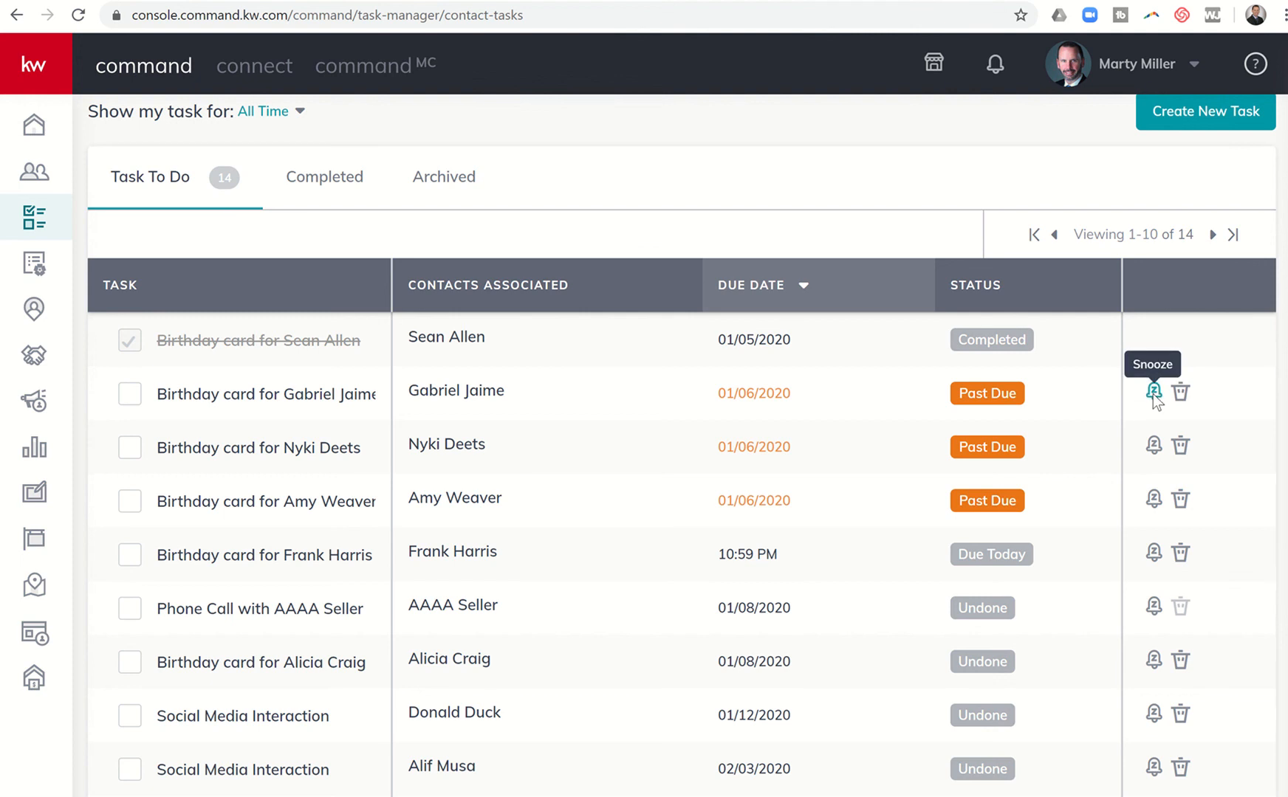
click(1153, 392)
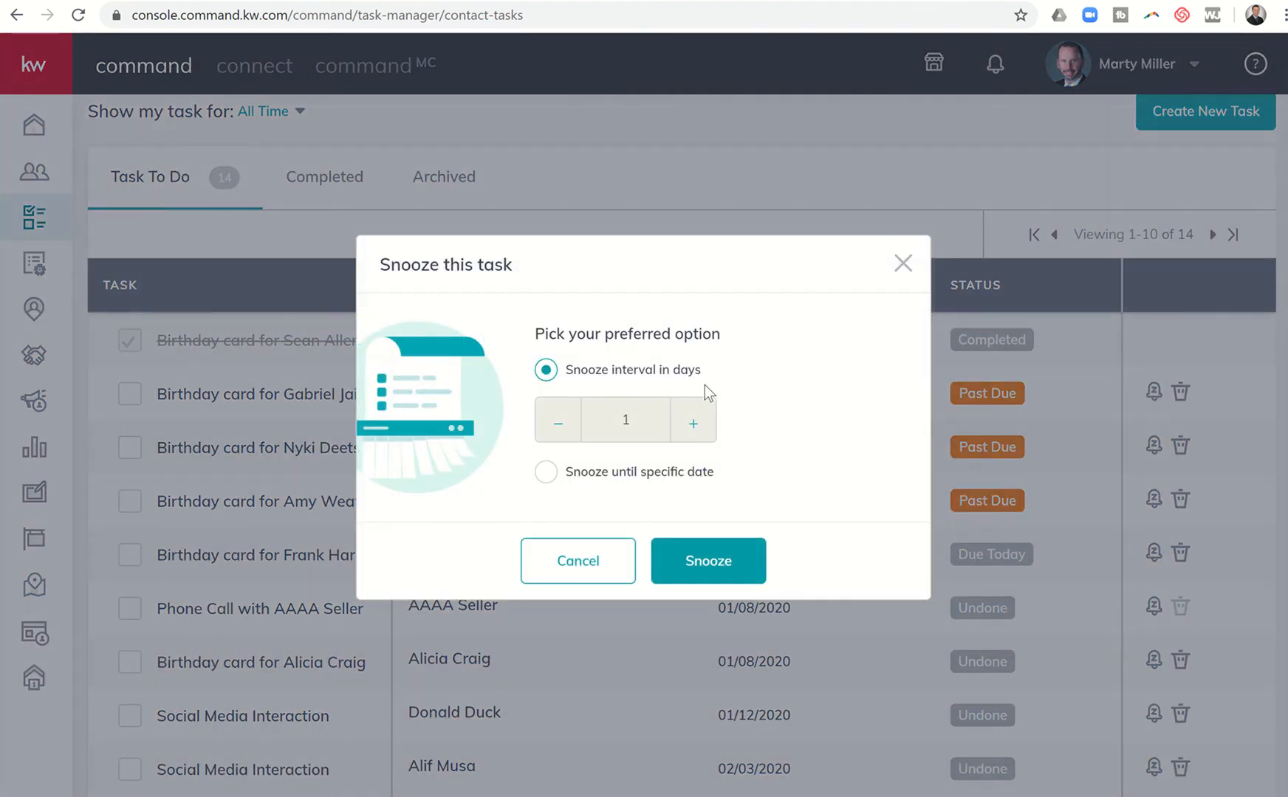
mouse_move(699, 417)
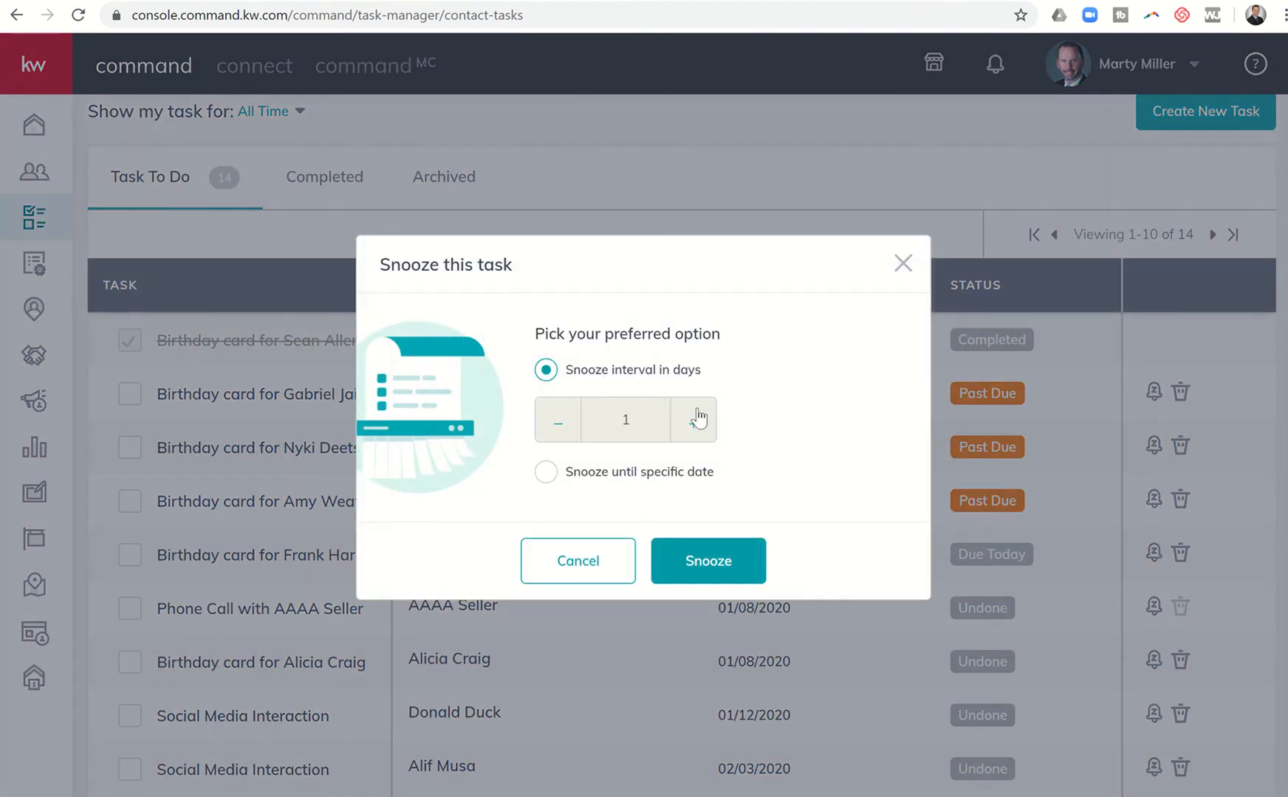
click(694, 419)
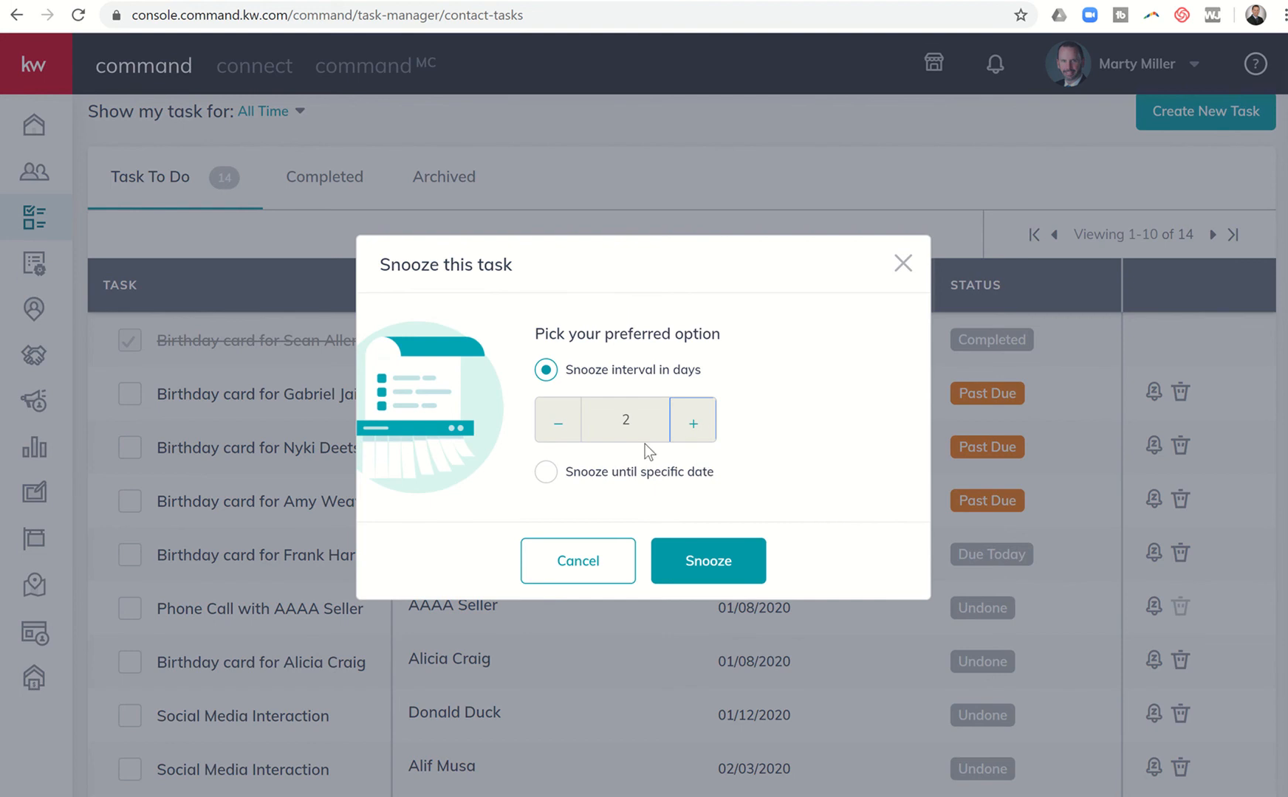
mouse_move(285, 423)
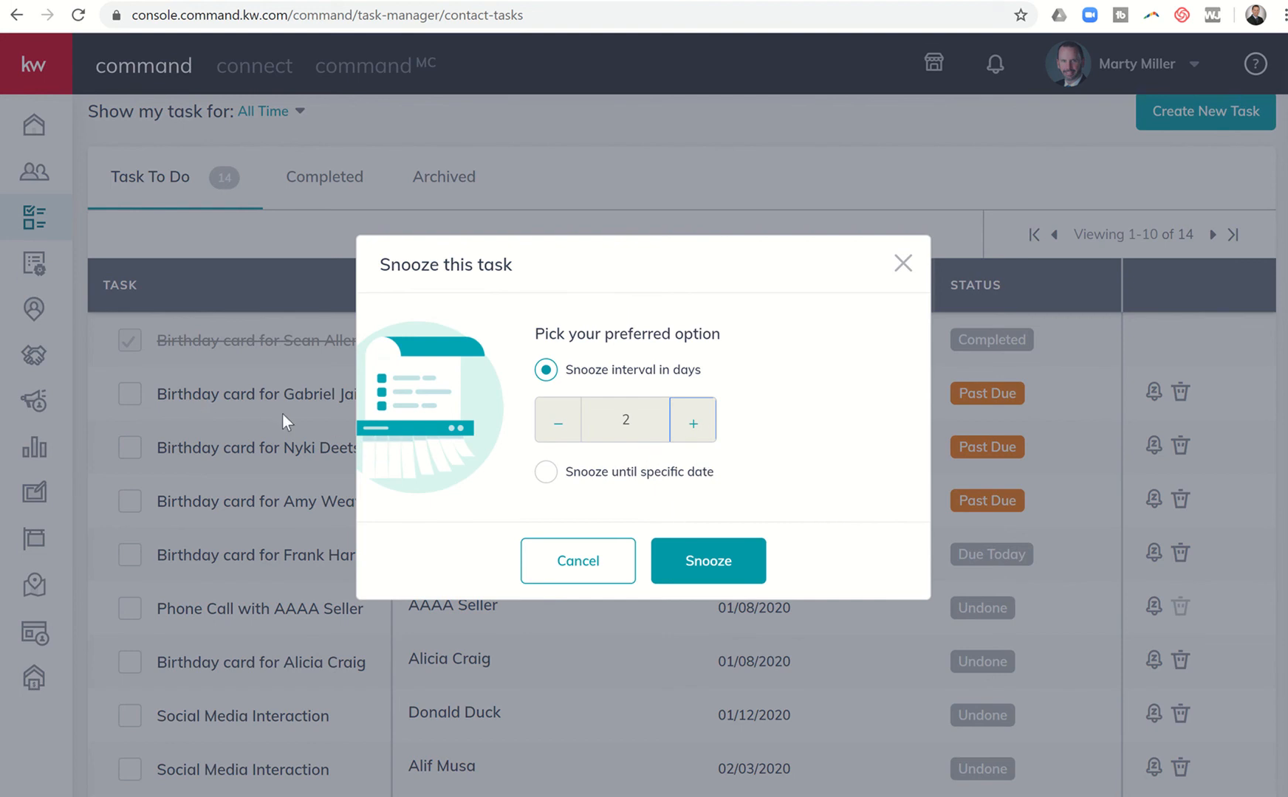
mouse_move(605, 435)
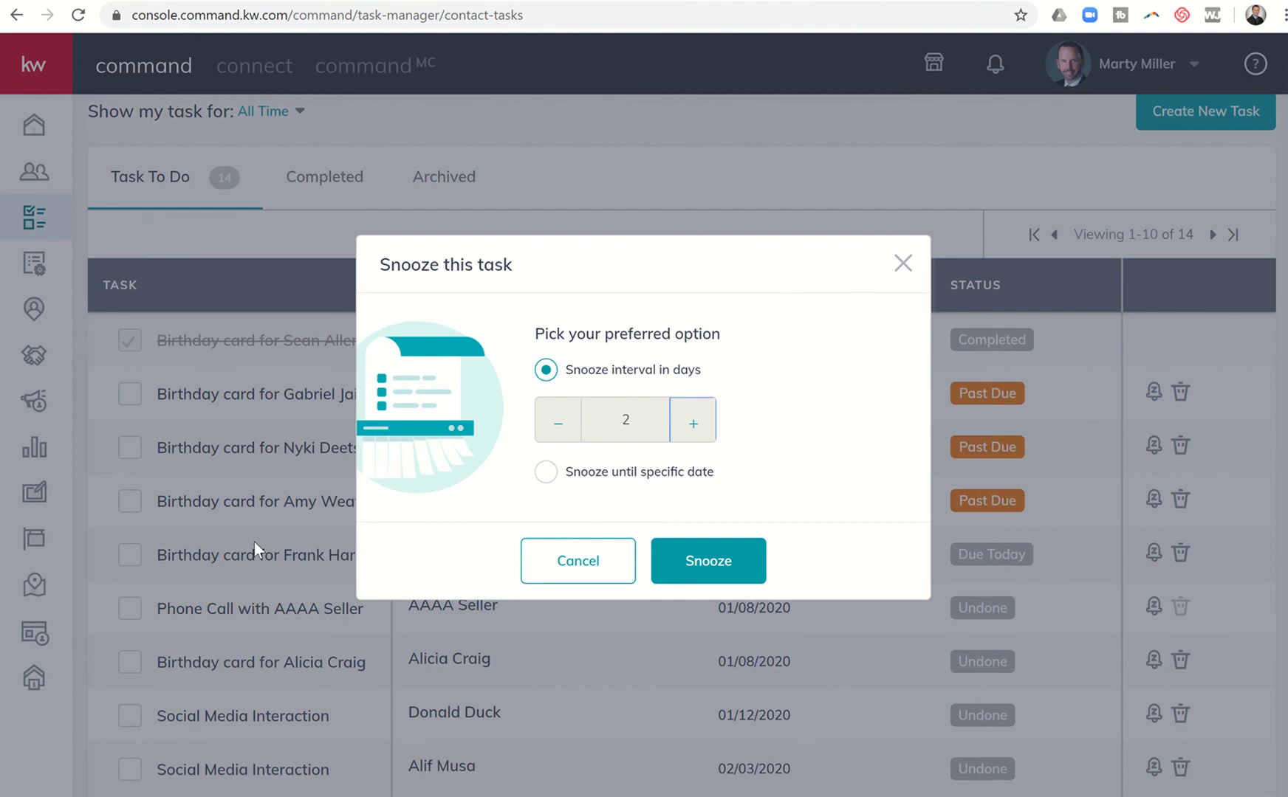
mouse_move(274, 519)
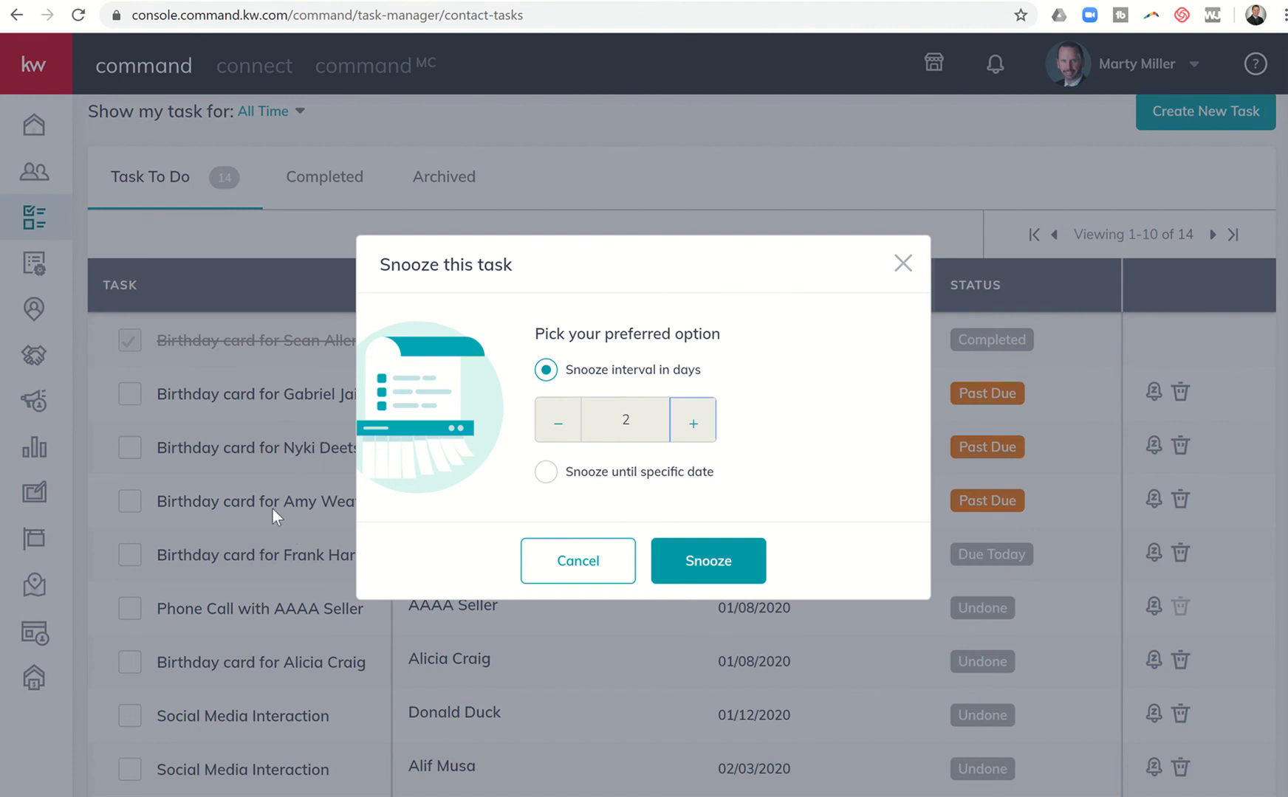
mouse_move(708, 580)
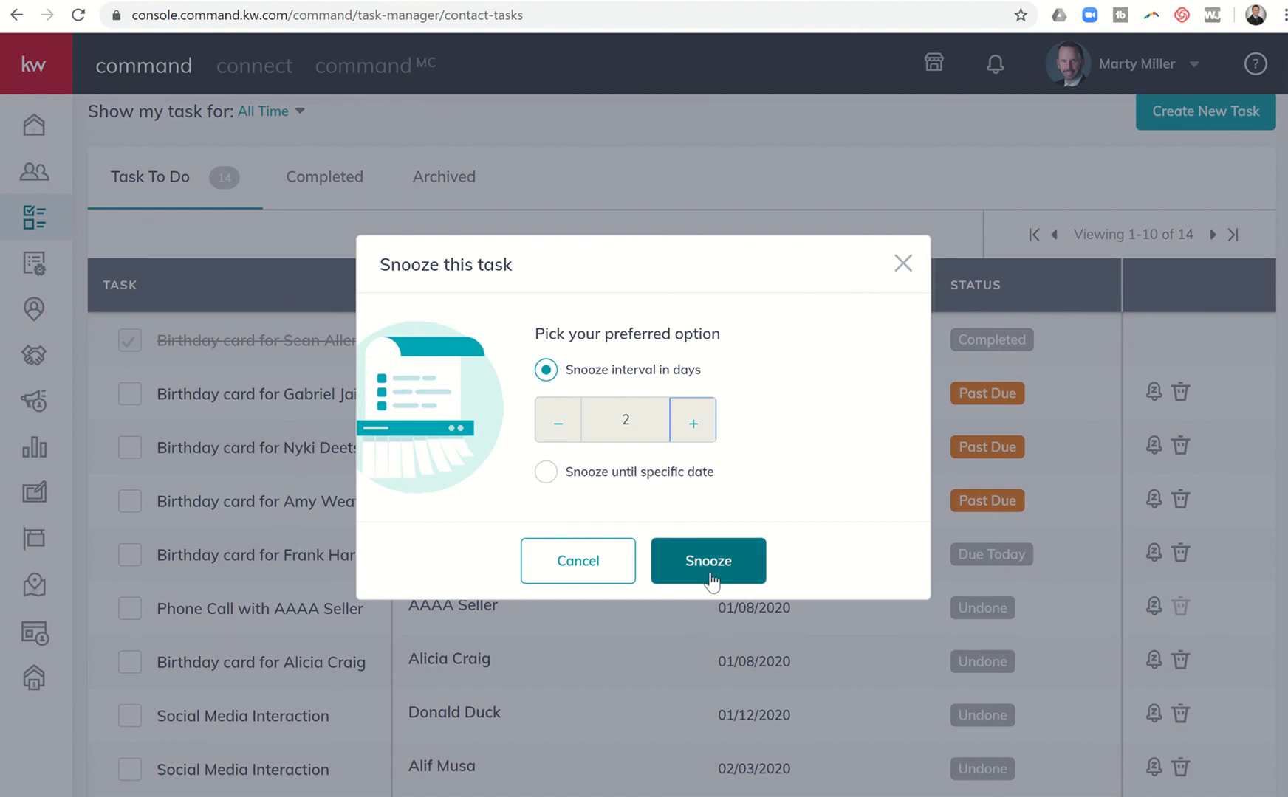
click(709, 562)
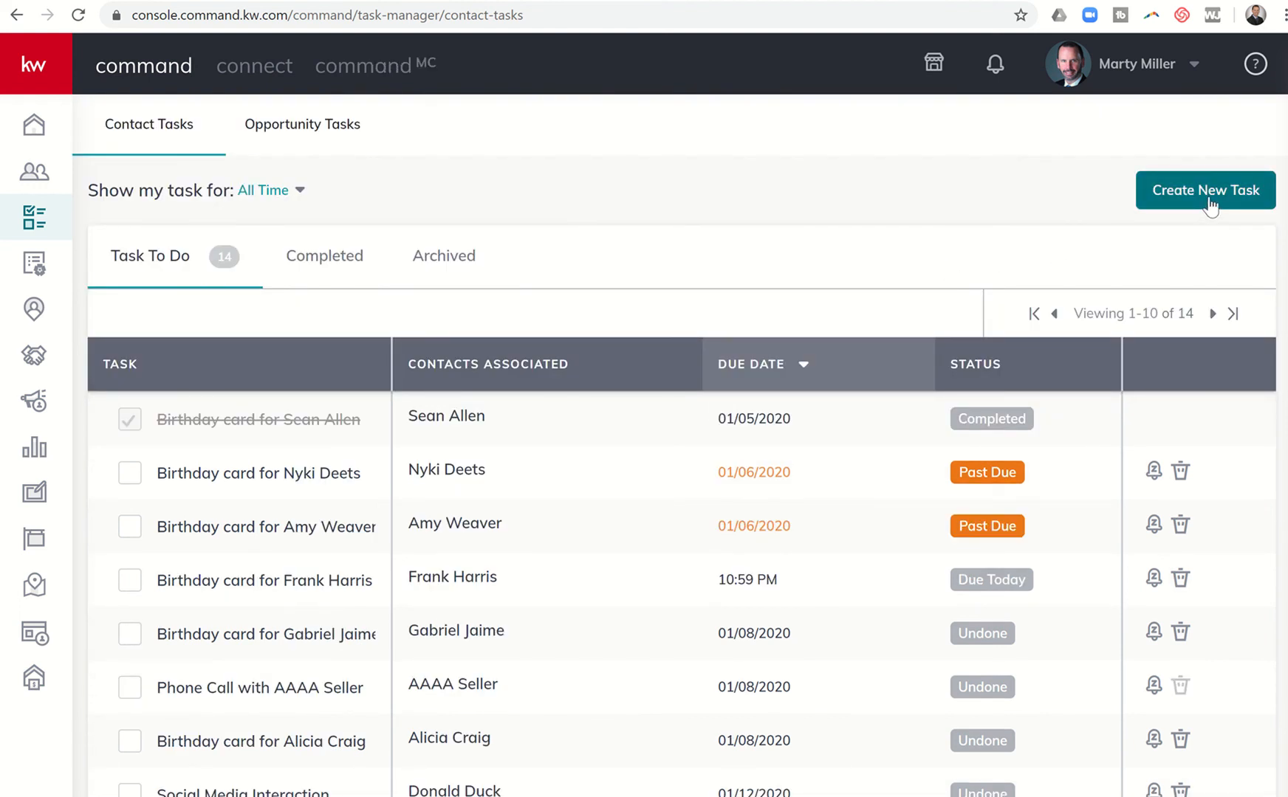
Start a new task named 'Record the 66 Day Challenge' due January 8, 2020.
click(1205, 189)
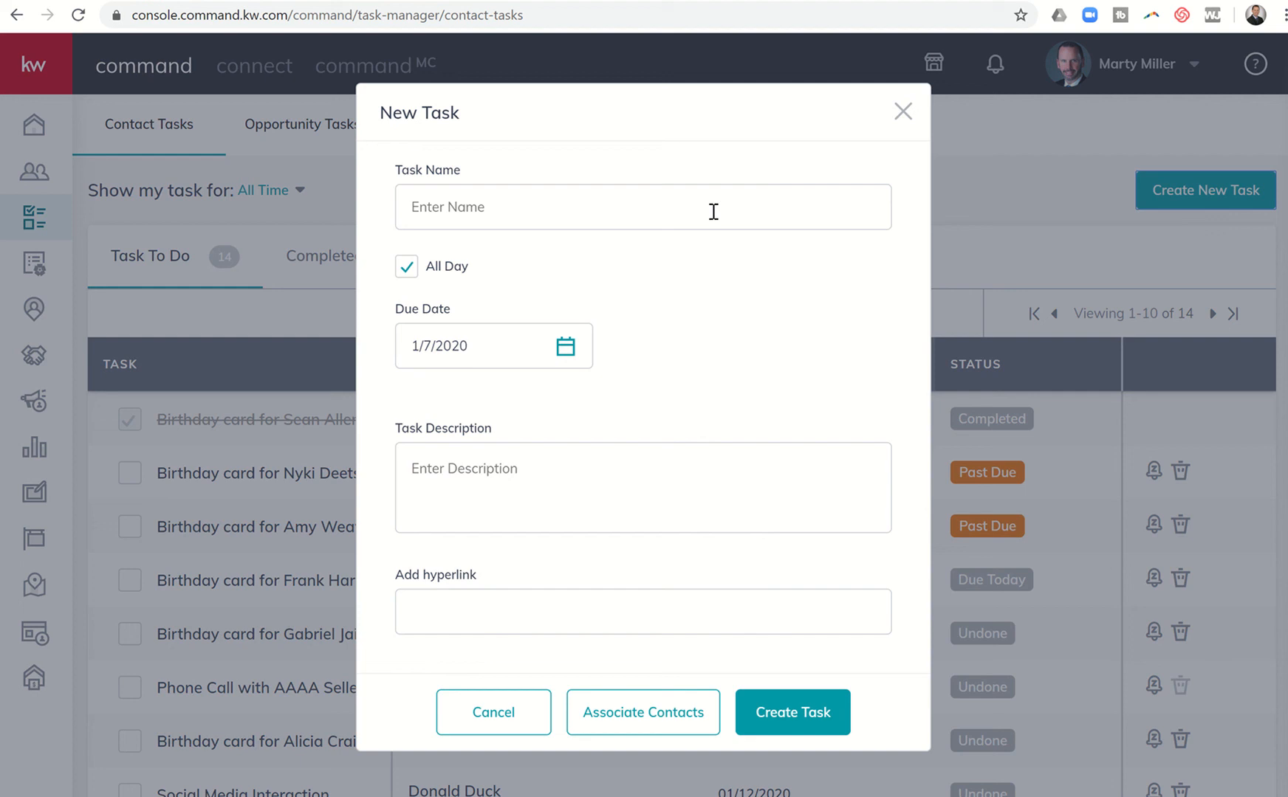
text(R)
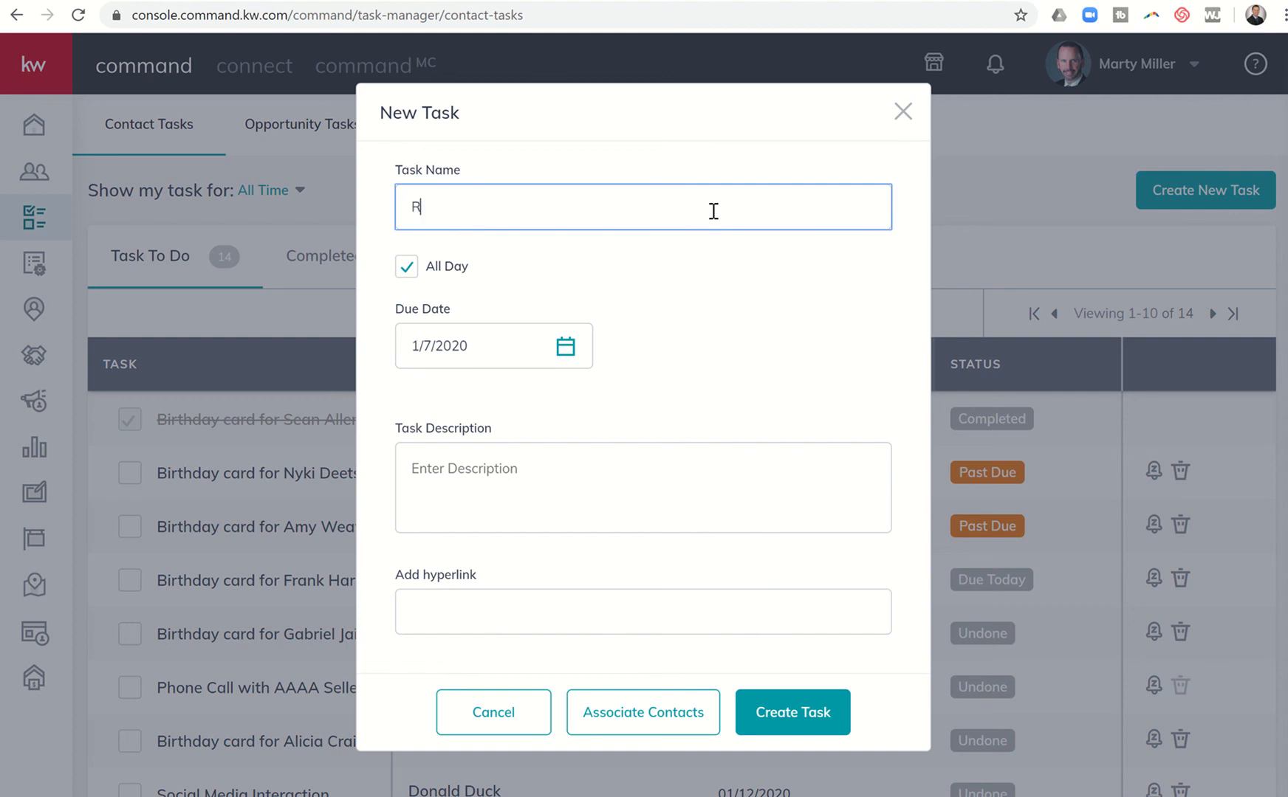
text(ecord the 66 Day C)
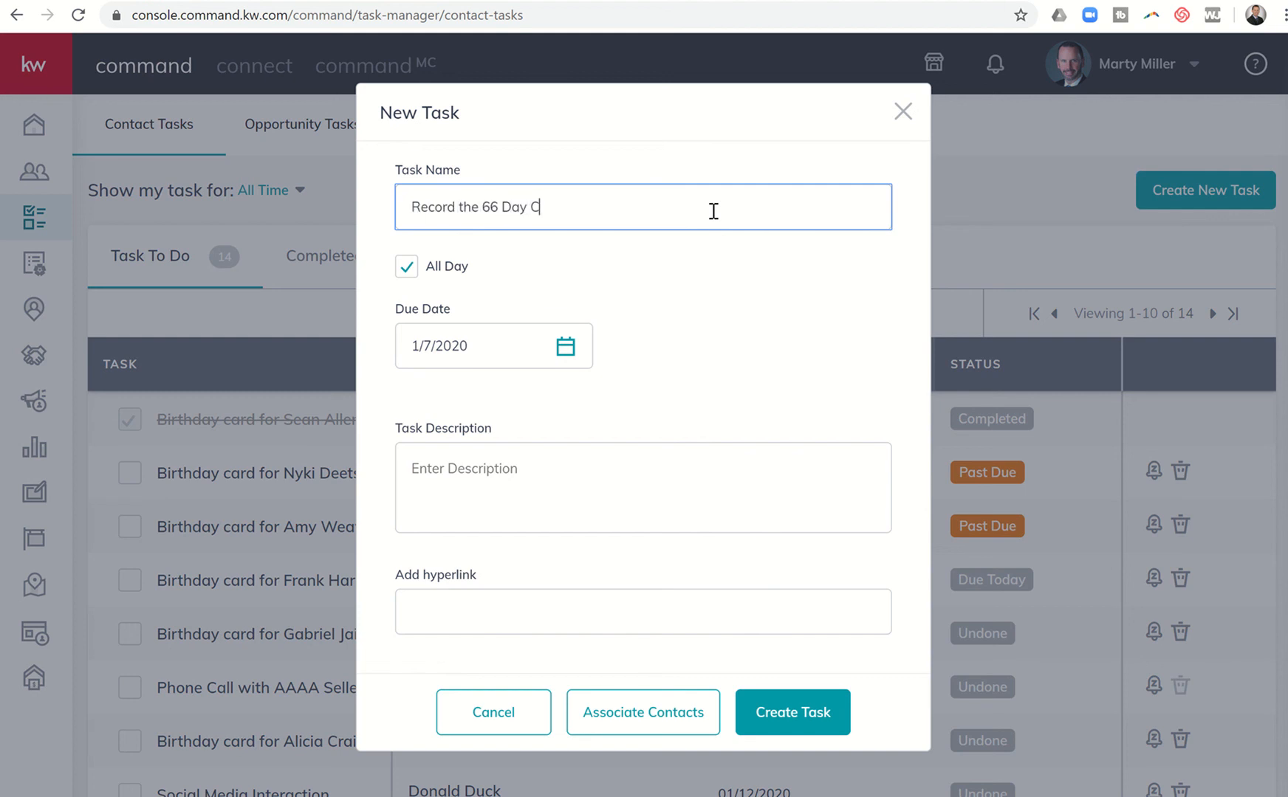
text(hallenge)
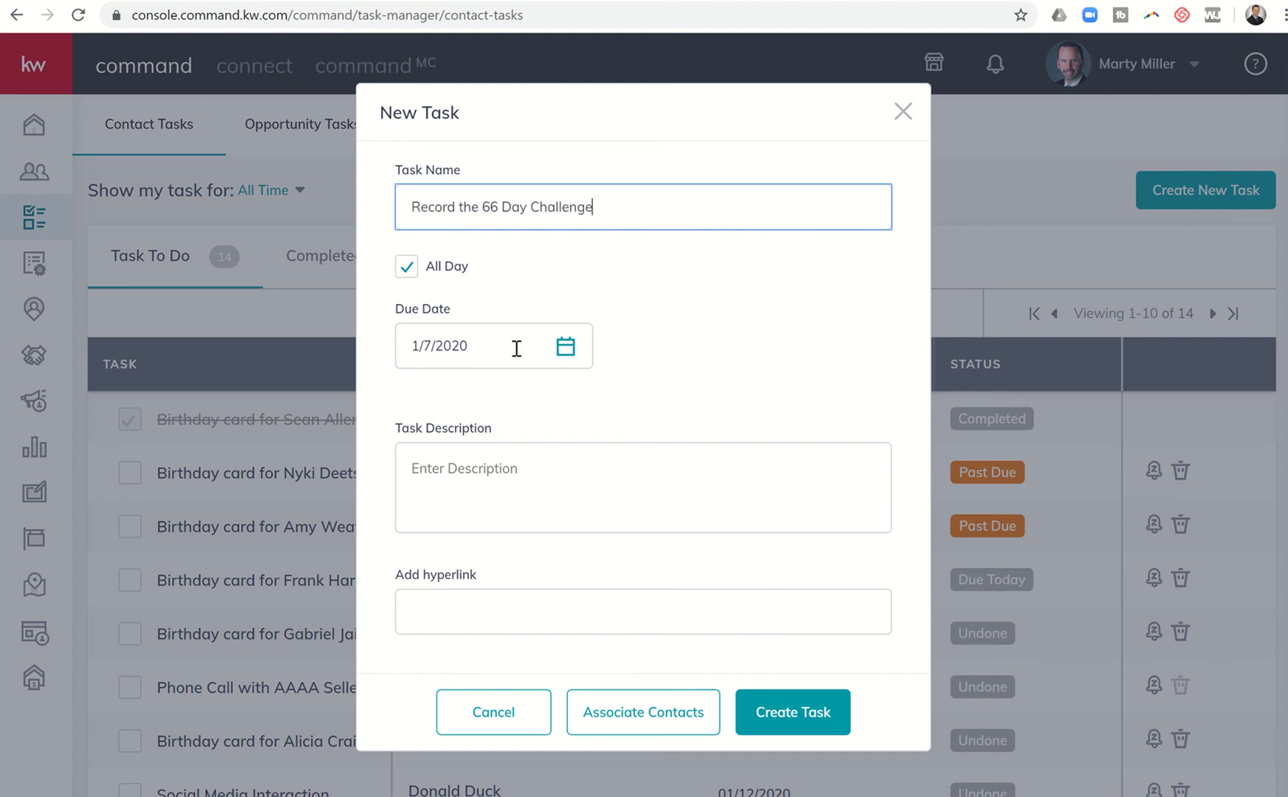
click(565, 345)
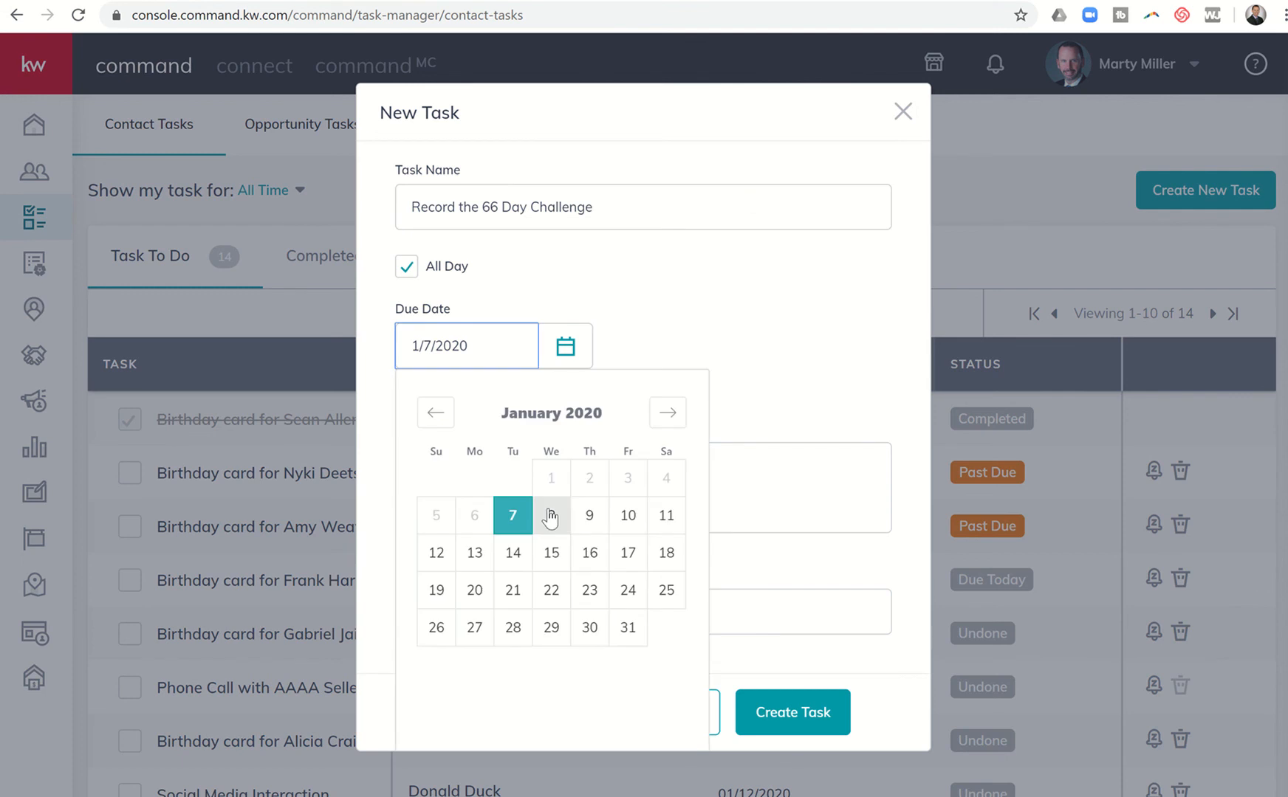
click(551, 515)
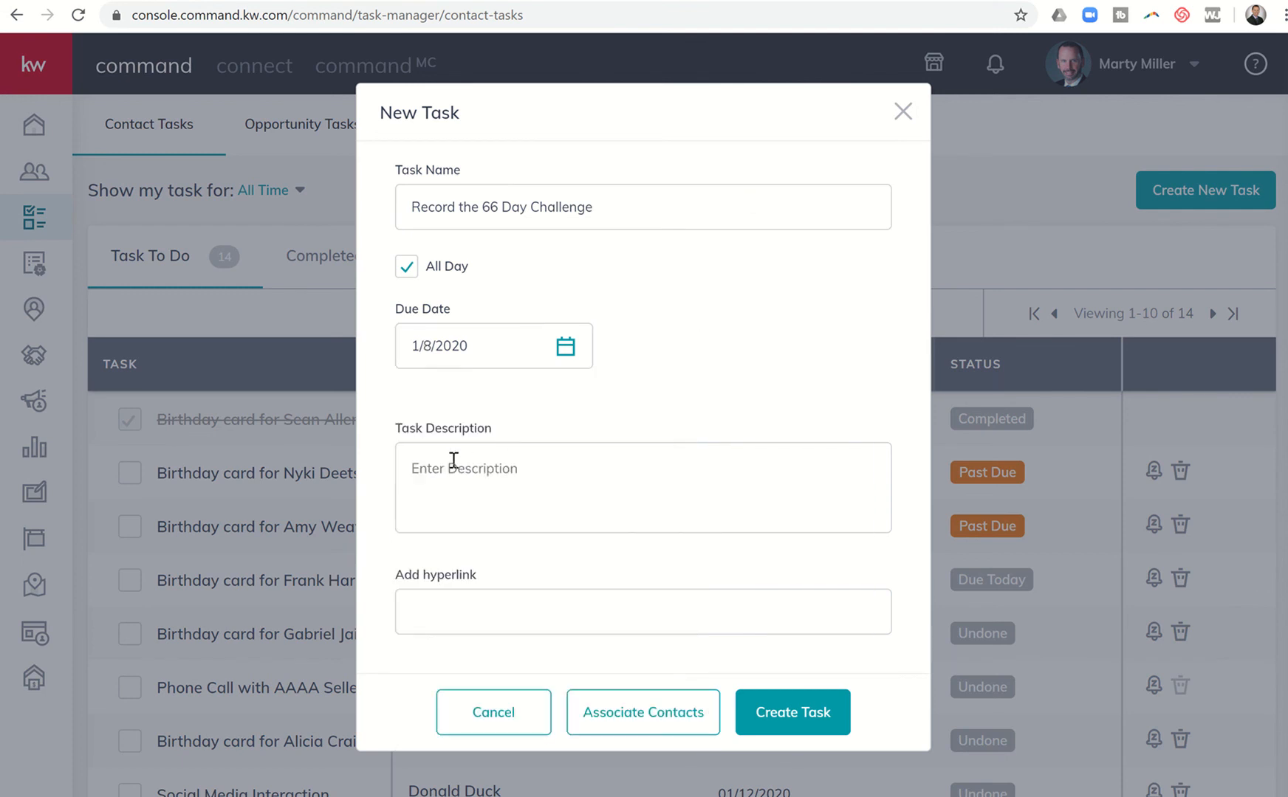
Describe the task as 'Tomorrow is Day Two' and begin associating a contact.
click(456, 469)
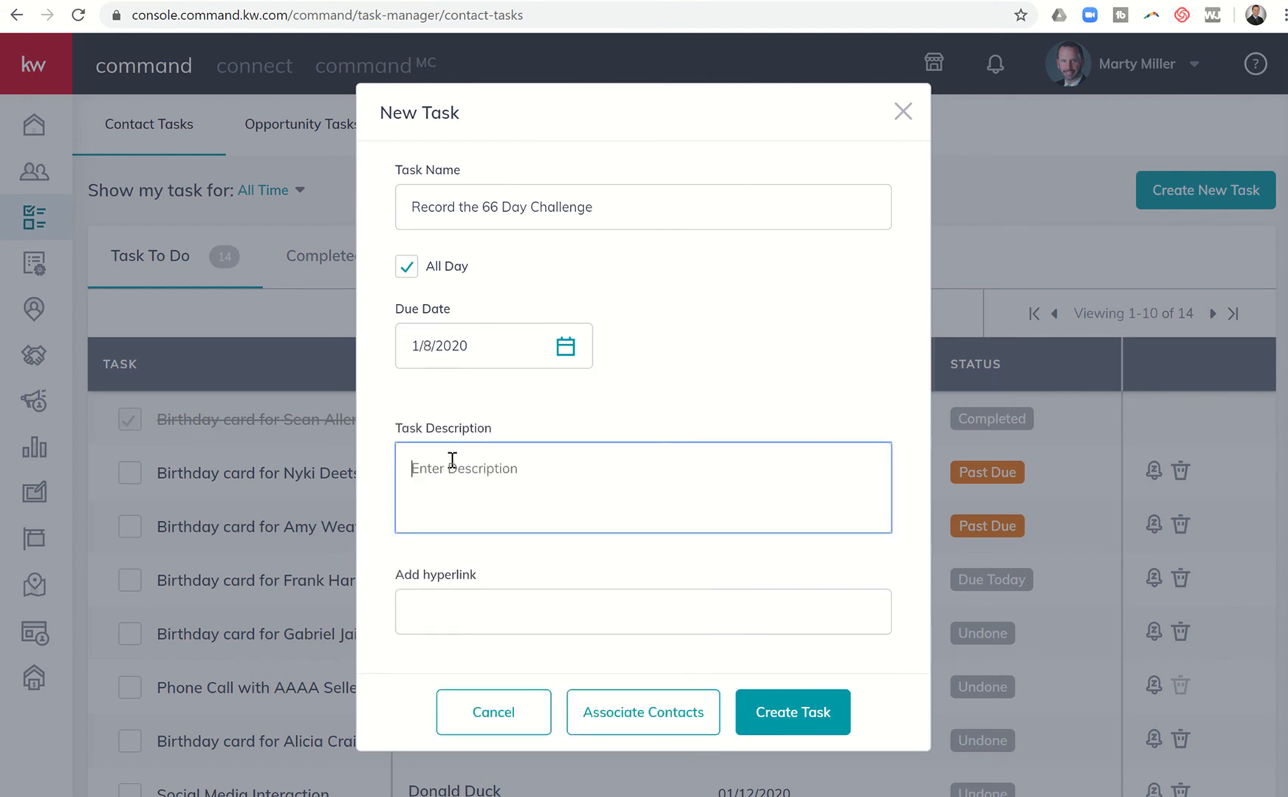
text(Tomorrow is Day Two of Tasks.)
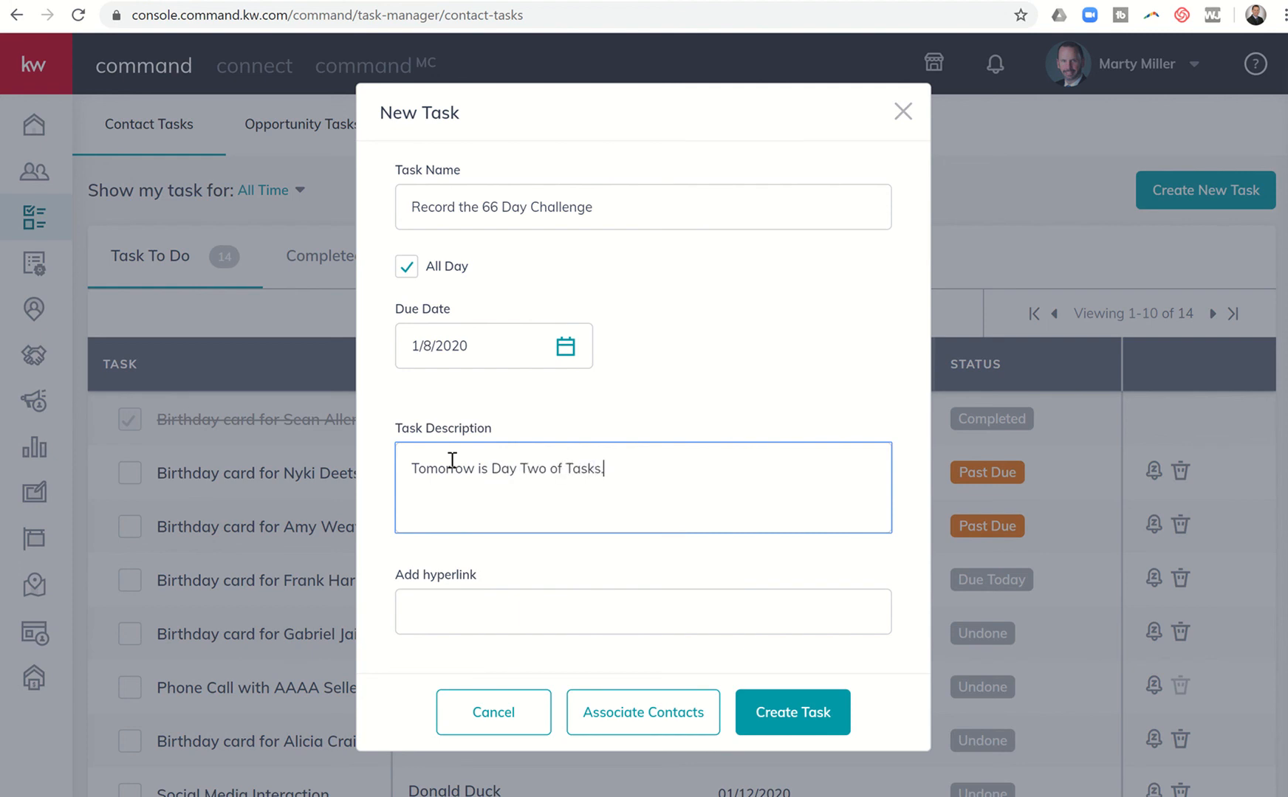
mouse_move(527, 611)
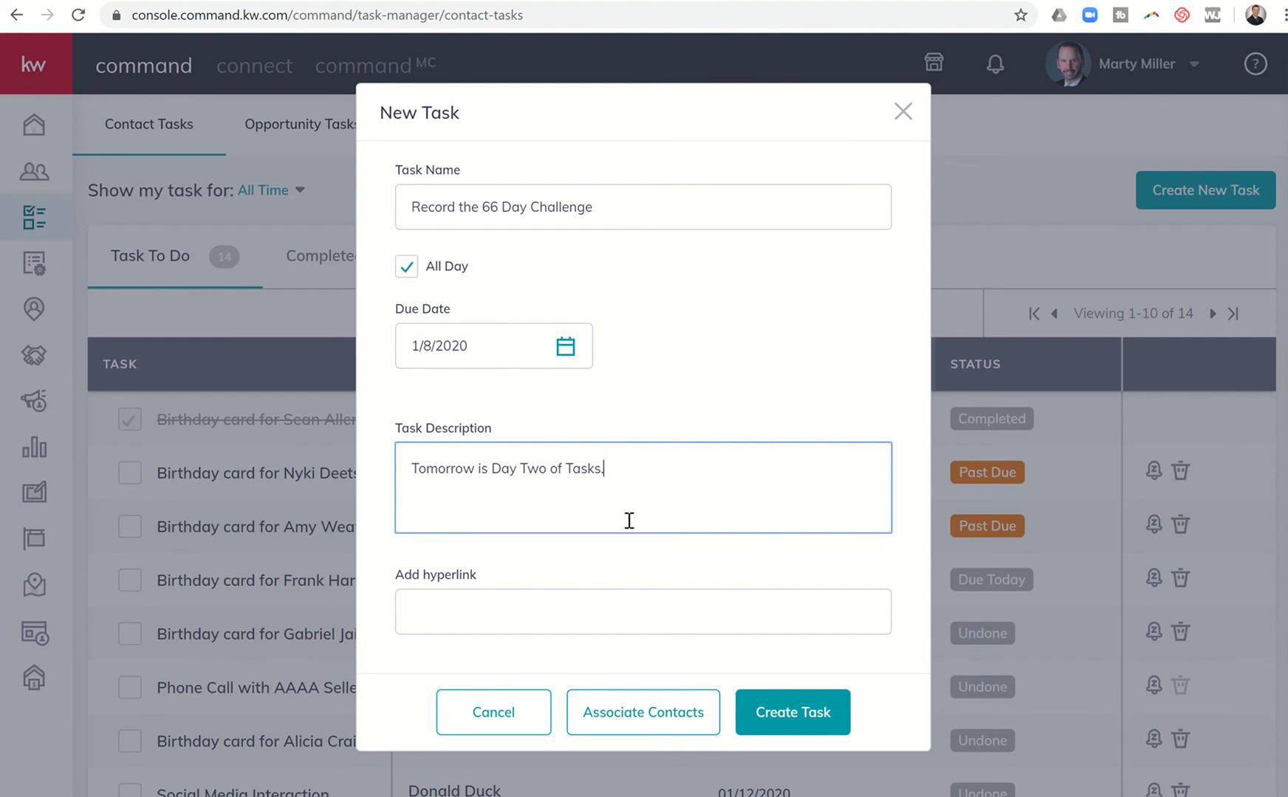
click(643, 712)
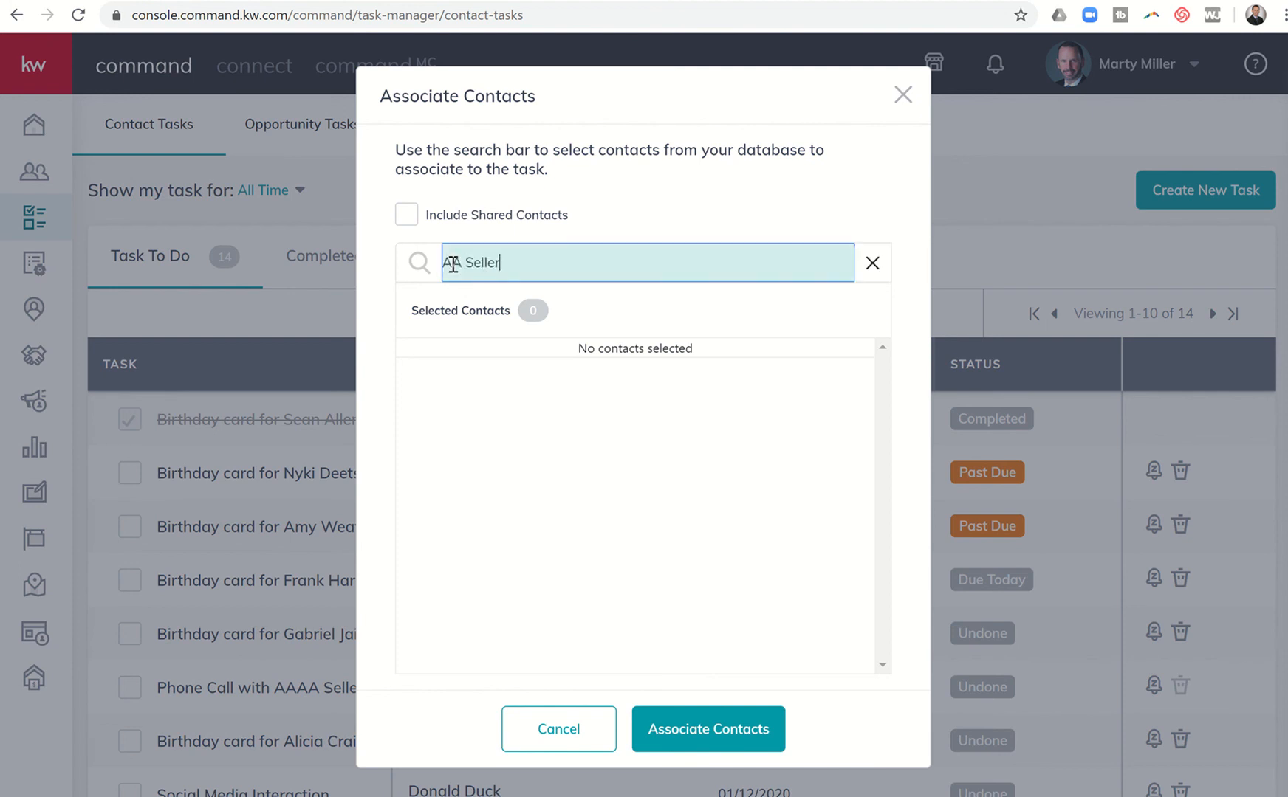
Search for AA Seller and associate that contact with the task.
text(AA Seller)
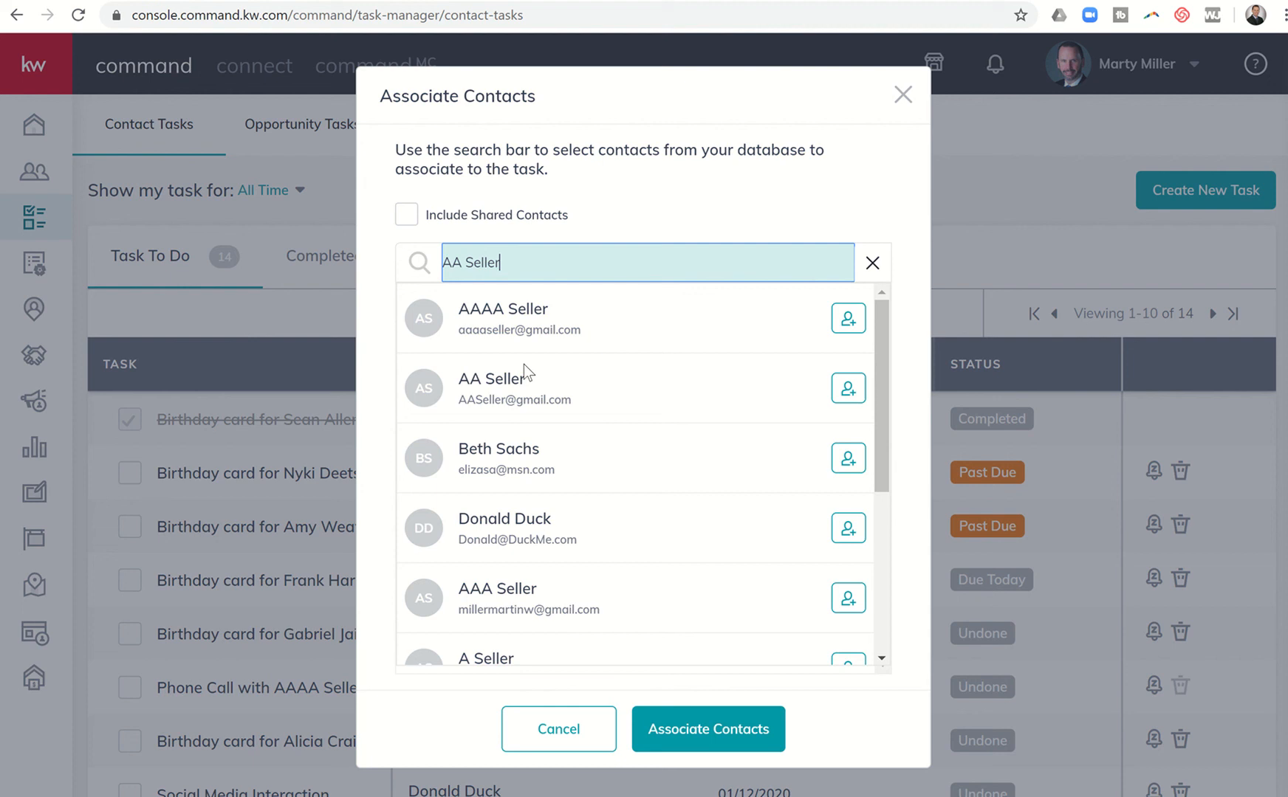
click(848, 388)
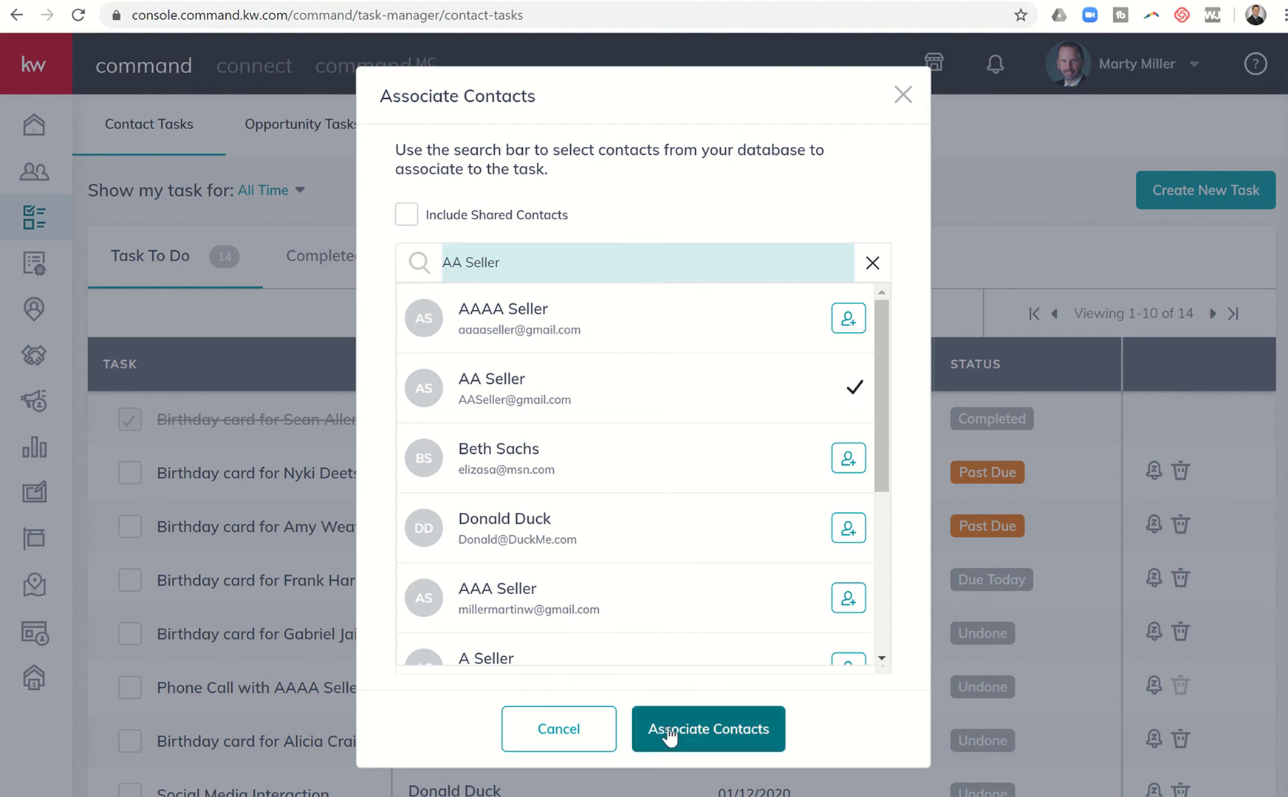
click(708, 729)
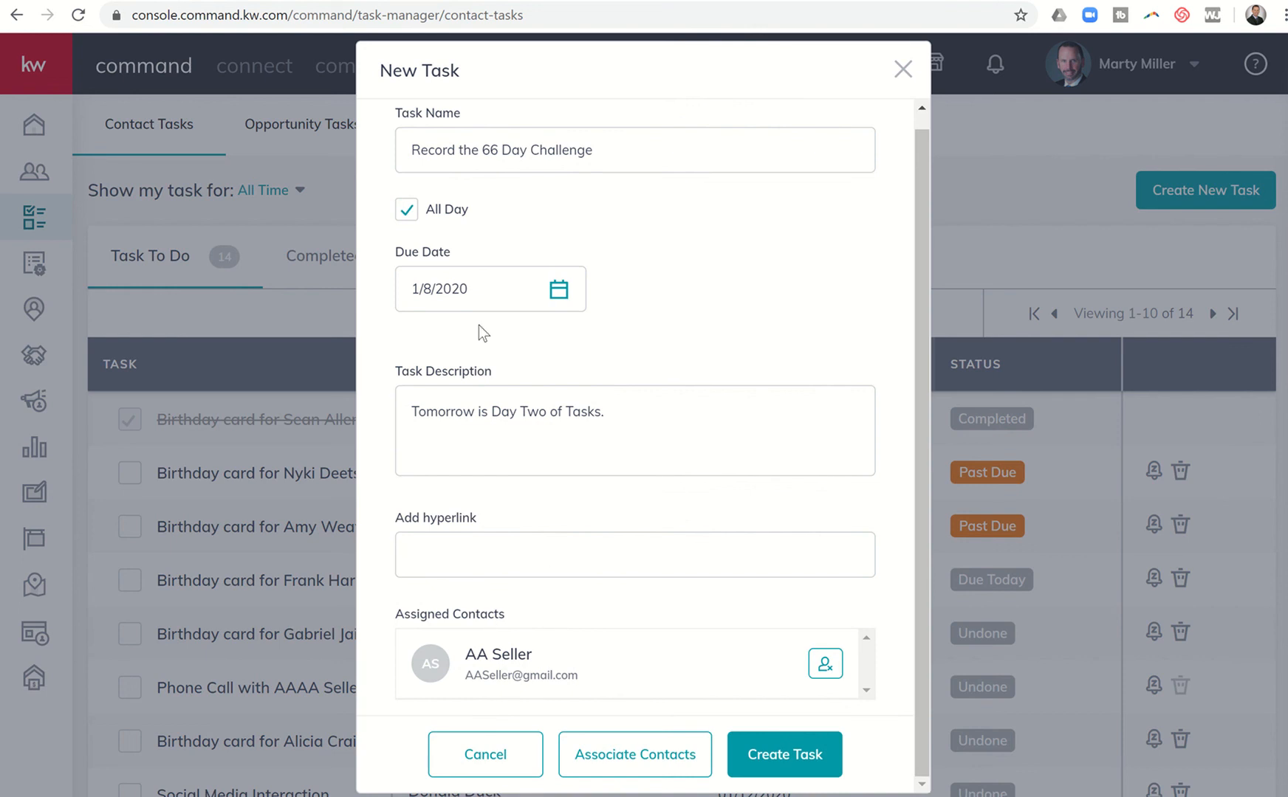
mouse_move(511, 183)
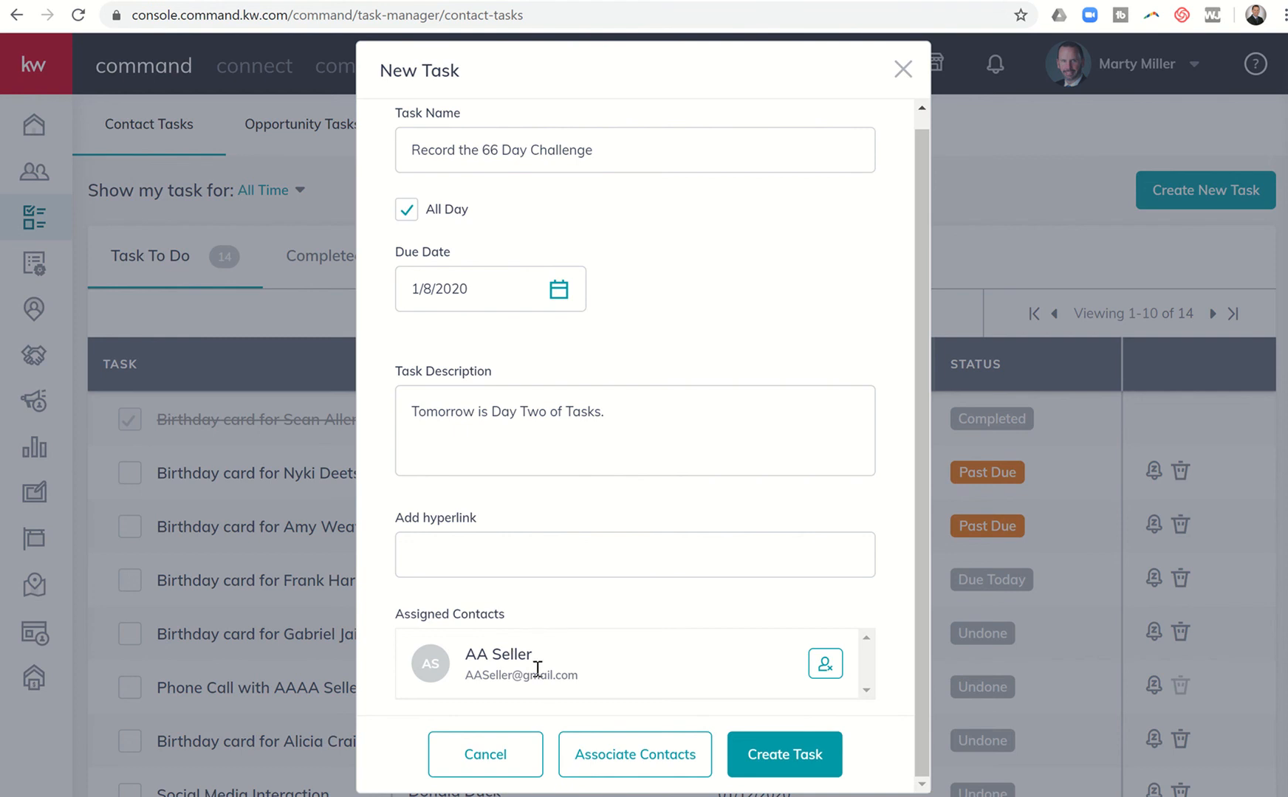
mouse_move(733, 741)
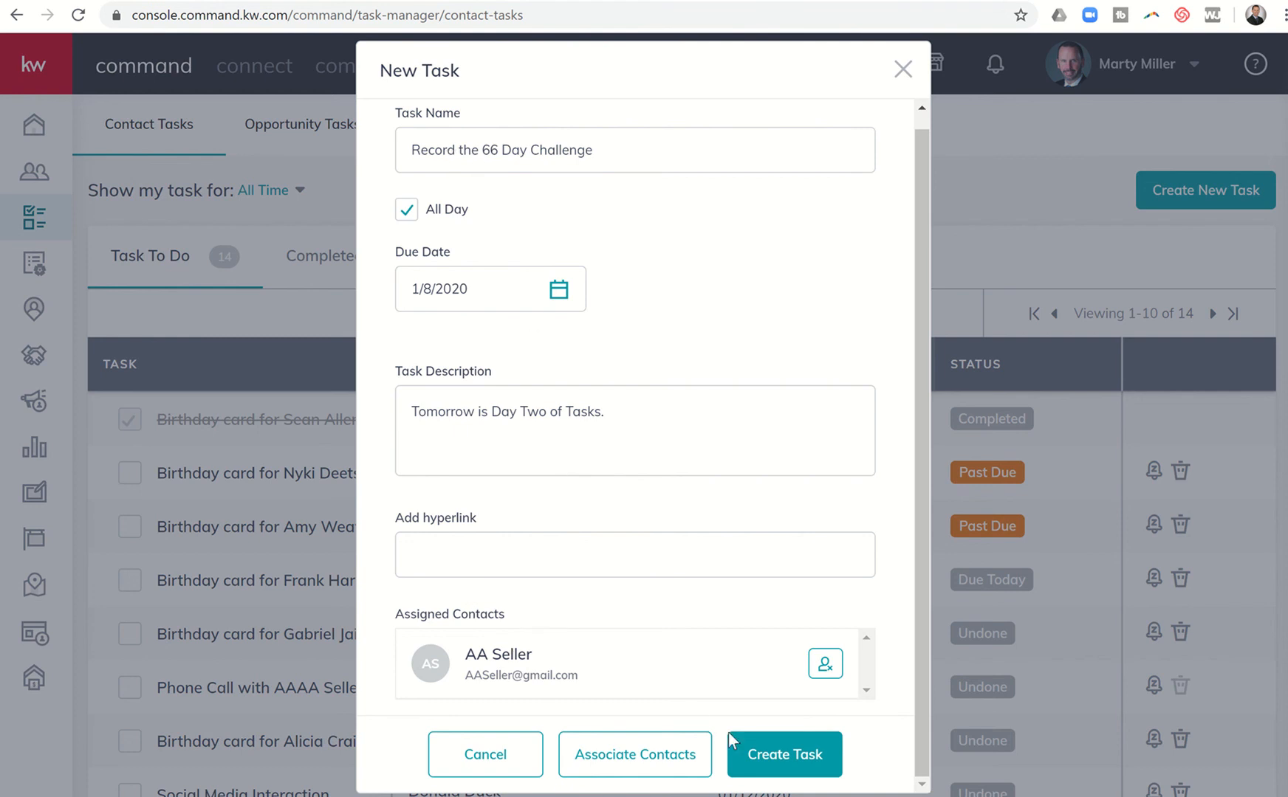
Create the Record the 66 Day Challenge task assigned to AA Seller, due 1/8/2020.
click(785, 754)
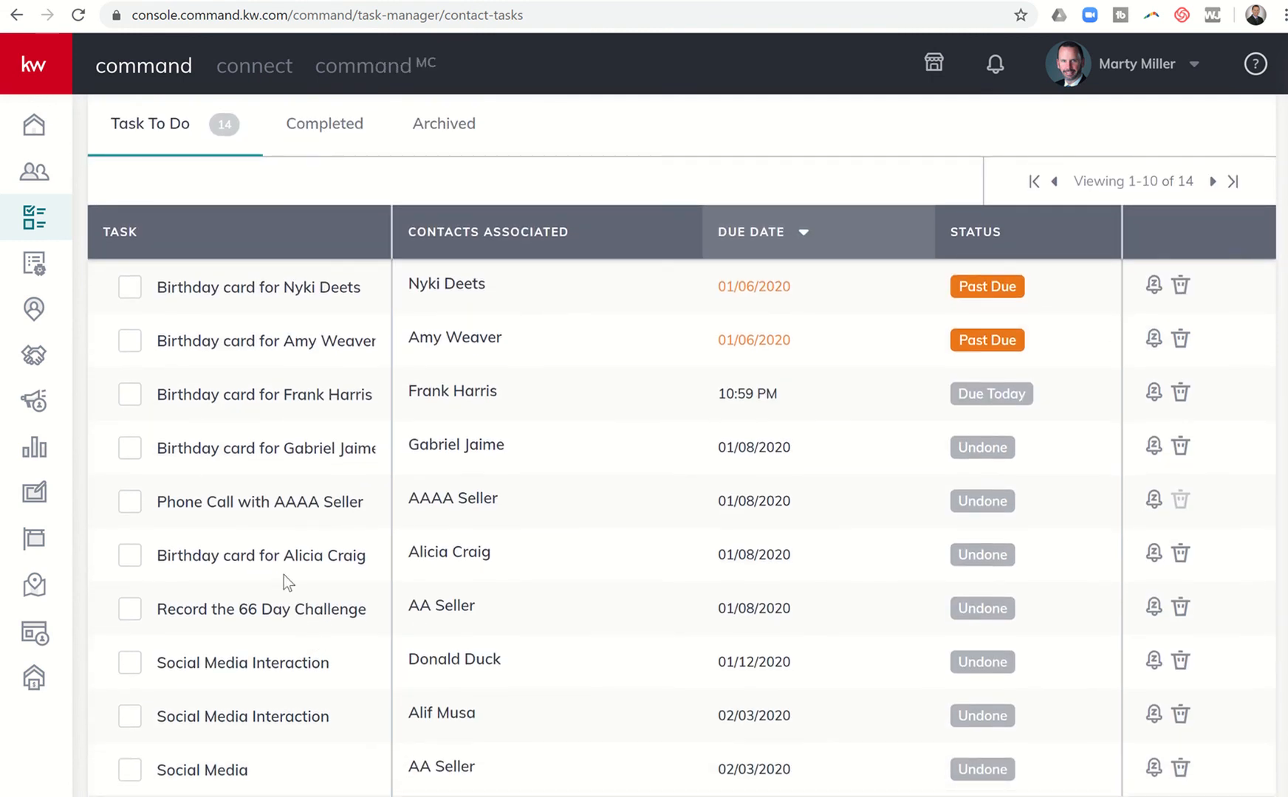
mouse_move(249, 507)
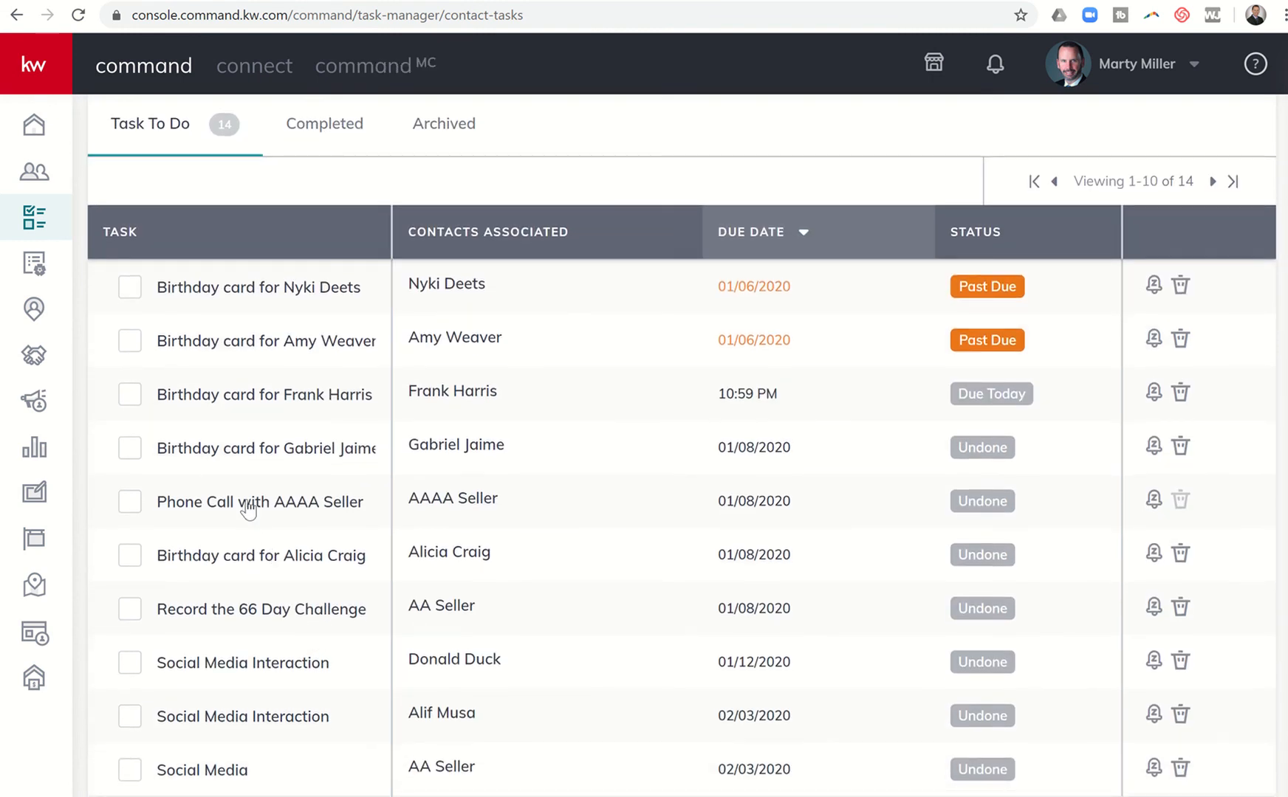
mouse_move(278, 618)
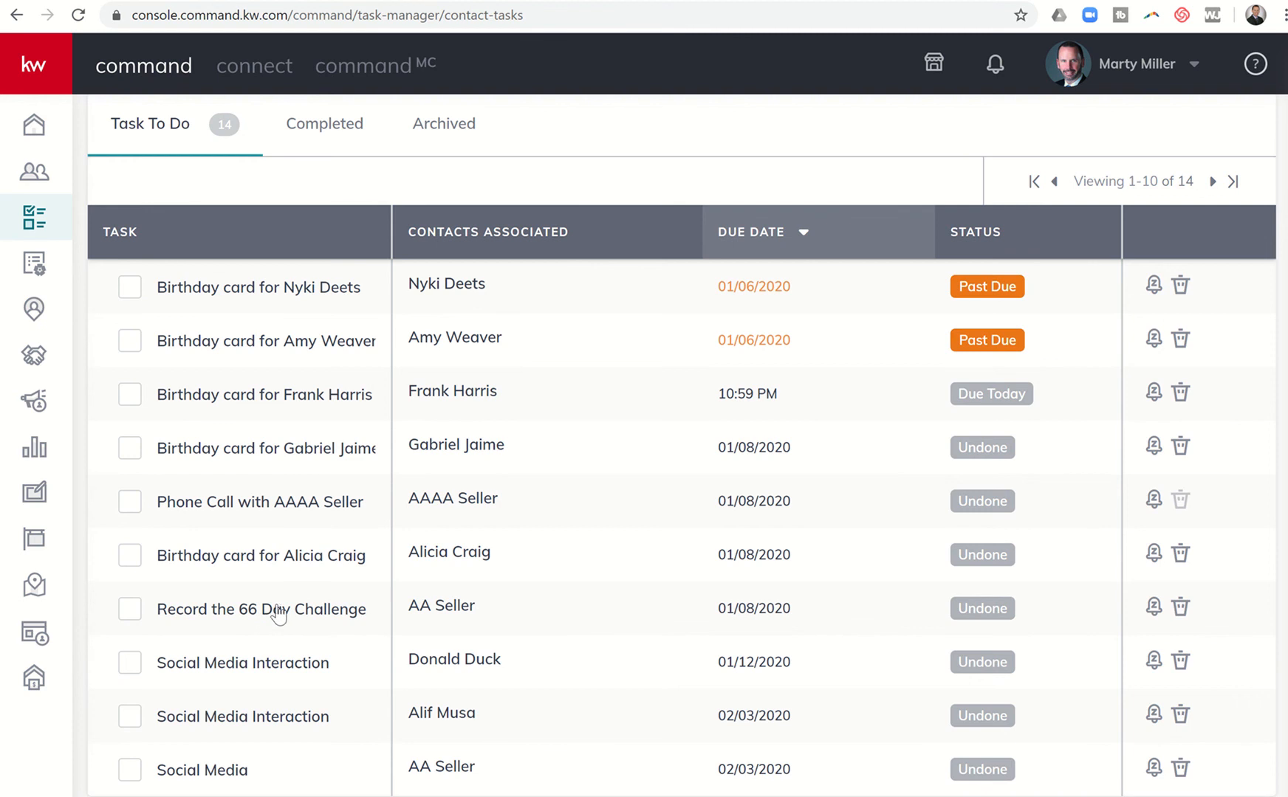
click(259, 609)
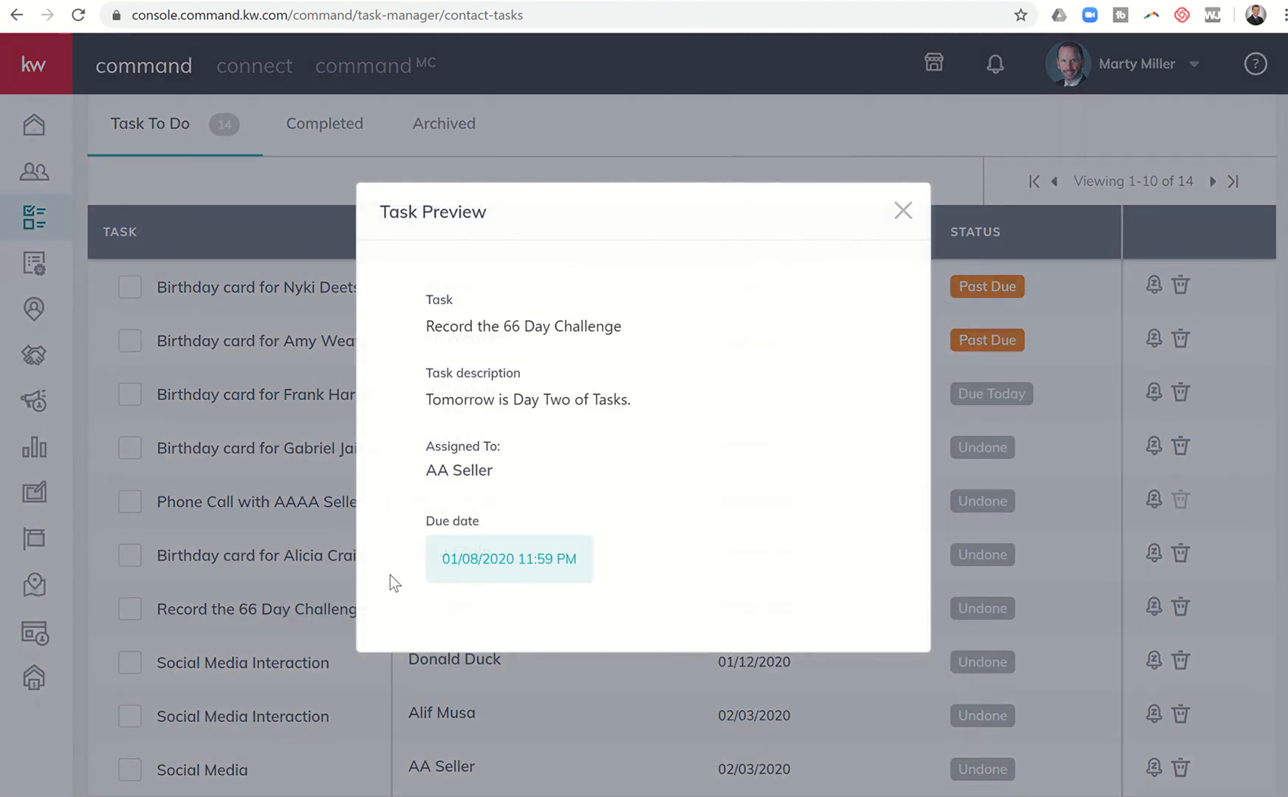
mouse_move(450, 460)
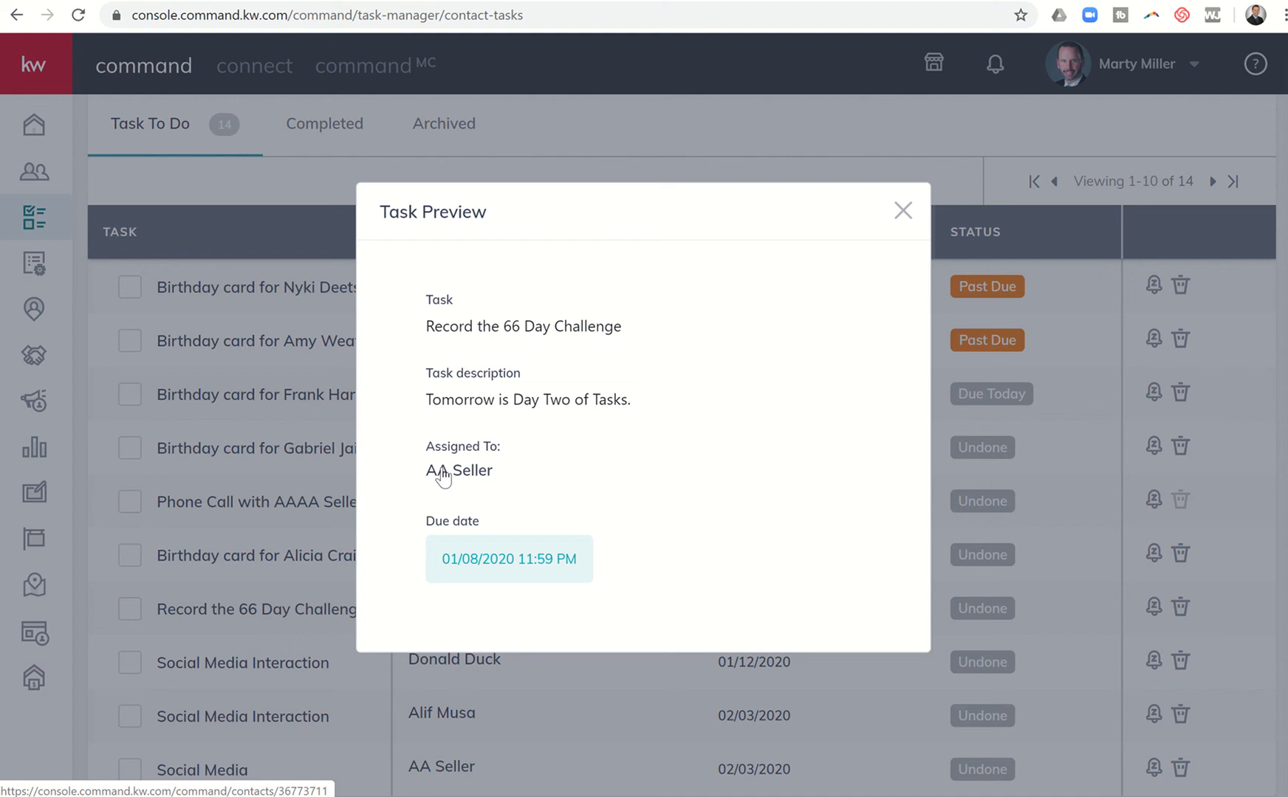
mouse_move(883, 269)
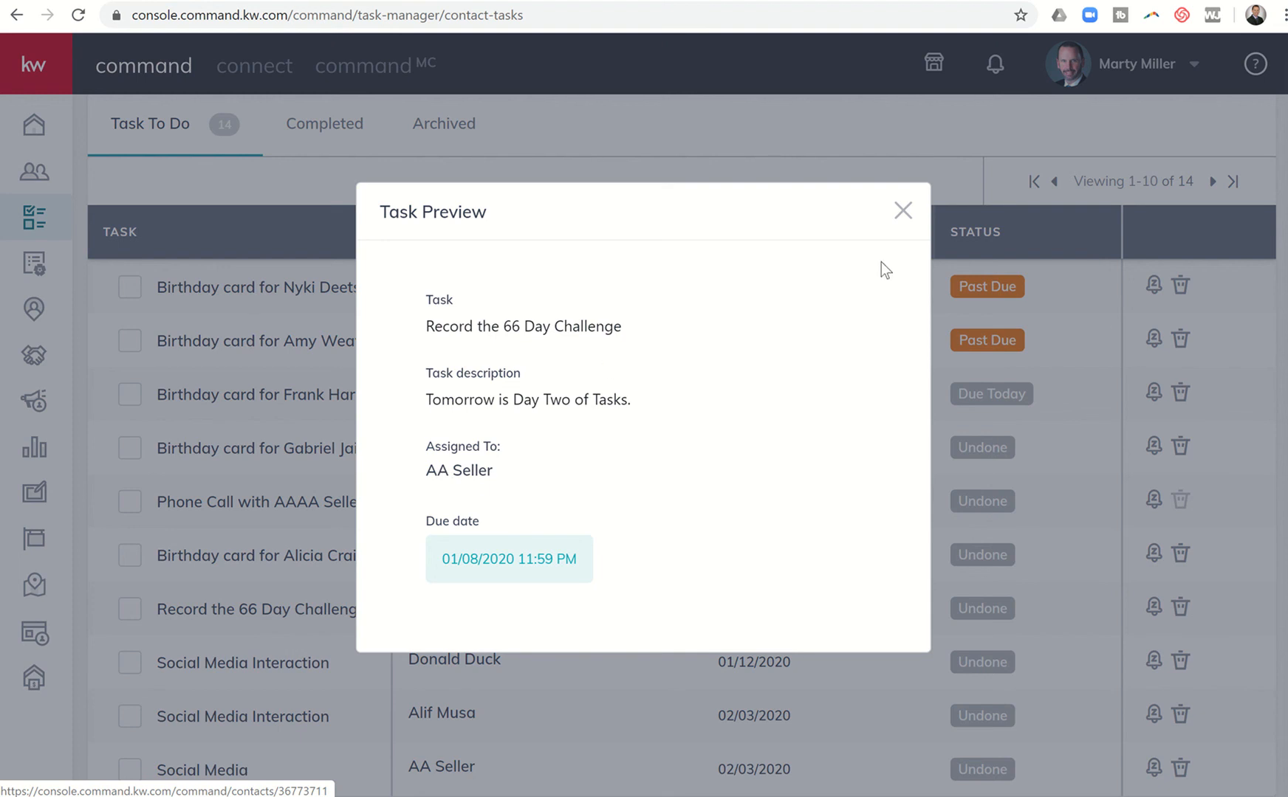
click(902, 210)
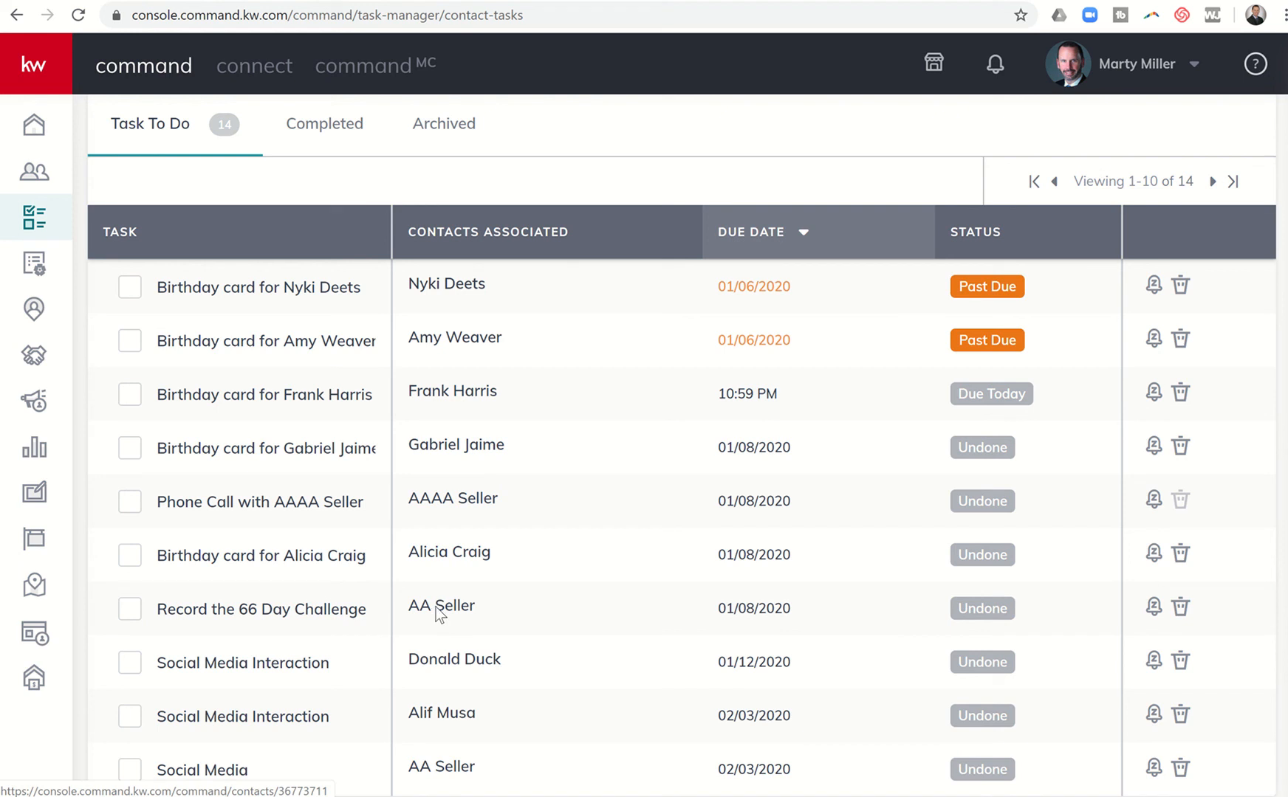
click(441, 605)
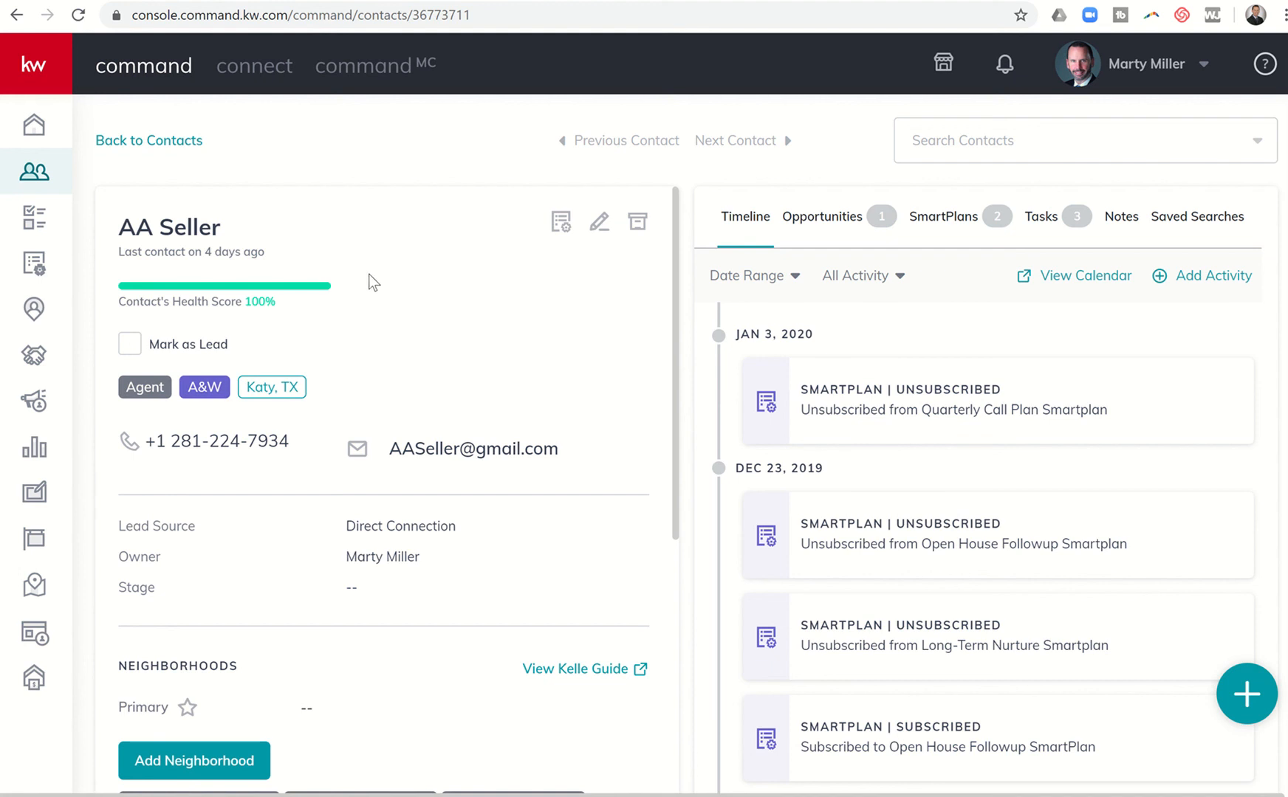
mouse_move(590, 321)
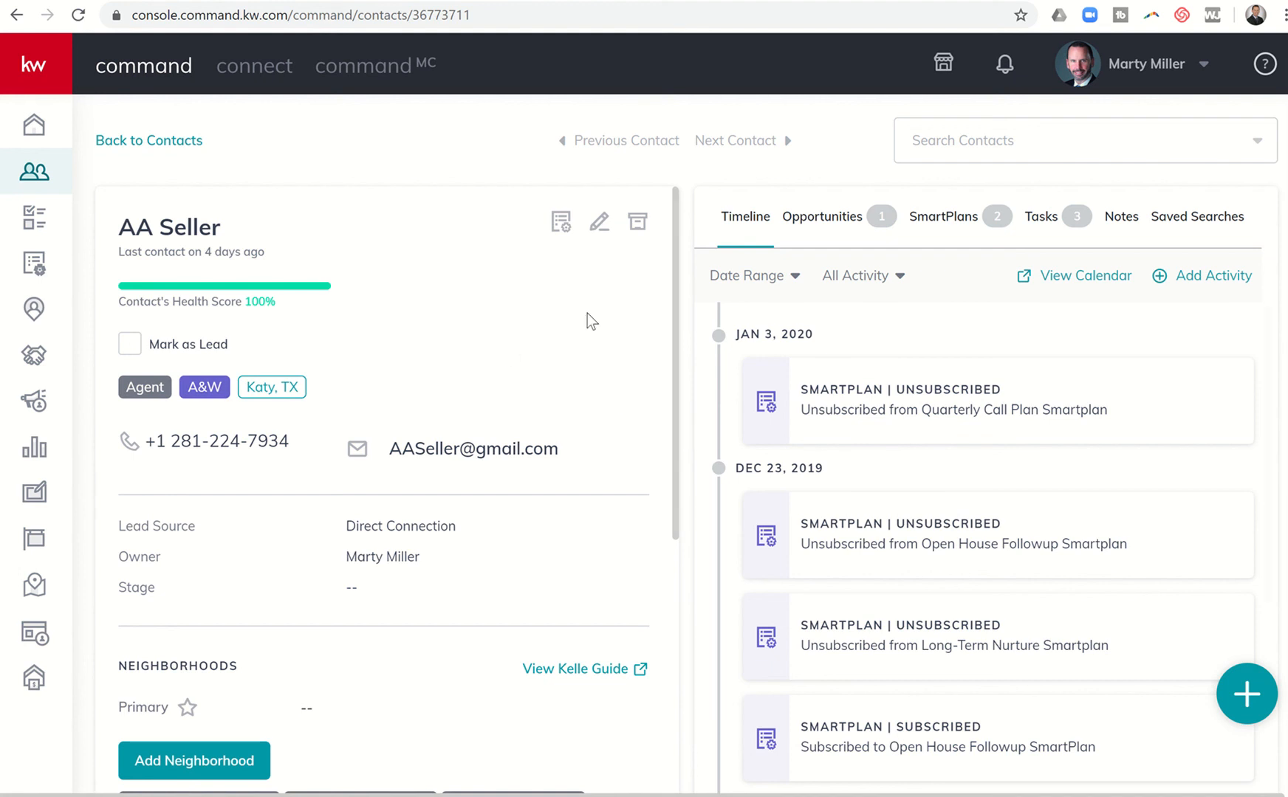
mouse_move(774, 367)
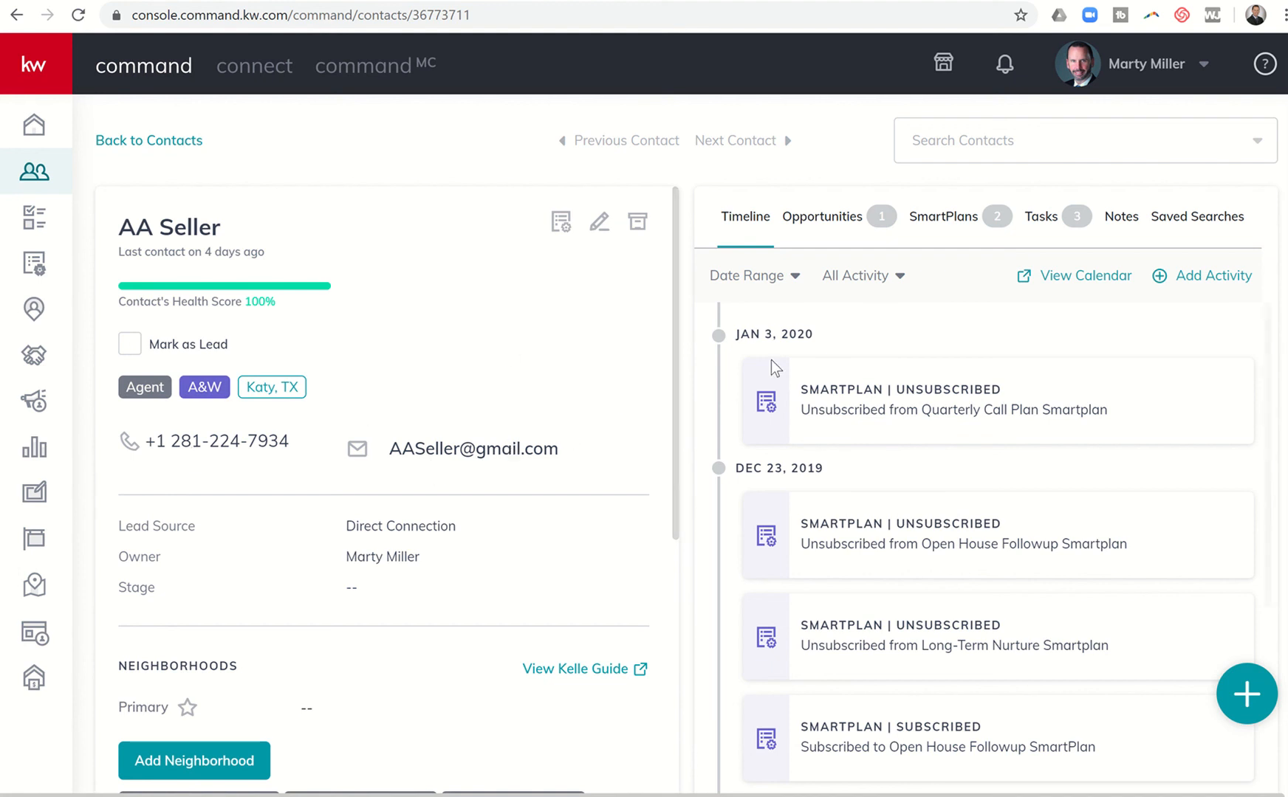
mouse_move(294, 288)
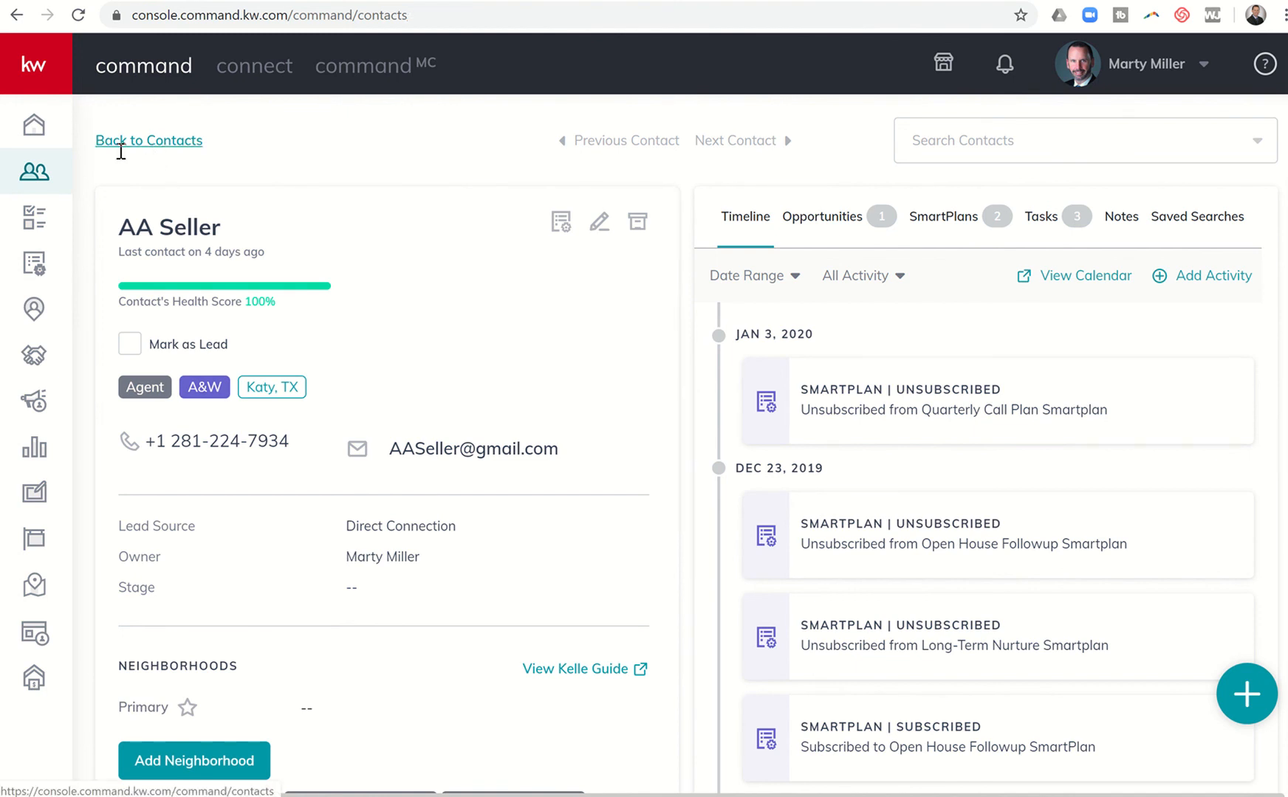
Go back from AA Seller's contact page to the full Contacts list.
click(148, 140)
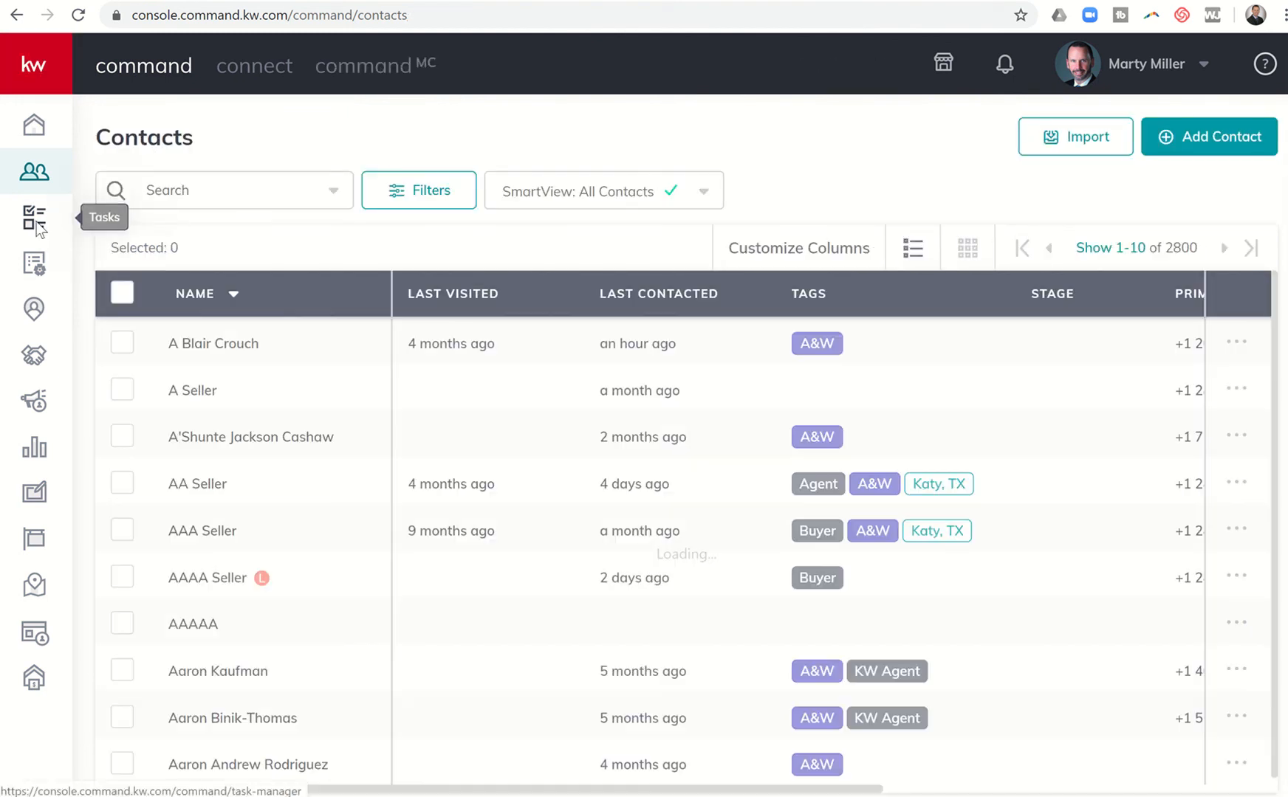
Return to Task Manager and show Opportunity Tasks with the McKeithen listing tasks.
click(34, 218)
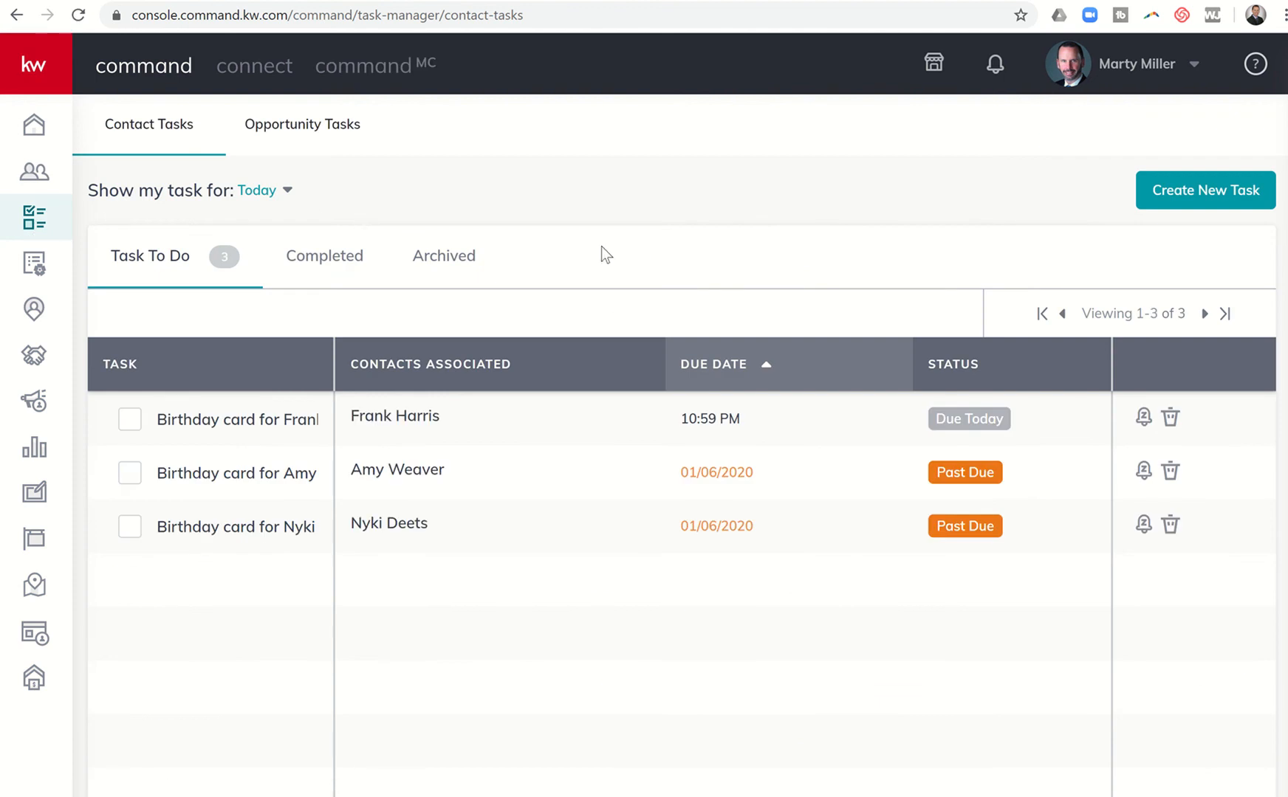
mouse_move(169, 263)
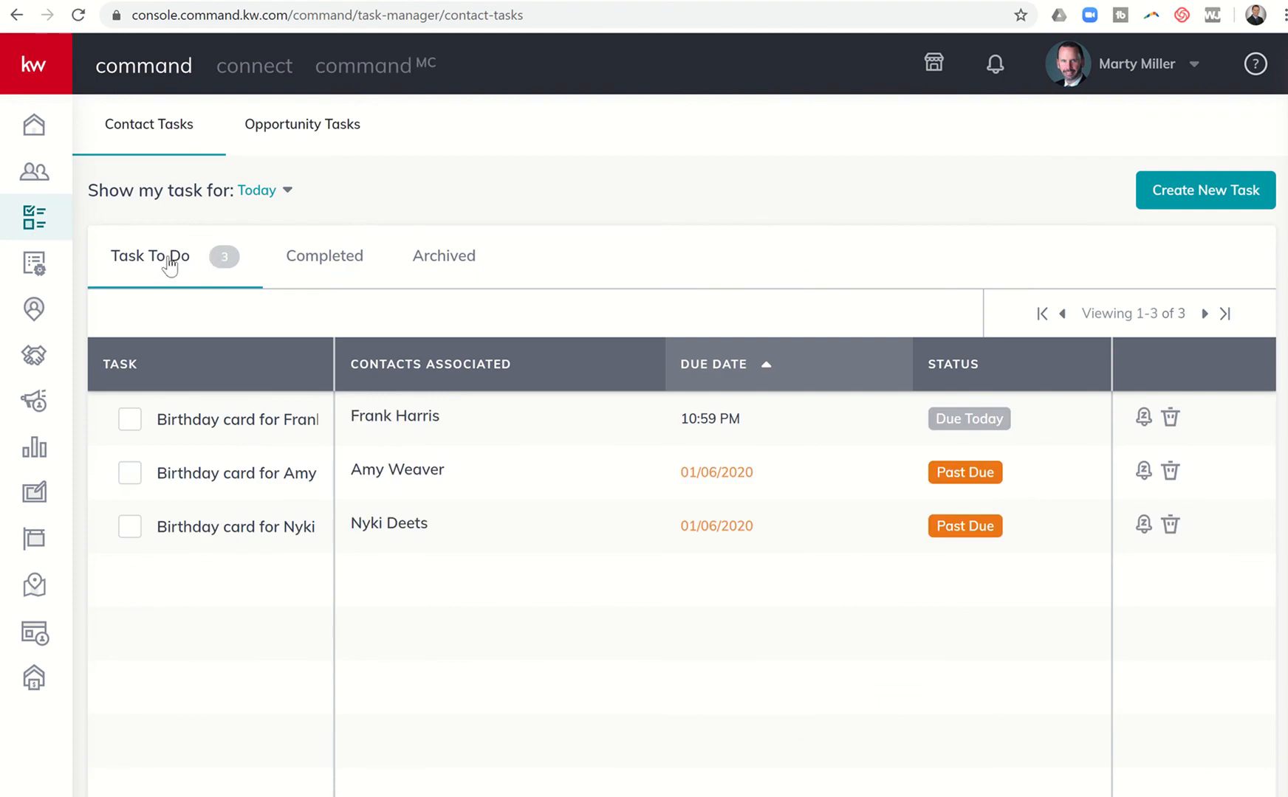
mouse_move(189, 264)
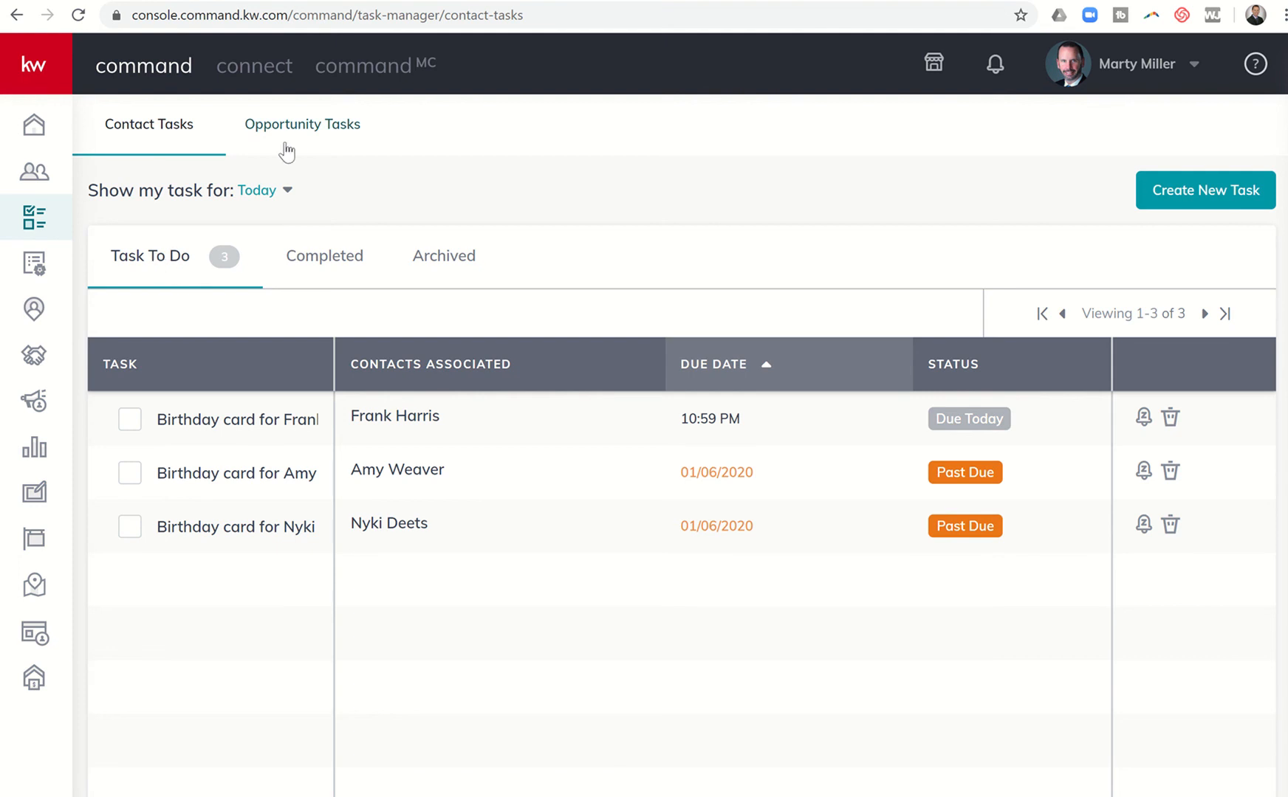
click(302, 124)
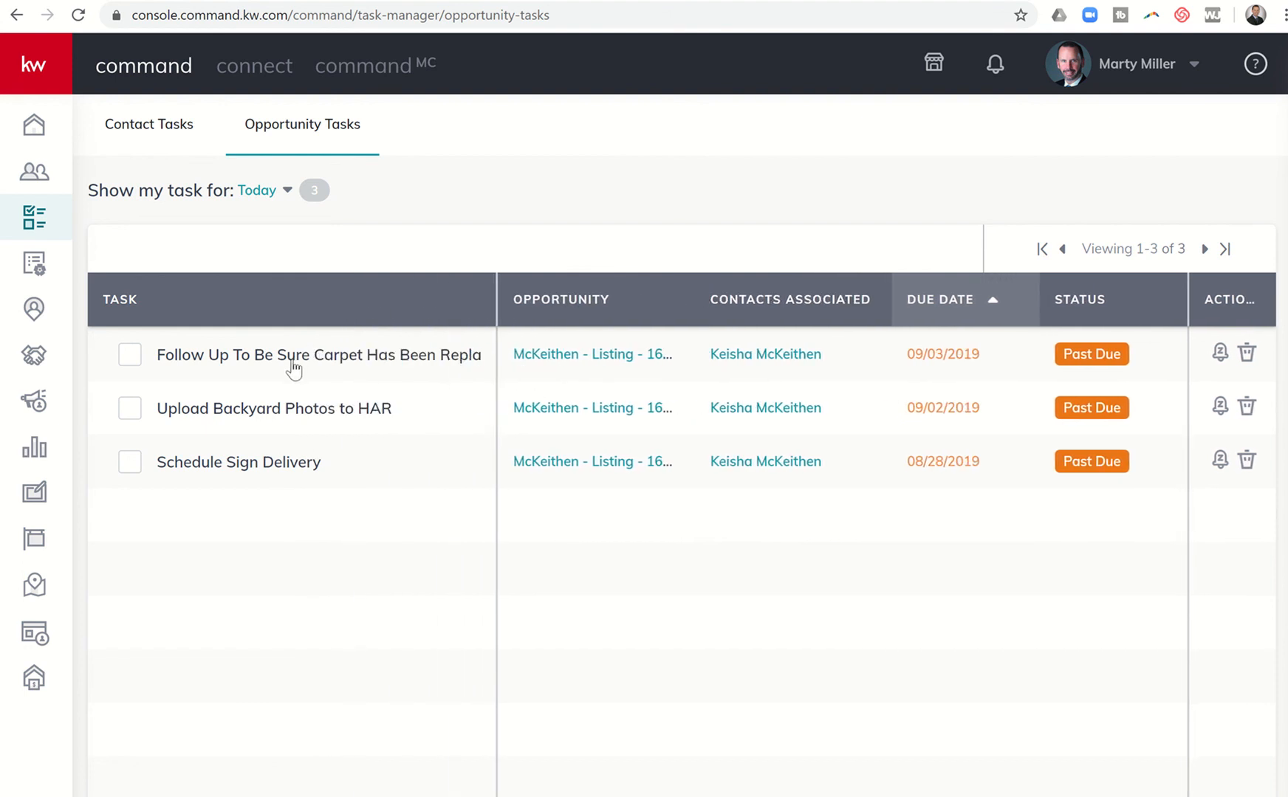
mouse_move(824, 381)
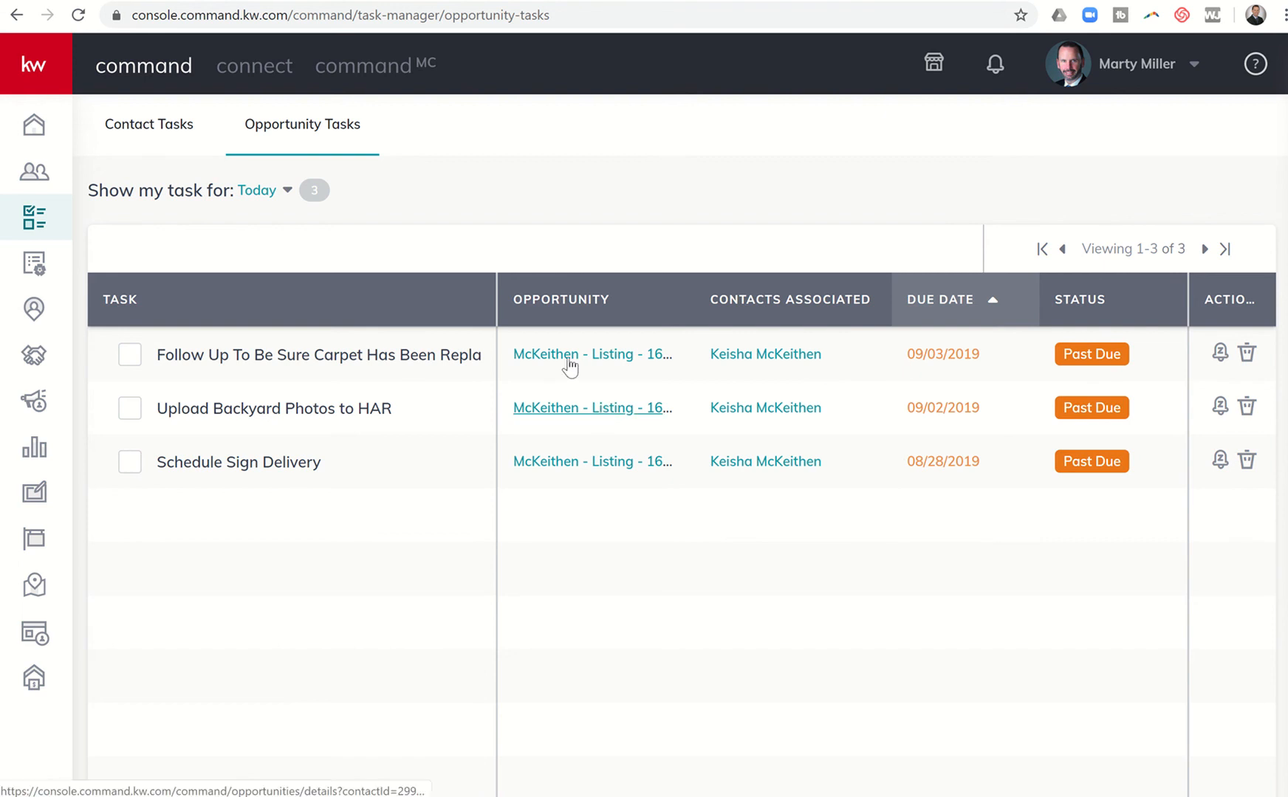
mouse_move(575, 463)
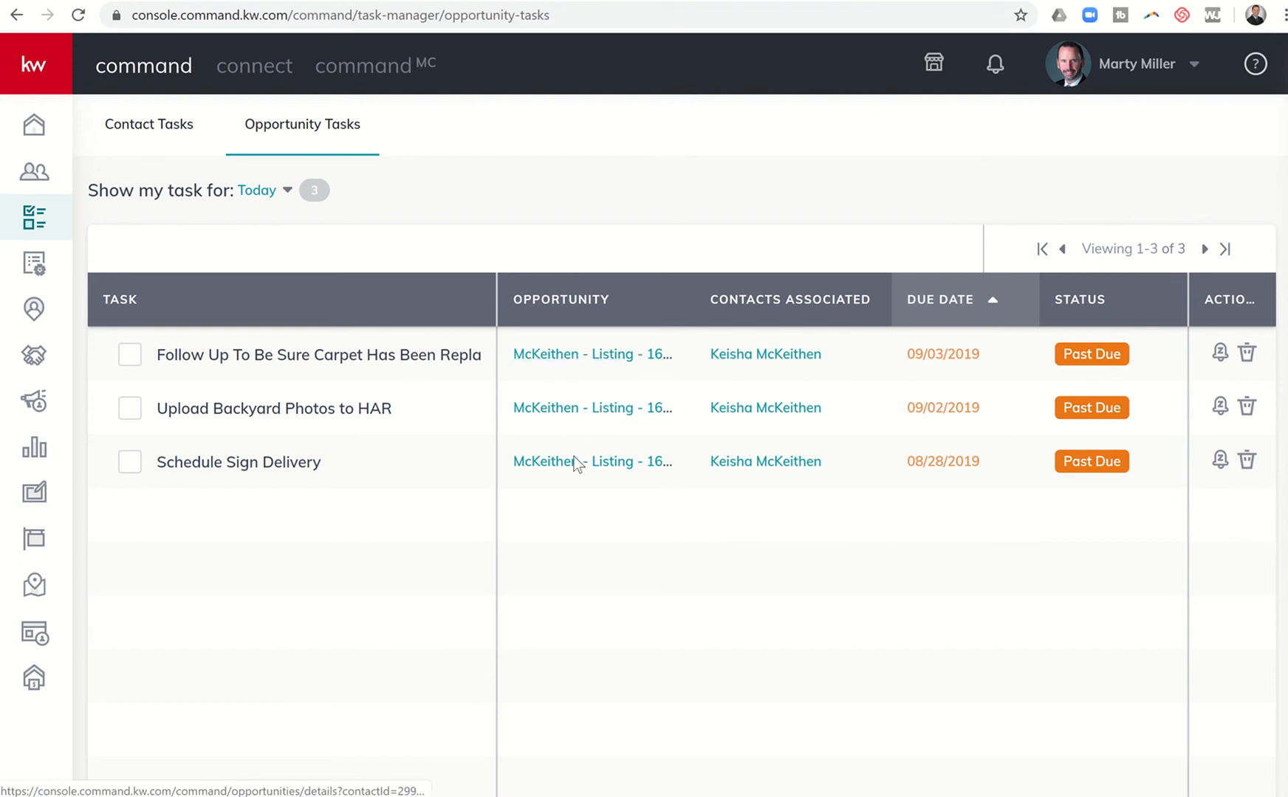